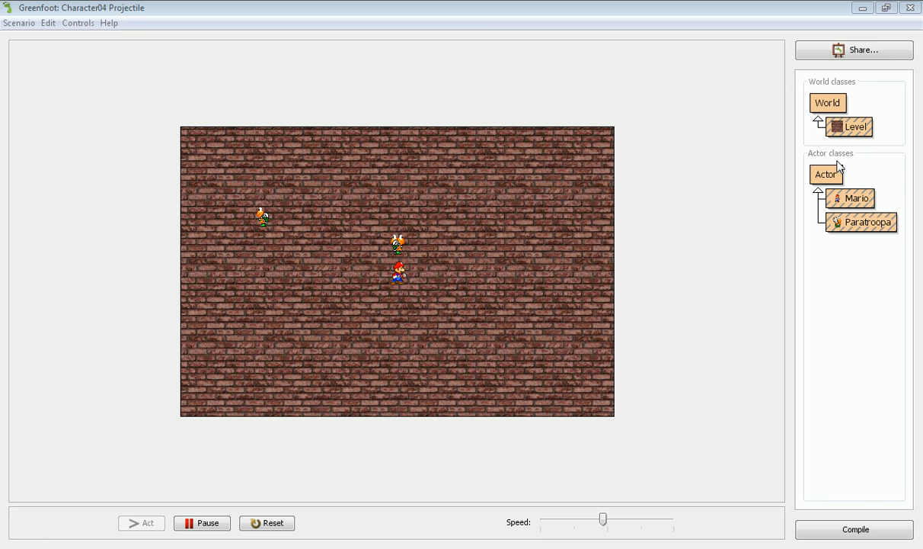
Create an Actor subclass named Fireball using the Explosion (1).gif image
right_click(826, 173)
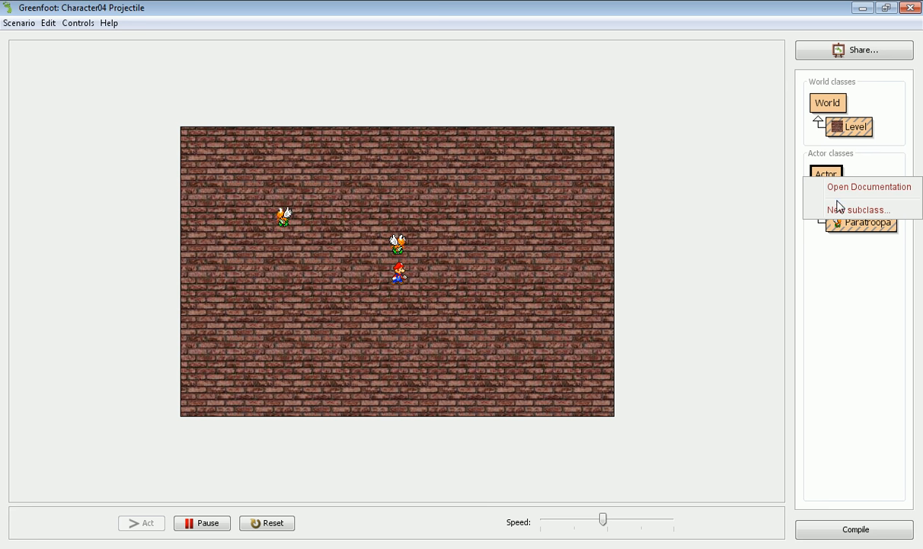
left_click(859, 210)
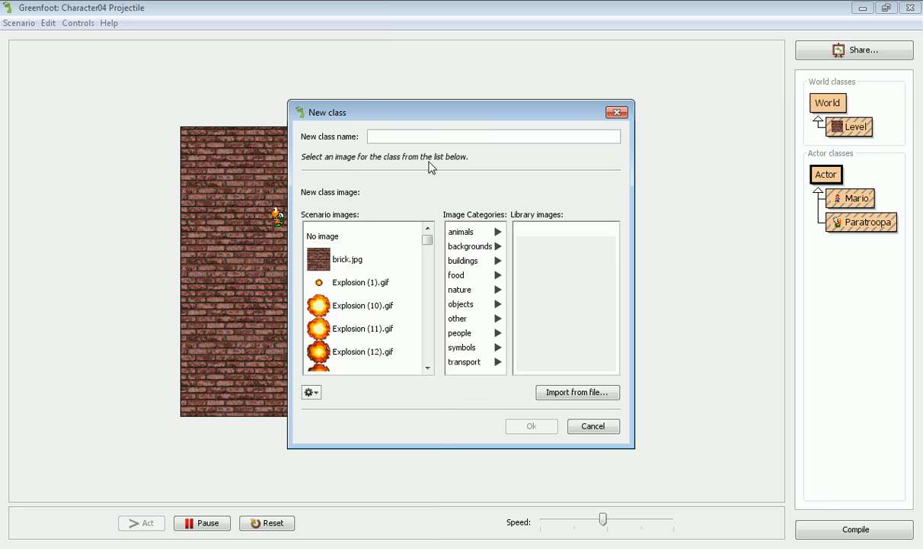
type("Firebl")
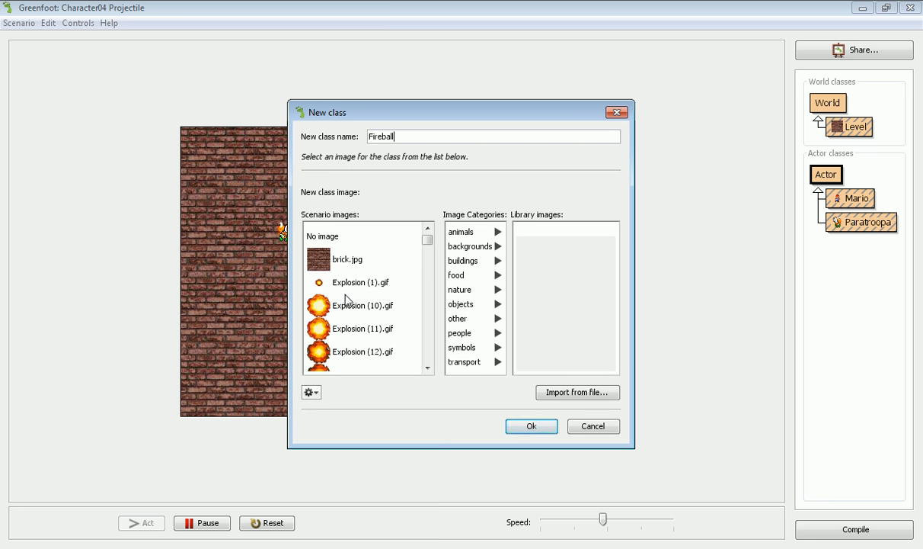
left_click(359, 282)
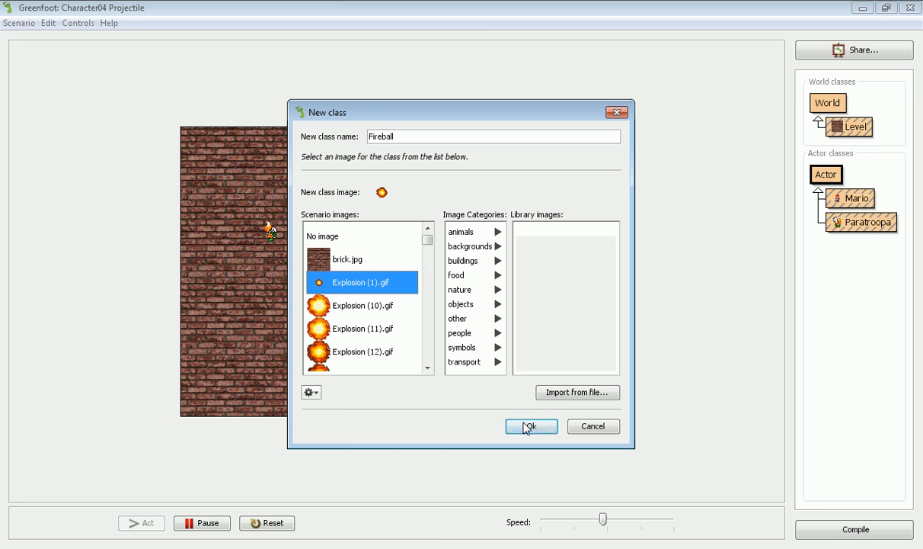
left_click(531, 426)
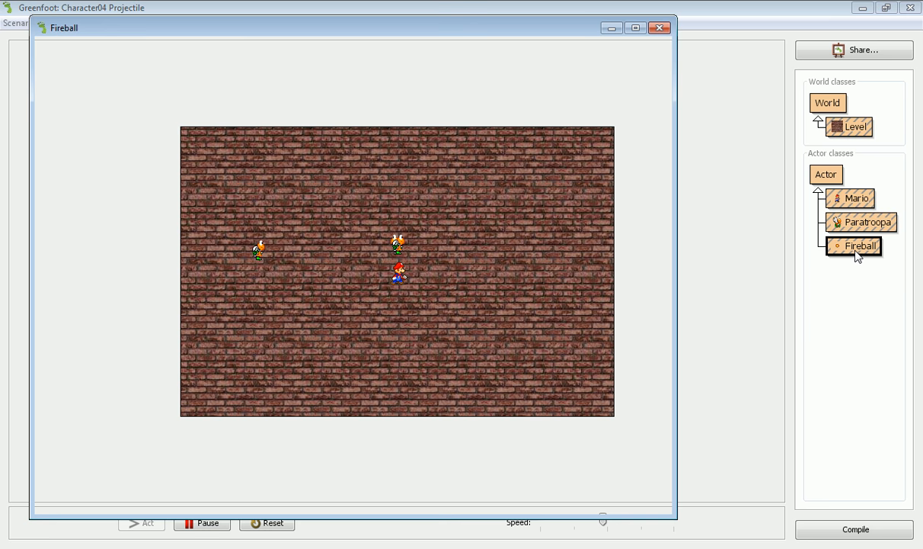
Open Fireball's source, review the countDown_ field and livesFor parameter, and reach act()
double_click(860, 245)
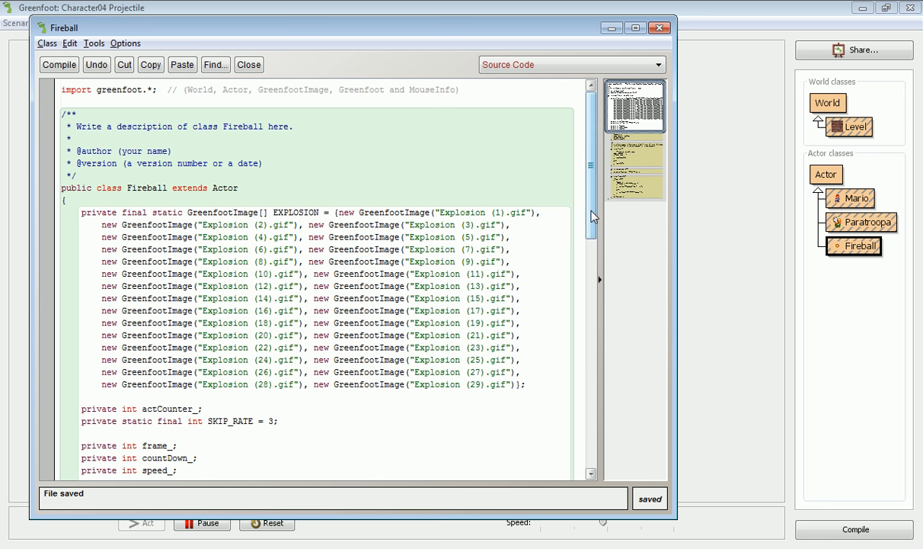
scroll("down", 3)
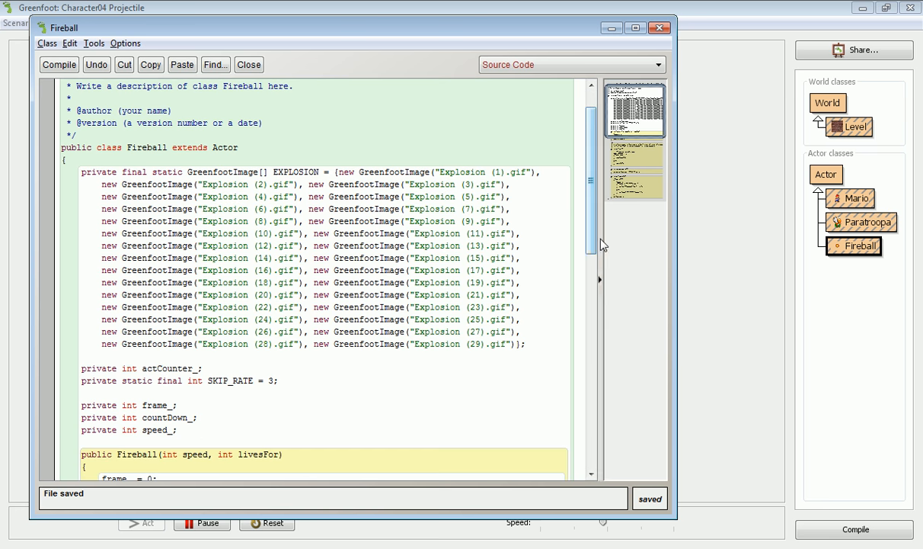
scroll("down", 3)
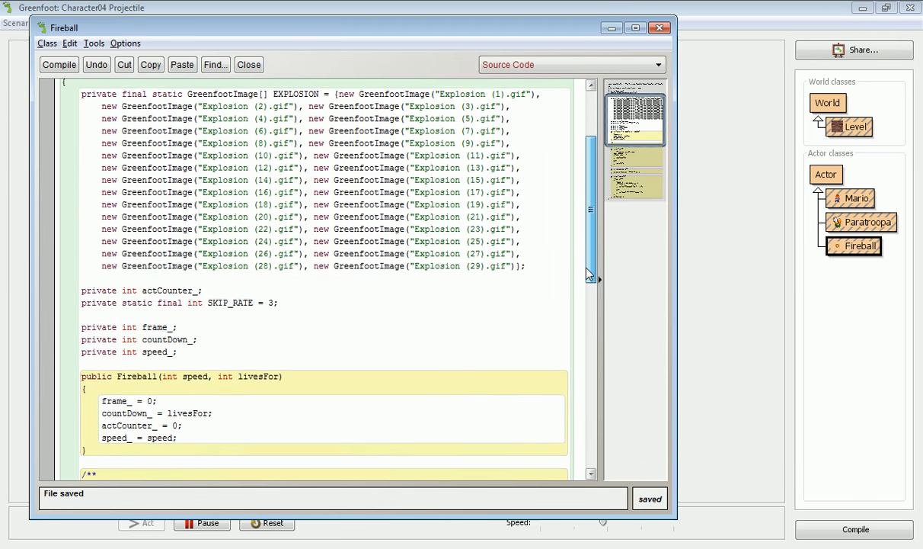
scroll("down", 3)
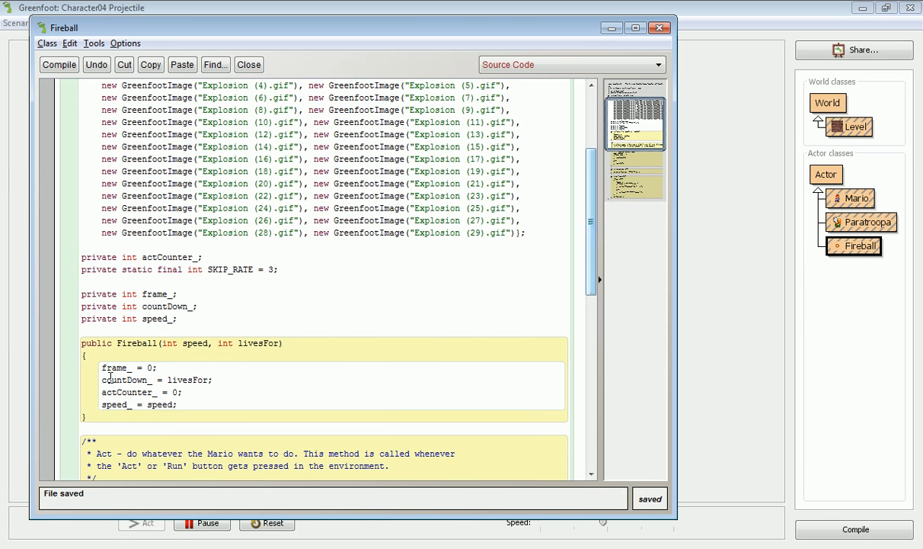
double_click(172, 306)
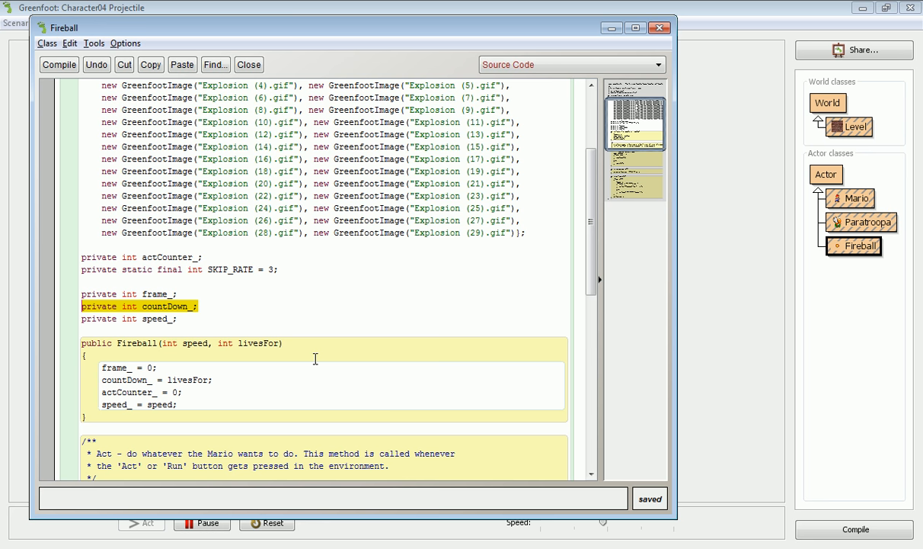
mouse_move(242, 339)
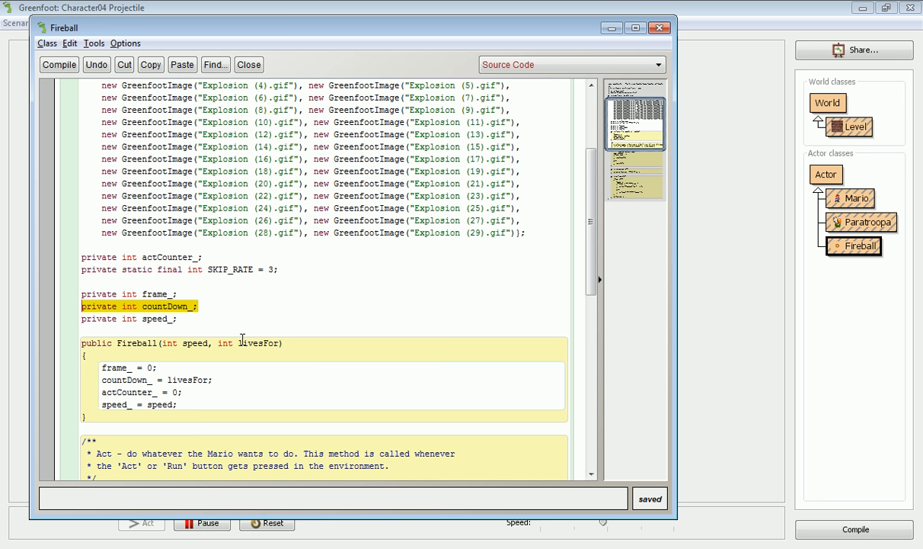
double_click(258, 342)
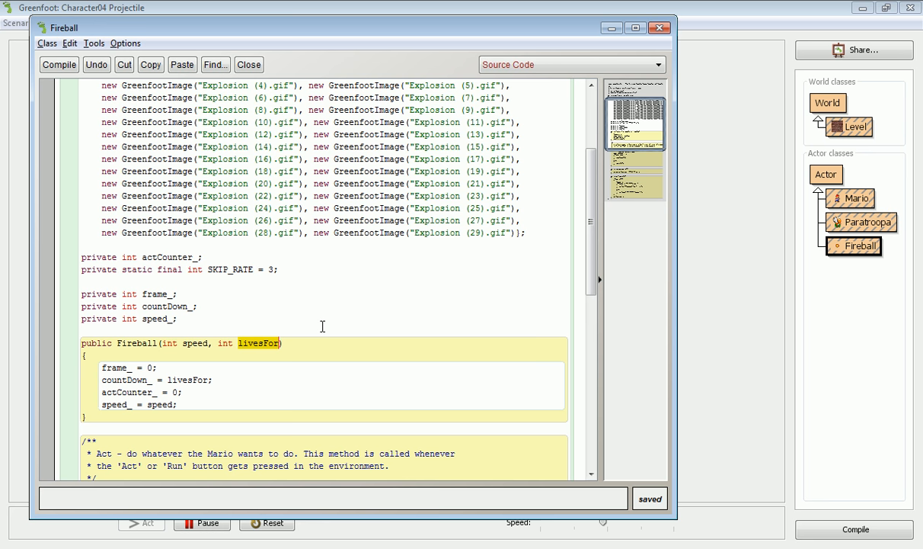
mouse_move(373, 291)
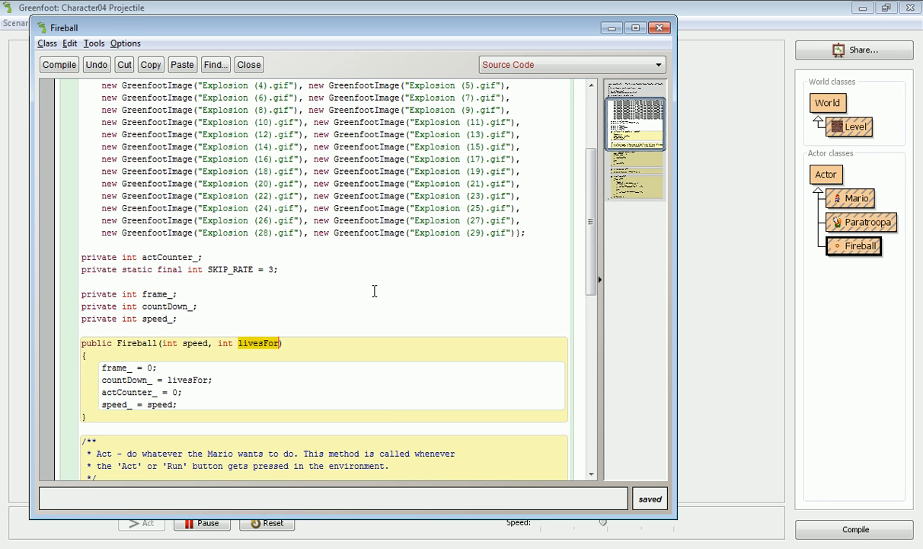
mouse_move(298, 393)
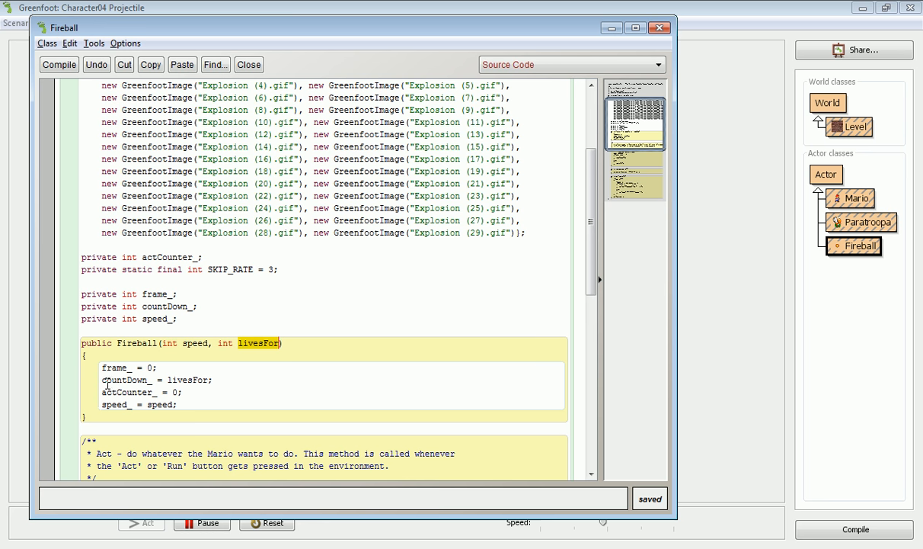
left_click_drag(103, 366, 176, 405)
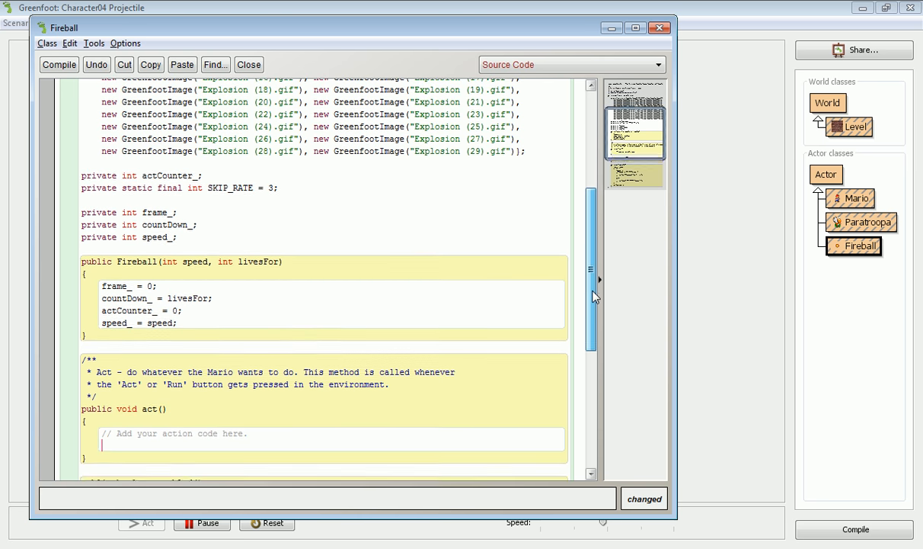
In act(), decrement countDown_ and move by speed_ while countDown_ > 0
type("countDown_--;")
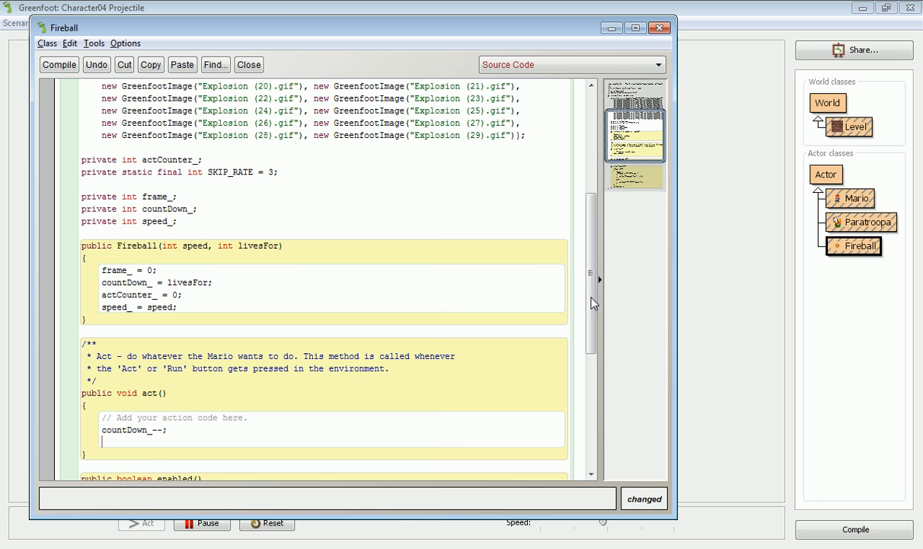
type("if(")
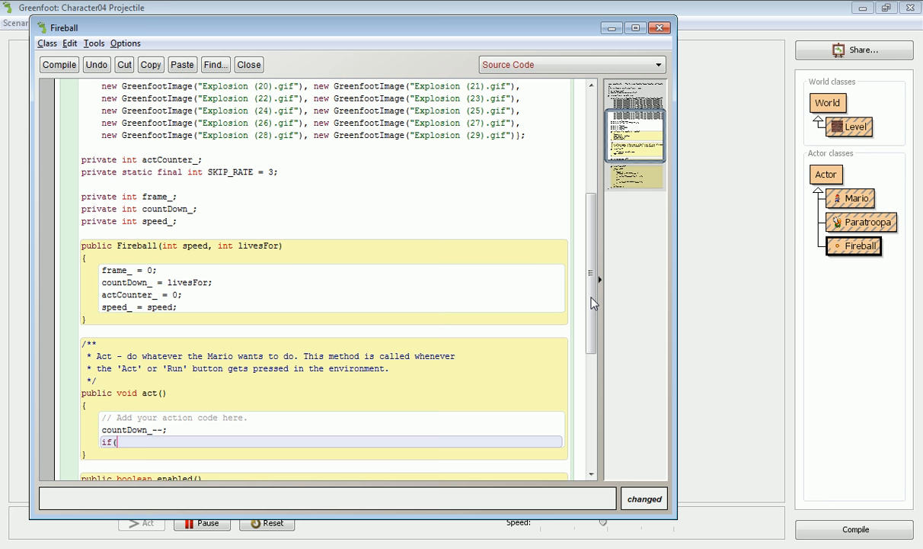
type("countDown_")
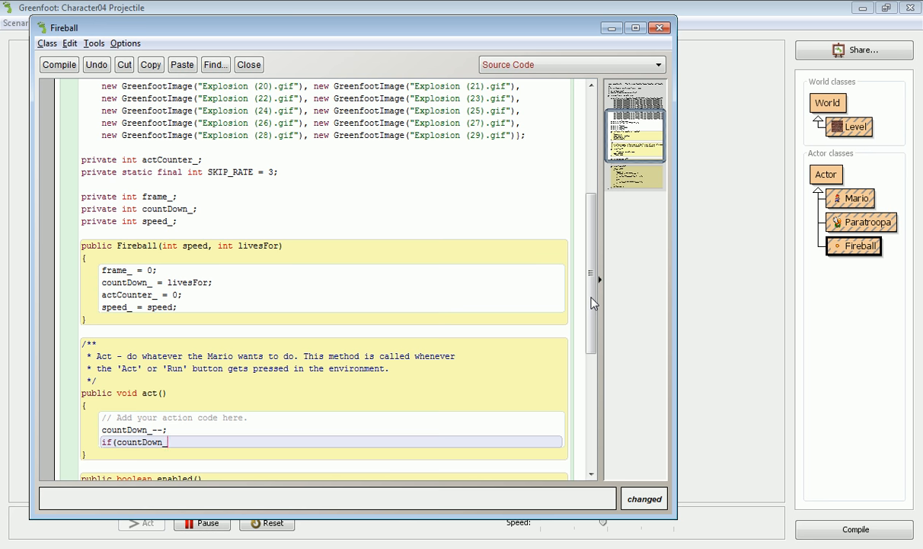
type("> 0)")
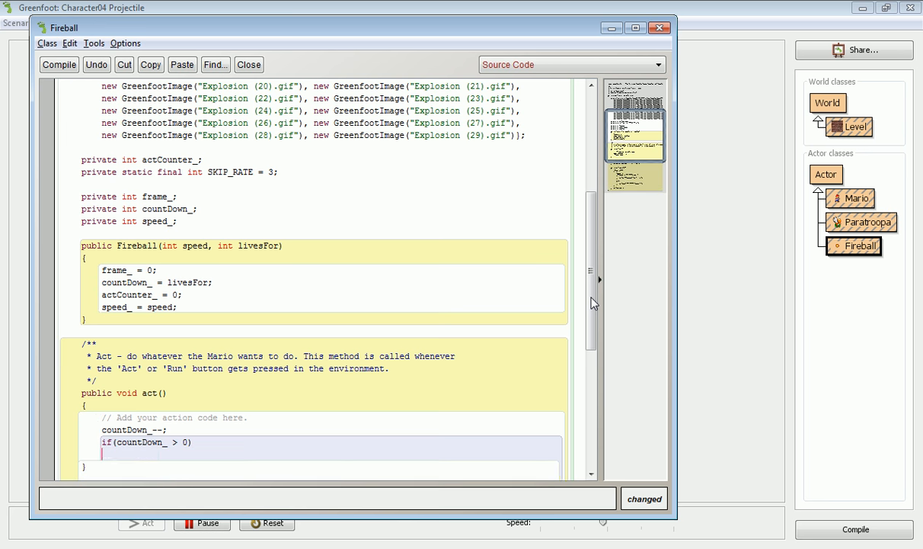
type("{")
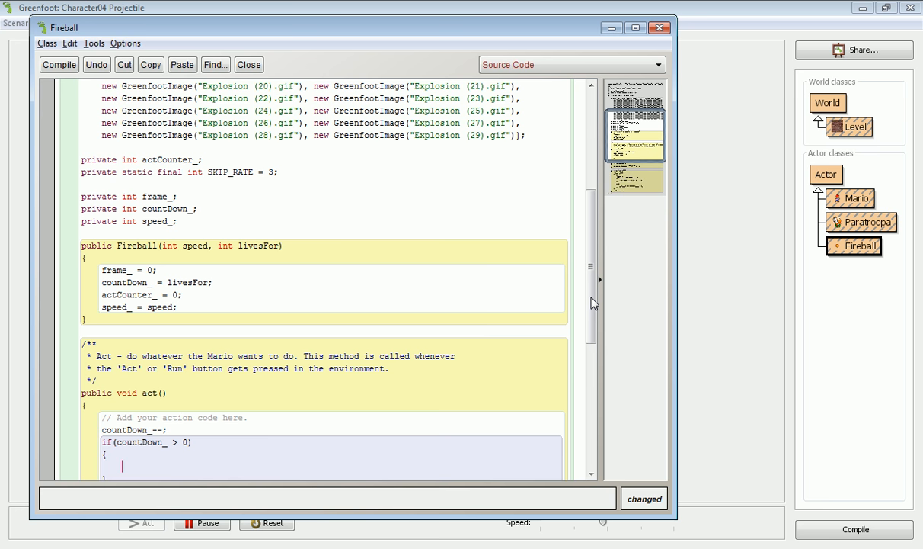
scroll("down", 3)
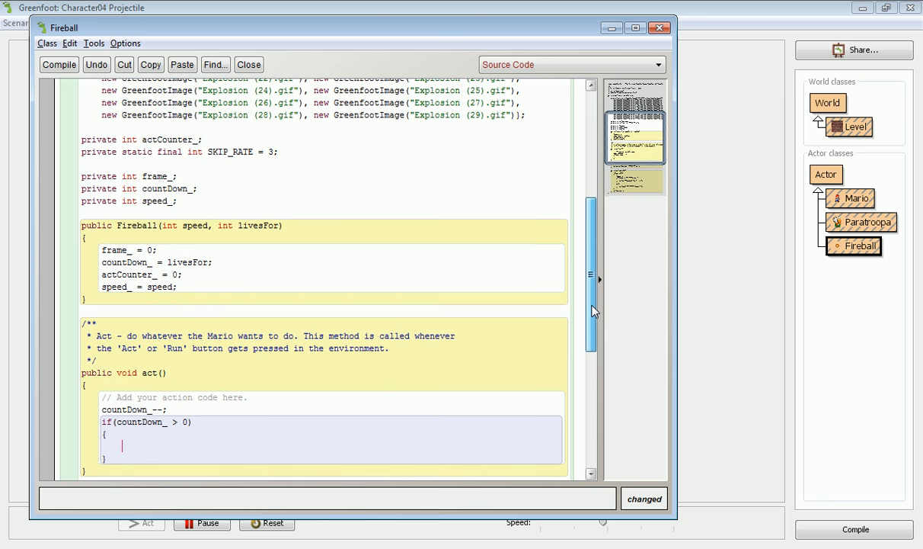
type("m")
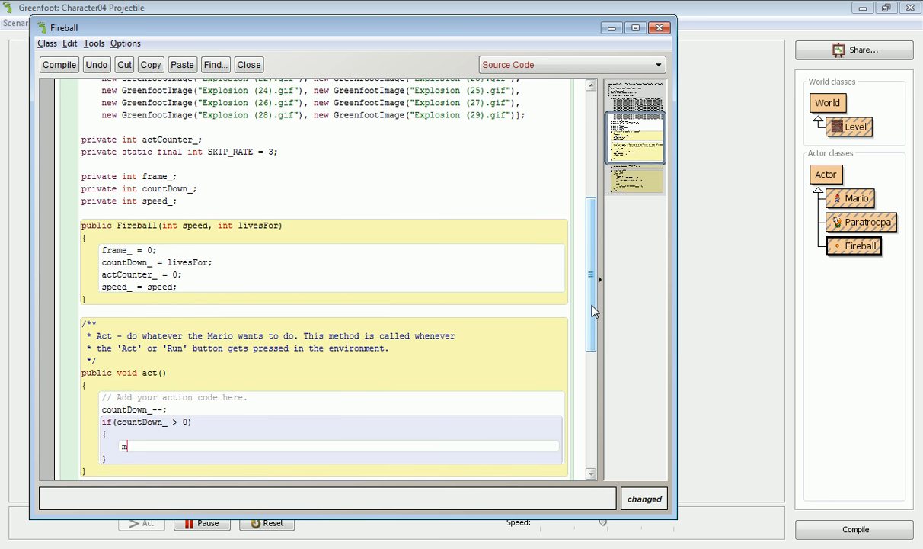
type("ove(spe")
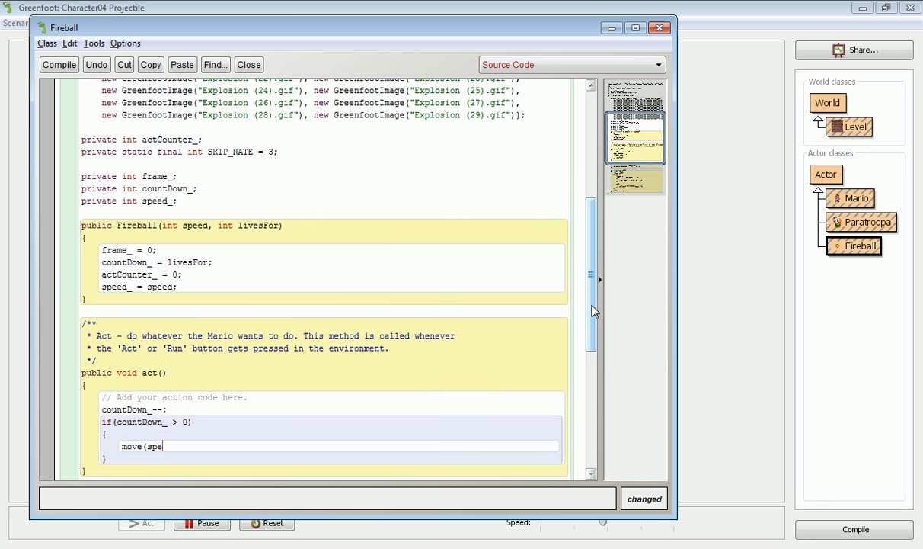
type("ed_)")
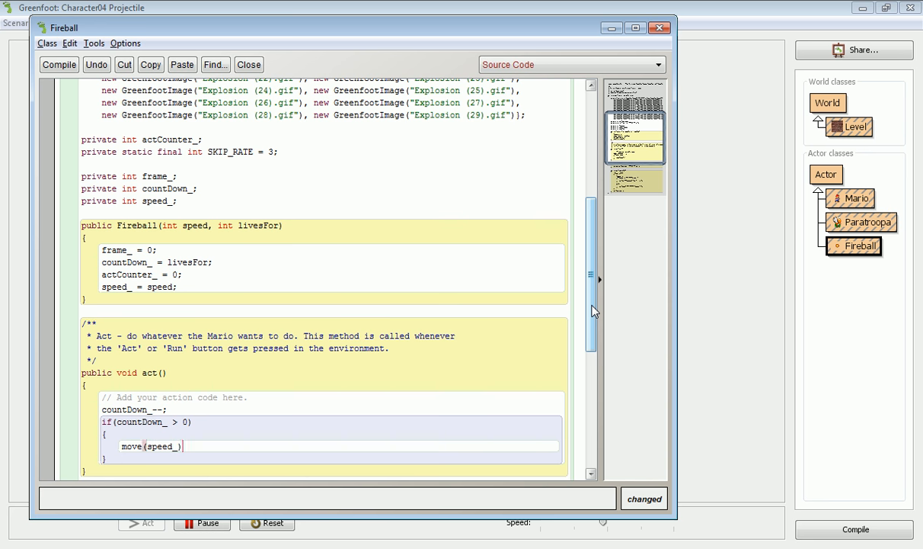
type(";")
type("els")
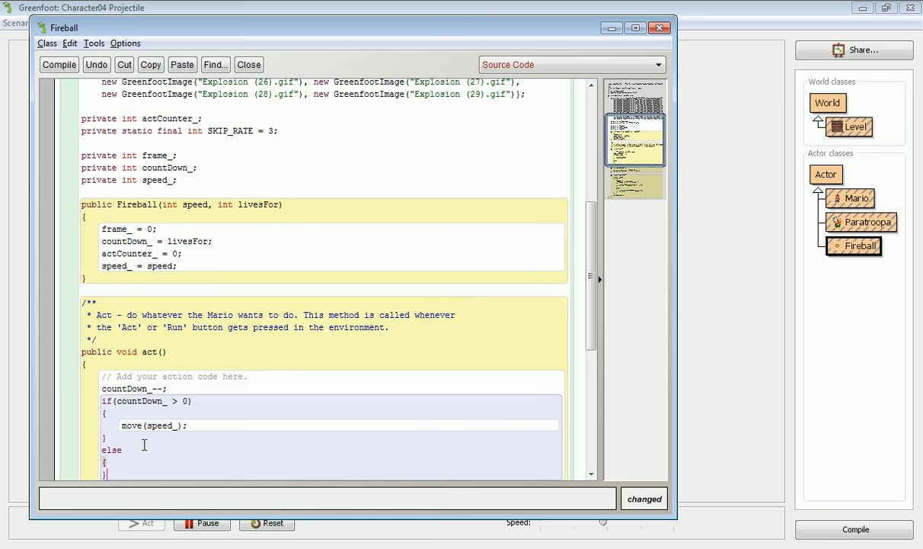
Otherwise call explode(), then begin the public boolean enabled() skip-rate method
type("expo")
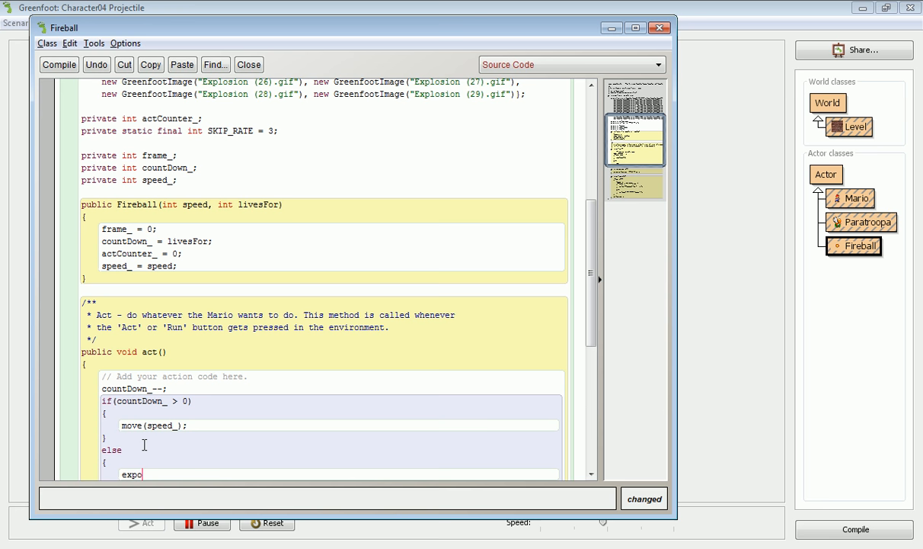
type("lode();")
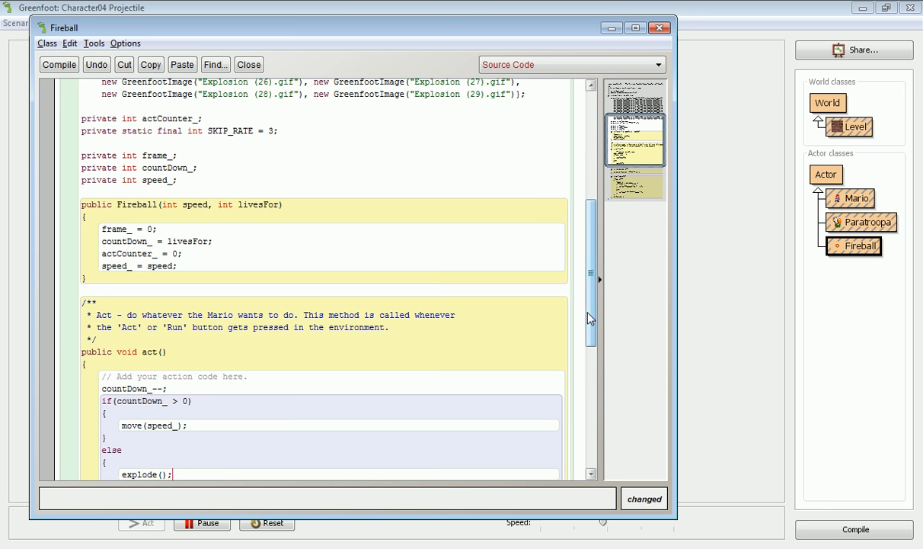
scroll("down", 3)
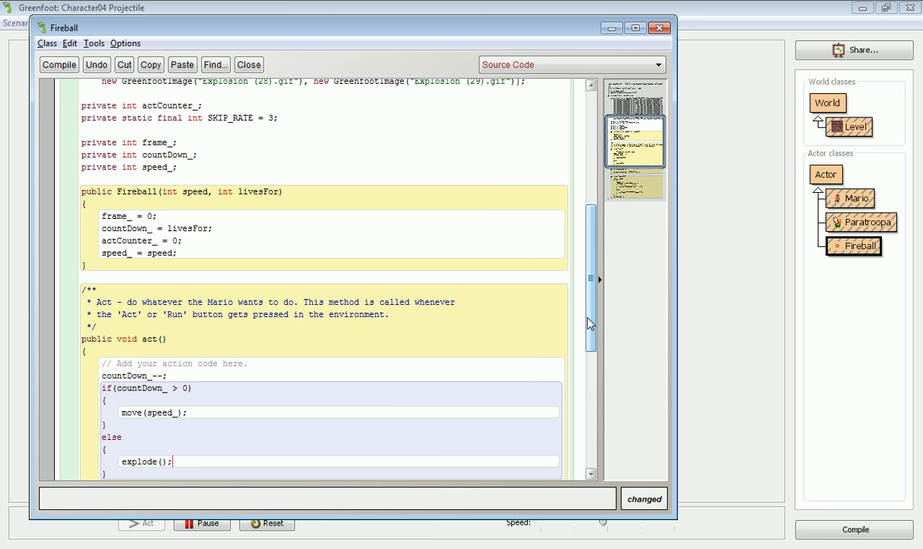
scroll("down", 3)
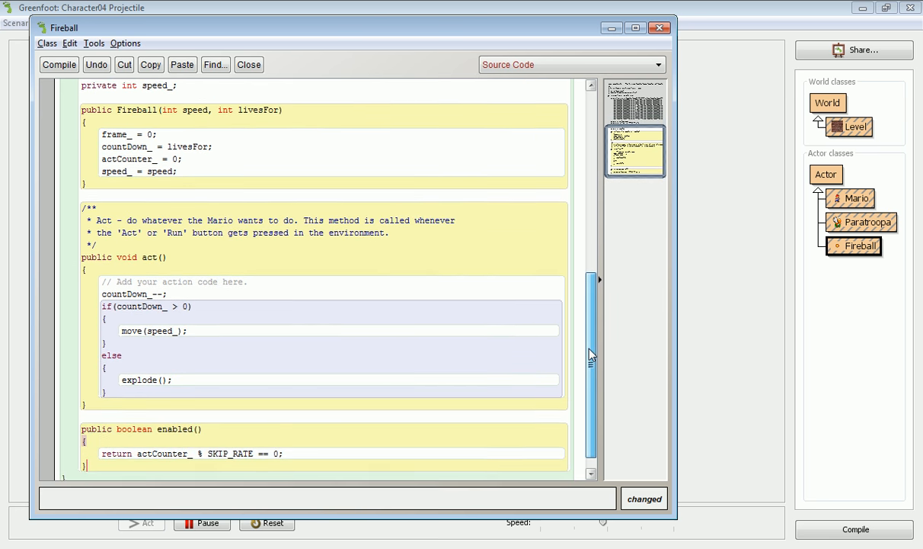
type("po")
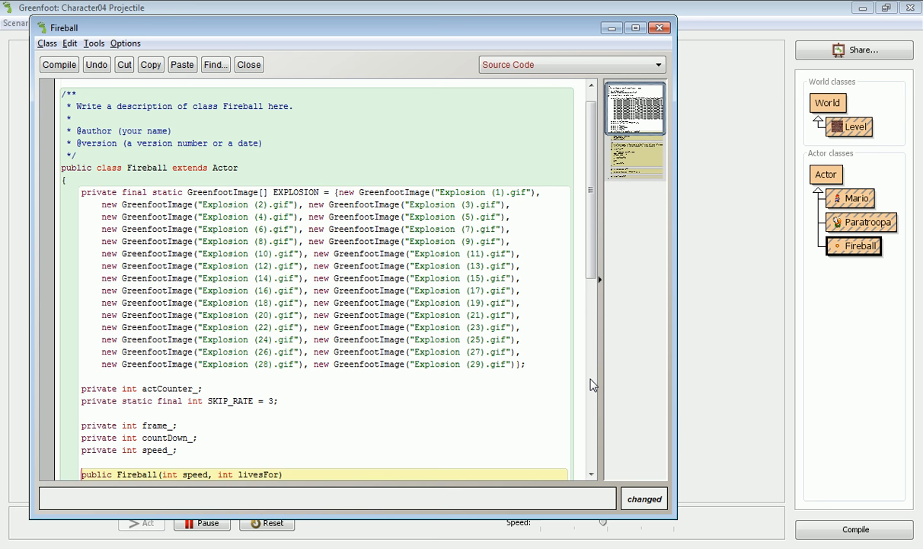
mouse_move(705, 253)
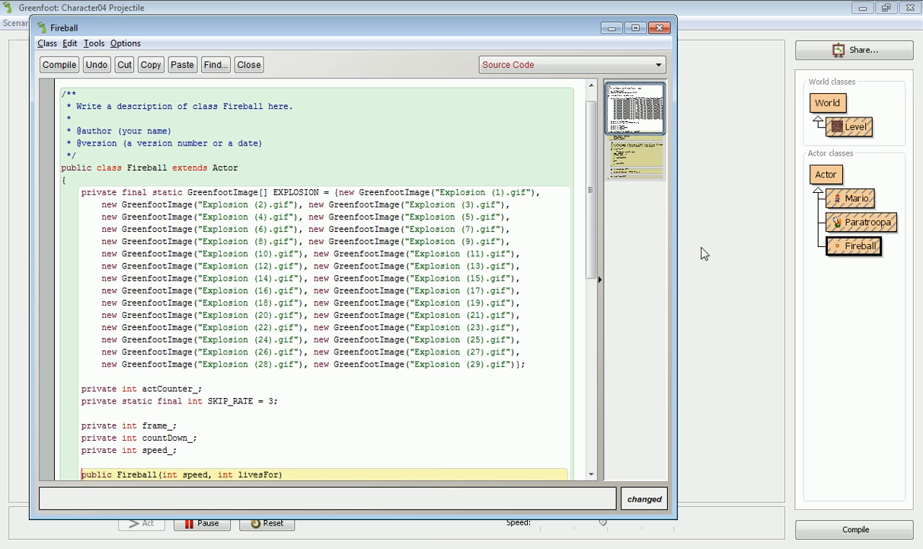
Scroll to the end of Fireball where the empty explode() method goes
scroll("down", 3)
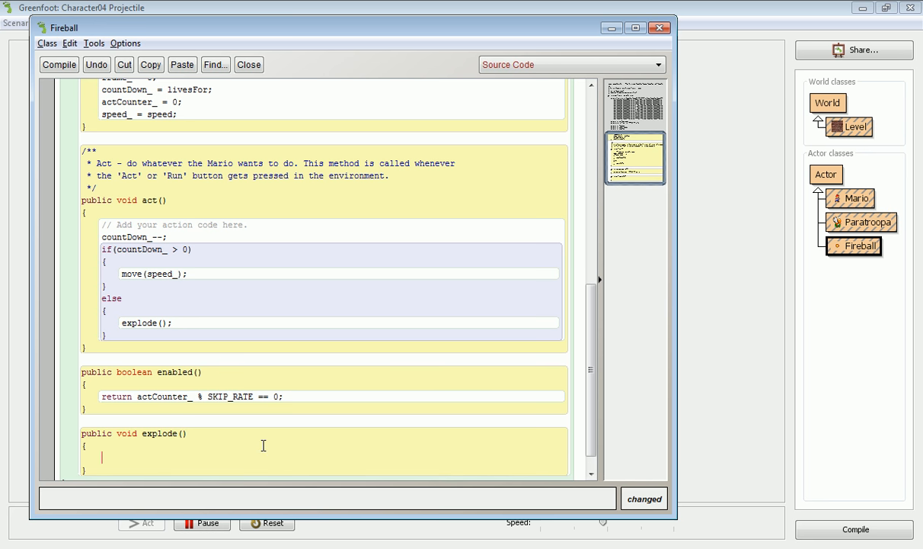
Start explode() with an if(enabled()) block followed by actCounter_++
type("if(enabled(")
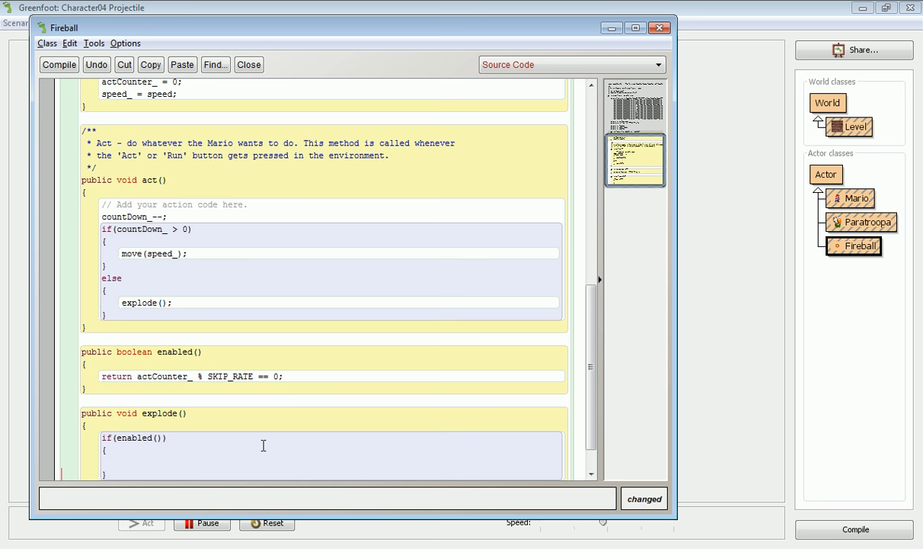
scroll("down", 3)
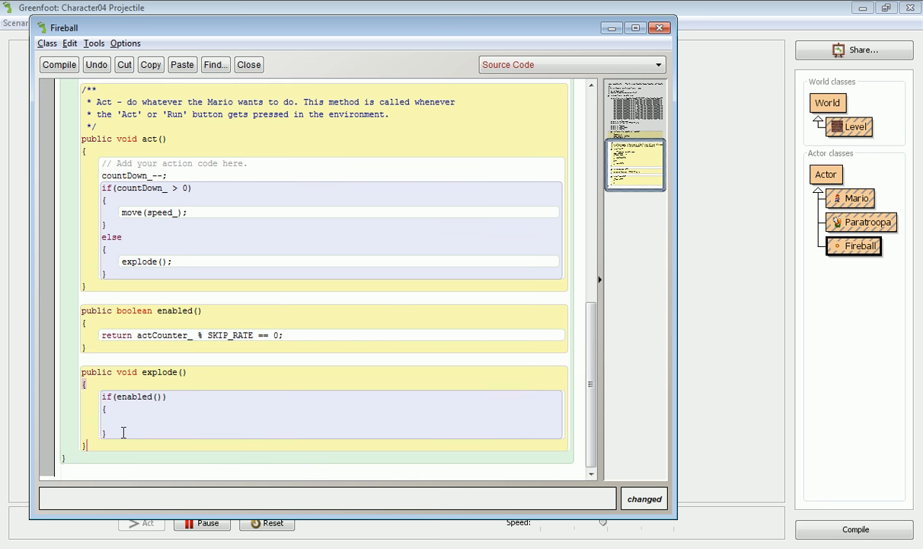
type("actC")
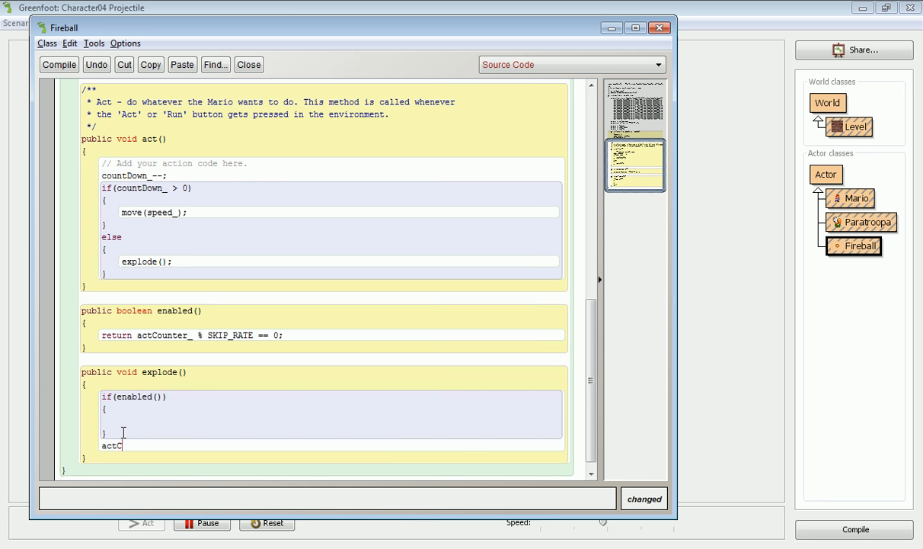
type("ounter_")
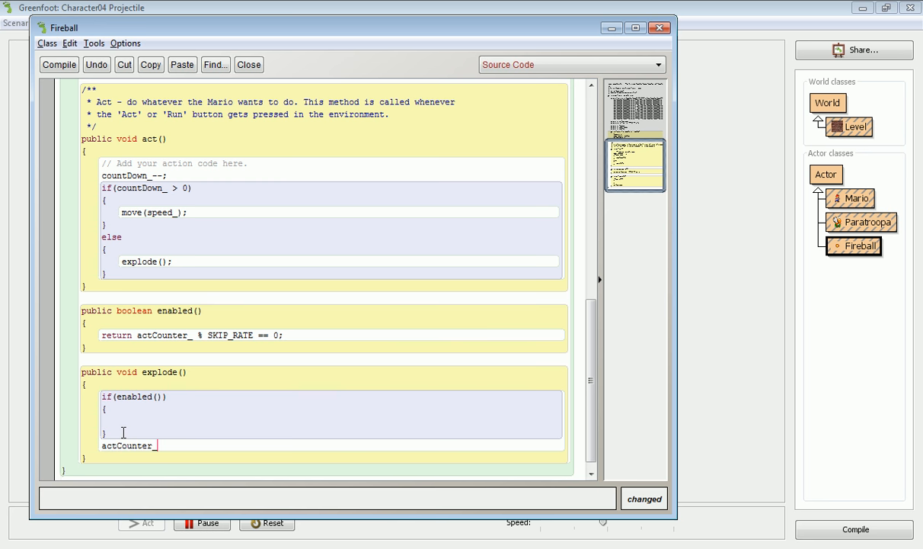
type("++;")
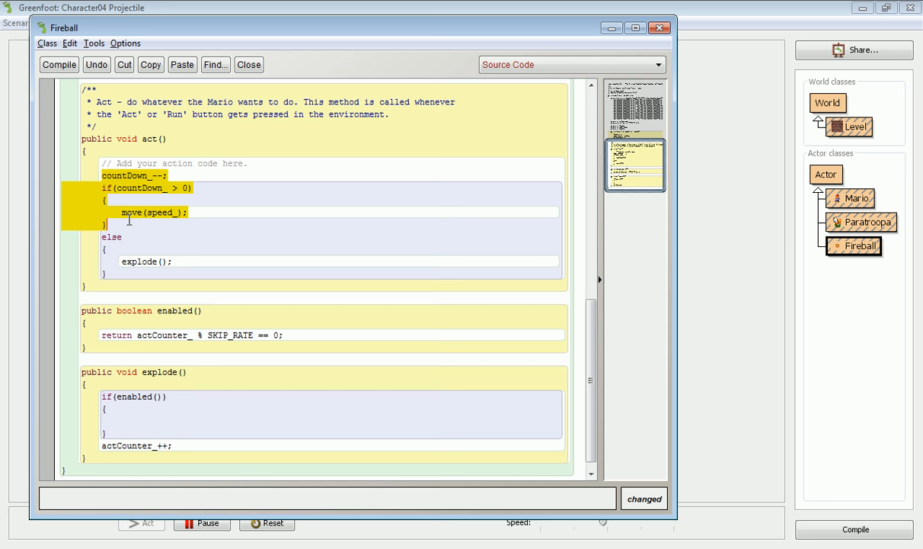
mouse_move(126, 270)
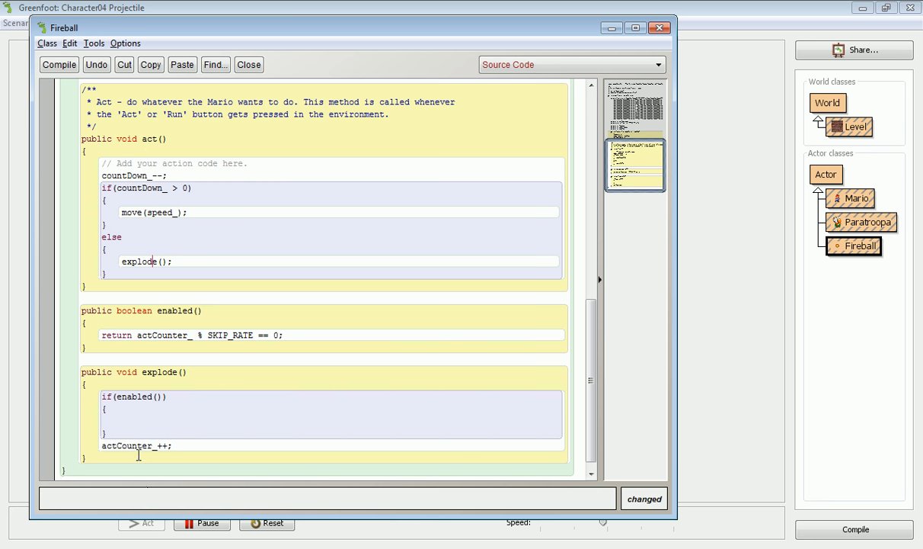
Inside the enabled check, increment frame_ and test frame_ >= EXPLOSION.length
double_click(127, 445)
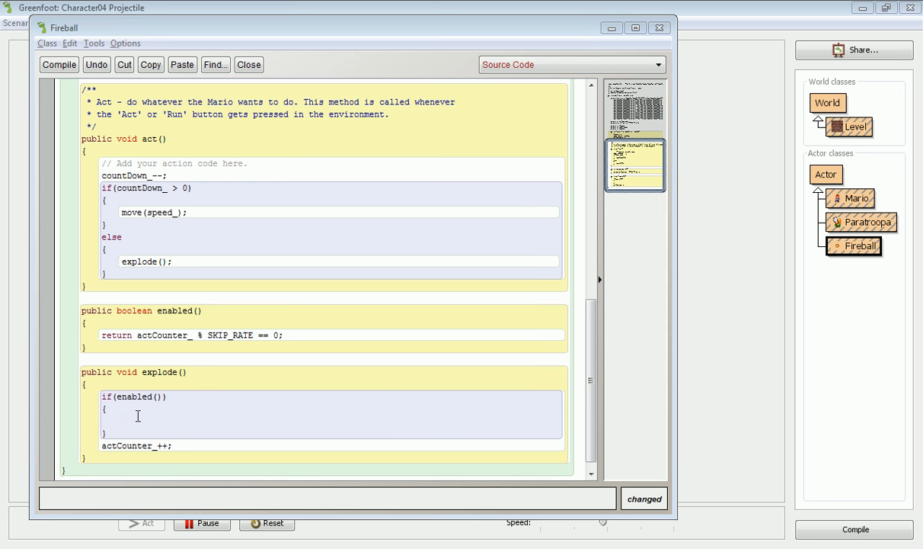
type("f")
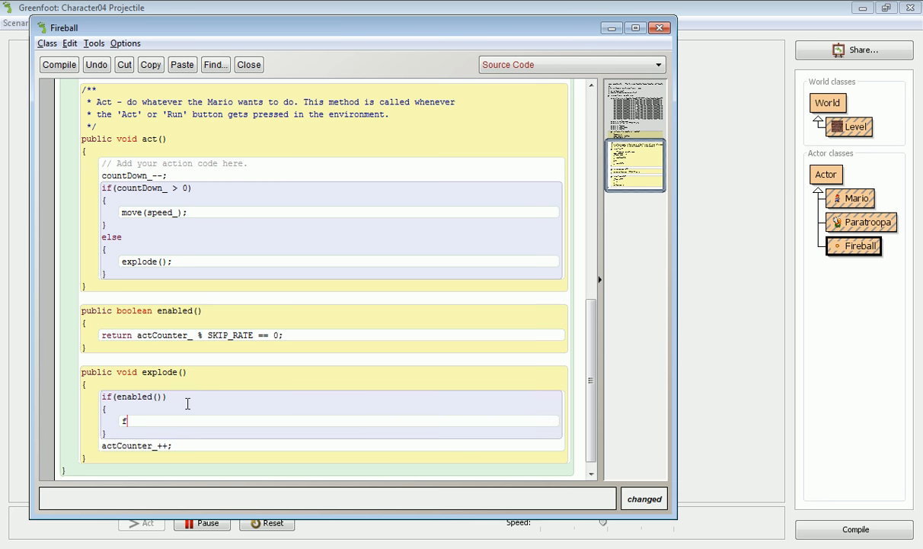
type("rame_++;")
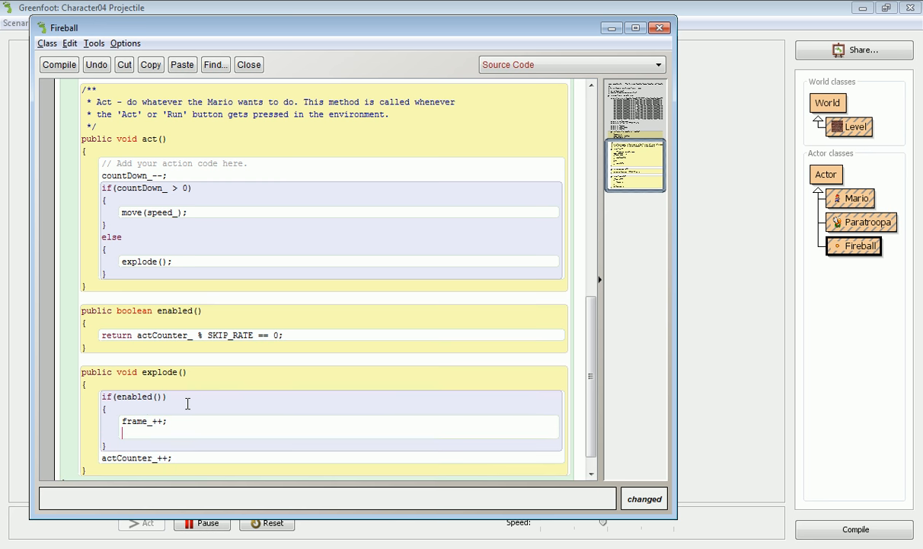
type("if(")
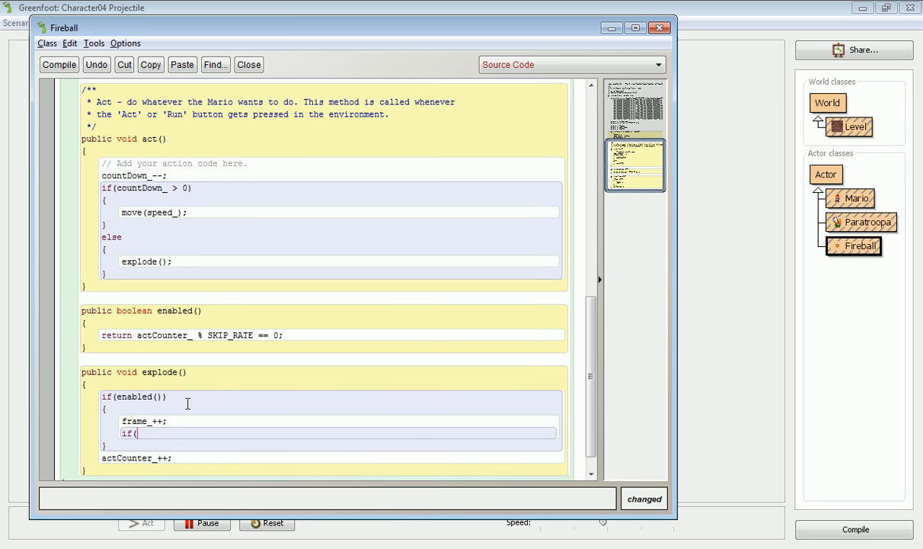
type("frame_")
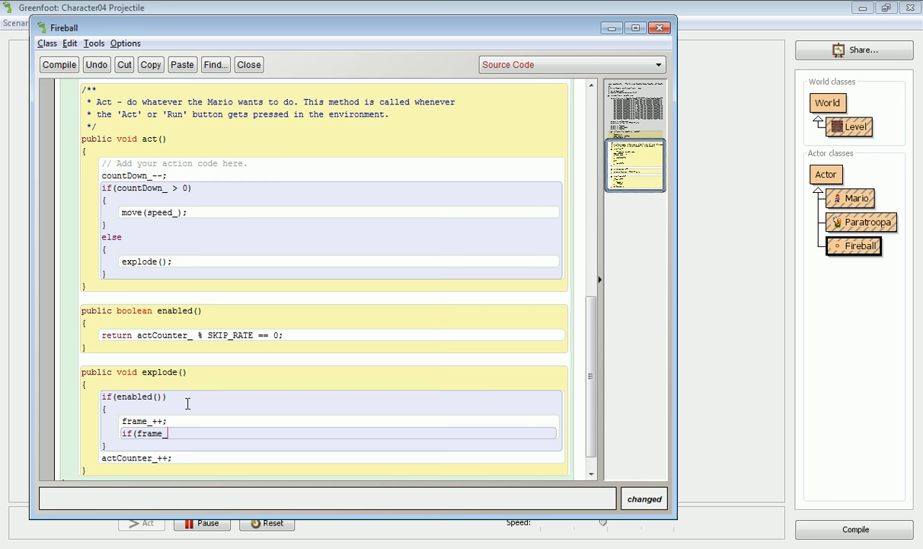
type(">=")
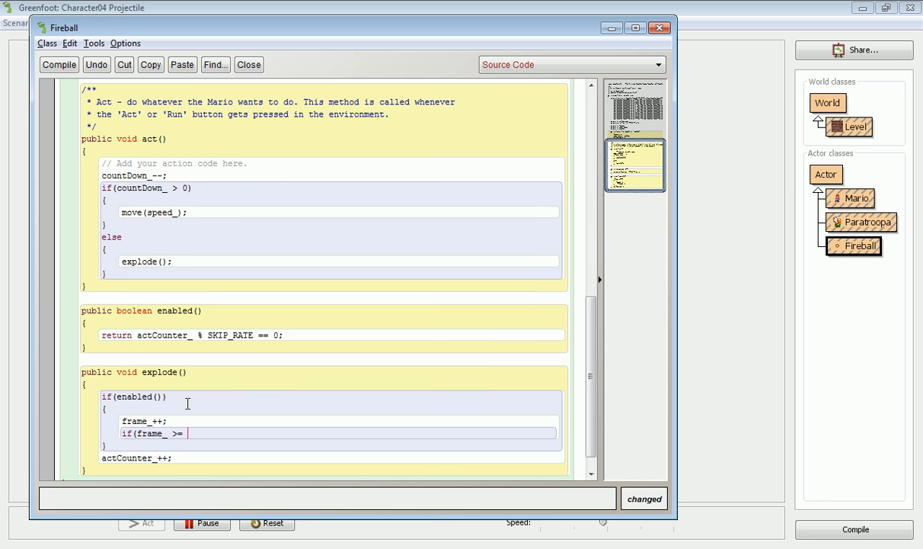
type("EXPLOST")
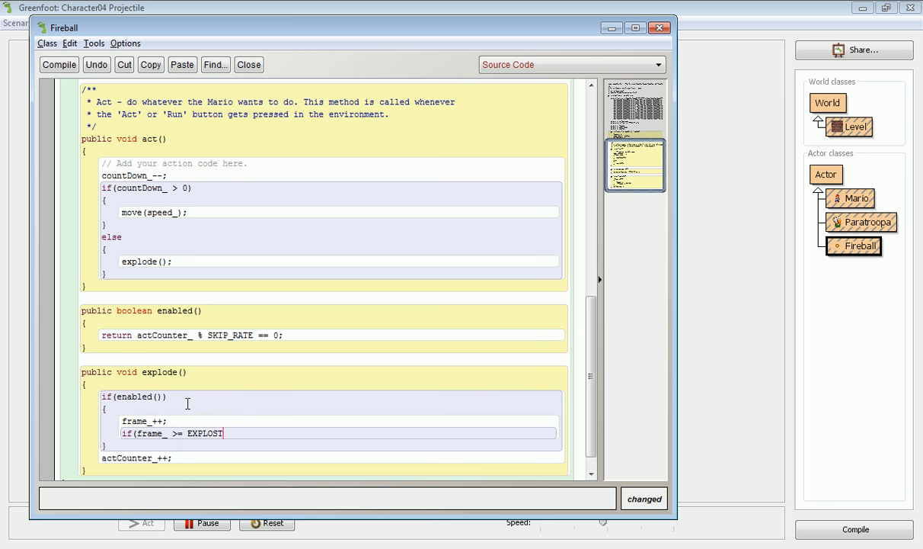
type("ION")
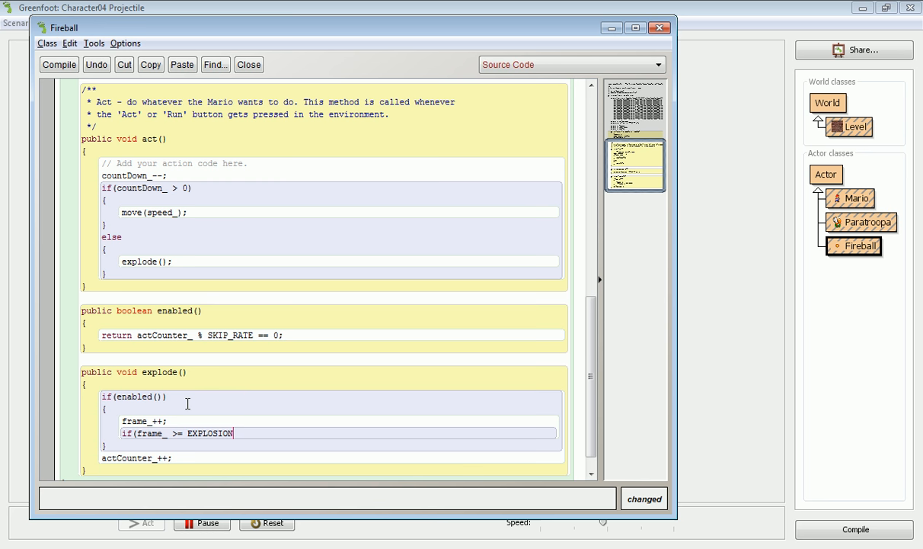
type(".length")
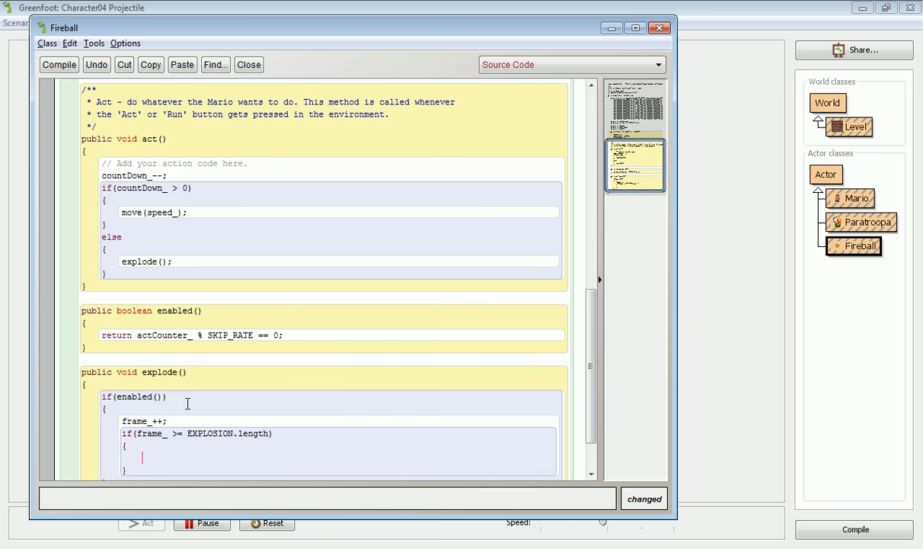
Replace the frame_ = 0 reset with getWorld().removeObject(this) after the last frame
scroll("down", 3)
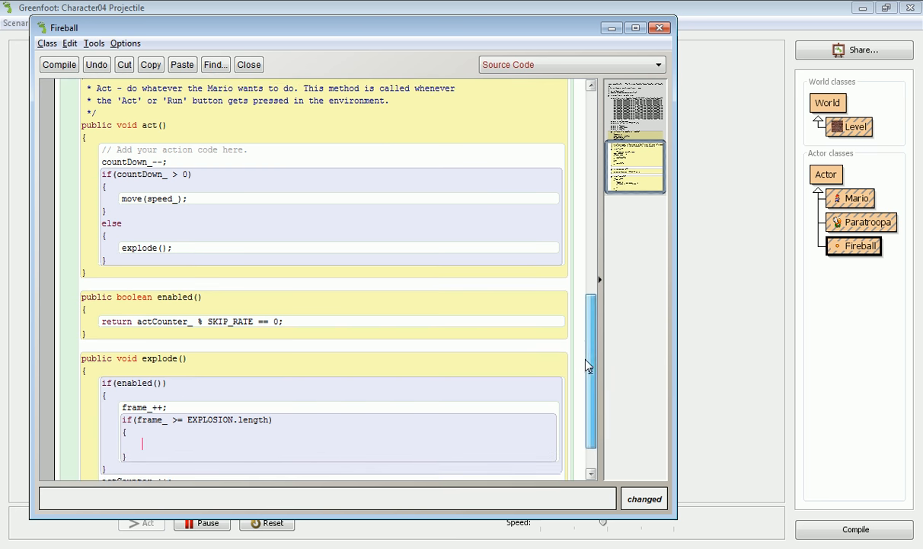
type("frame_")
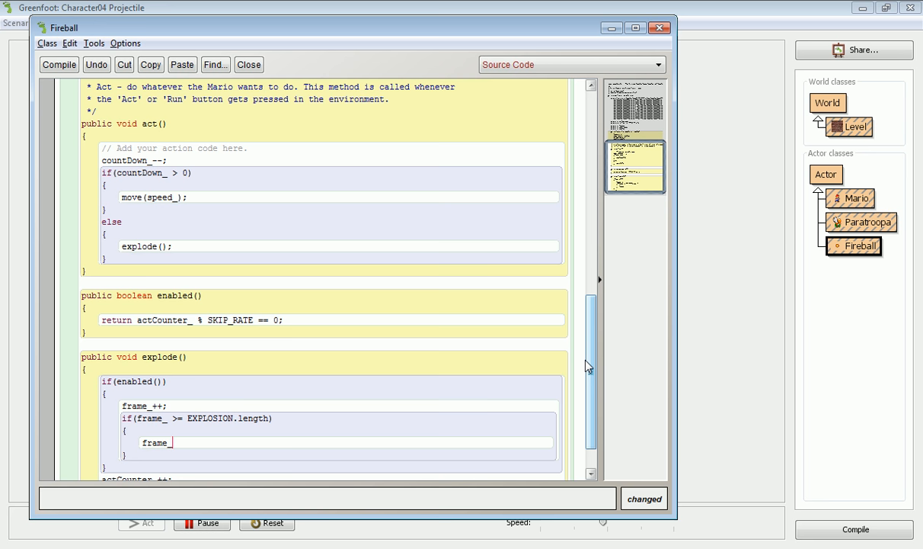
type("= 0;")
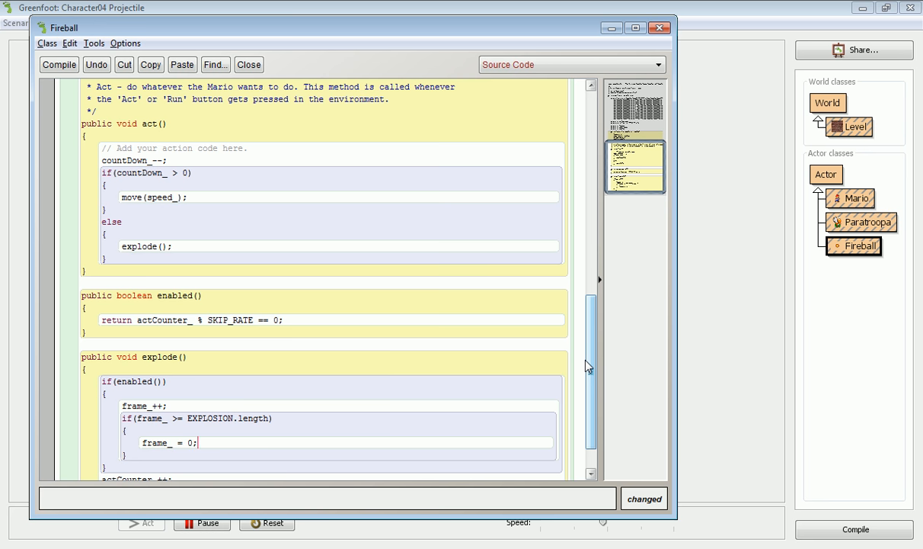
key("Backspace")
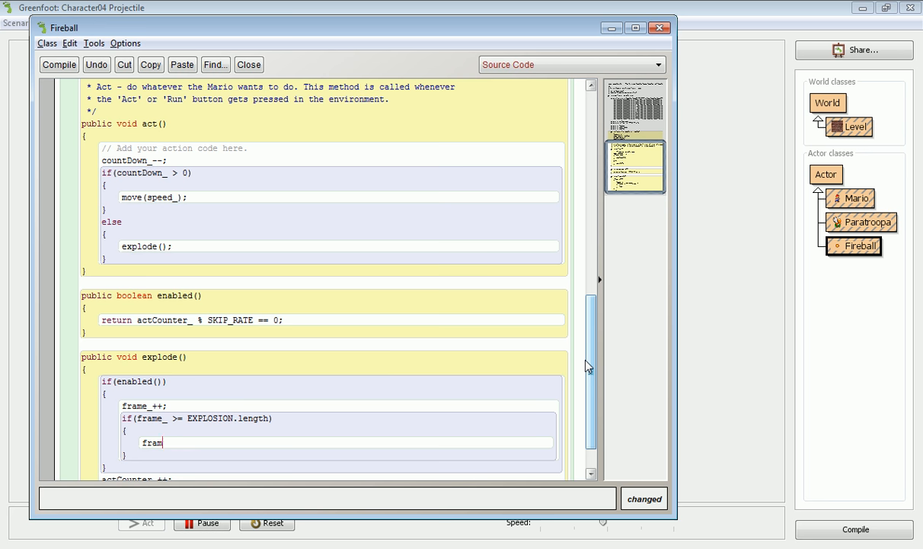
key("backspace")
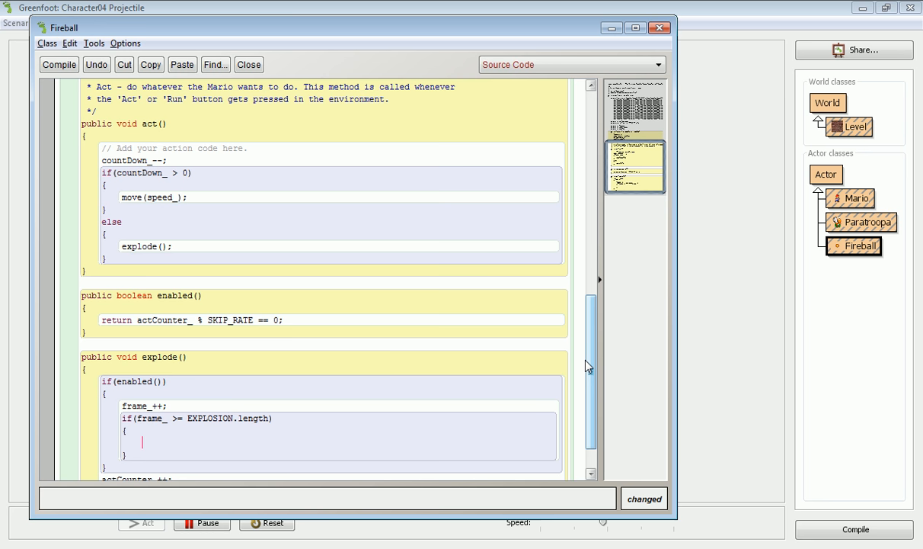
type("get")
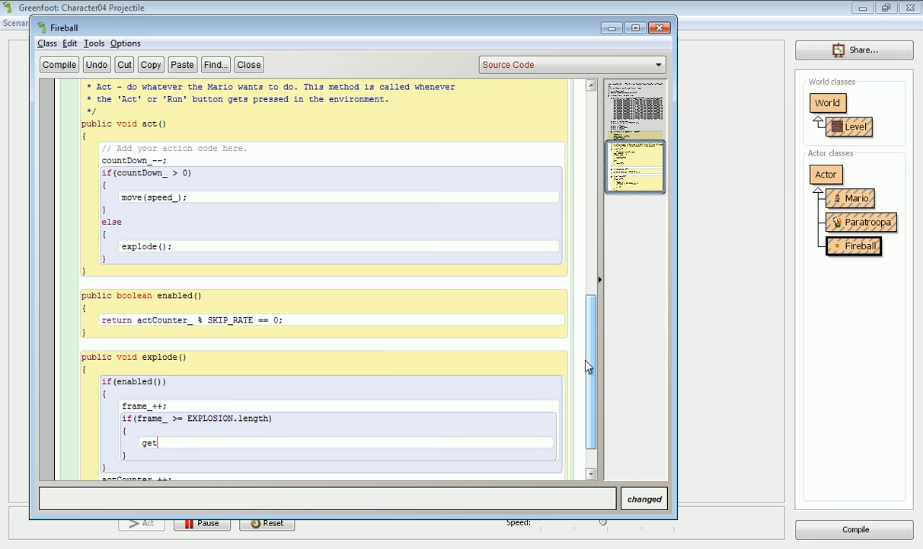
type("World().")
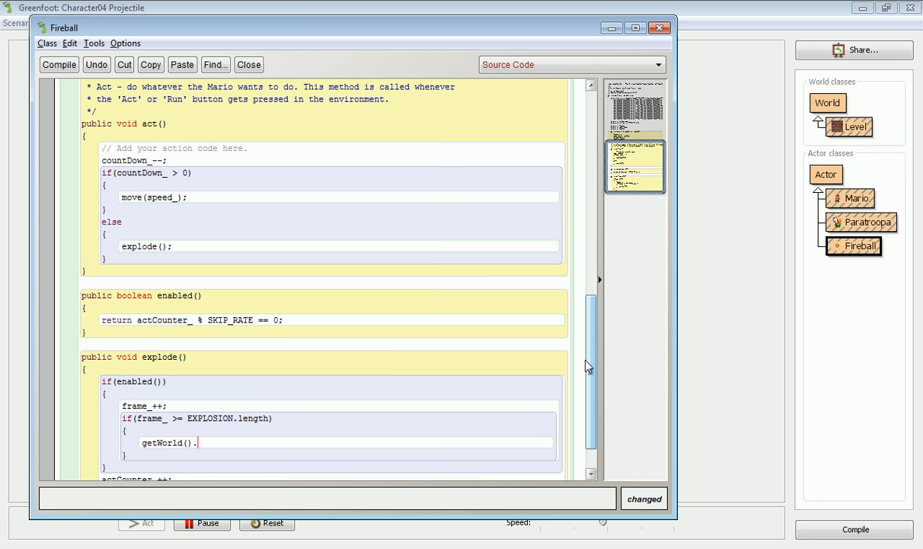
type("removeObject")
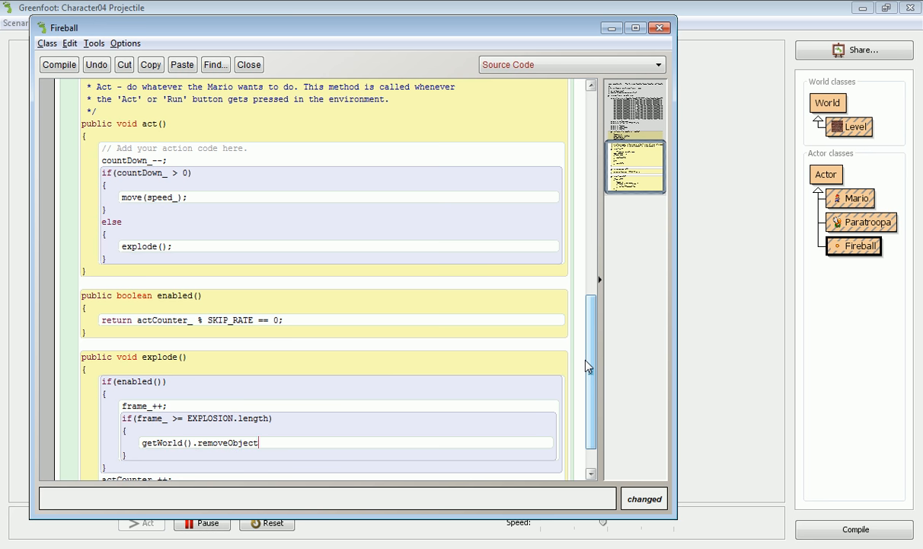
type("( this );")
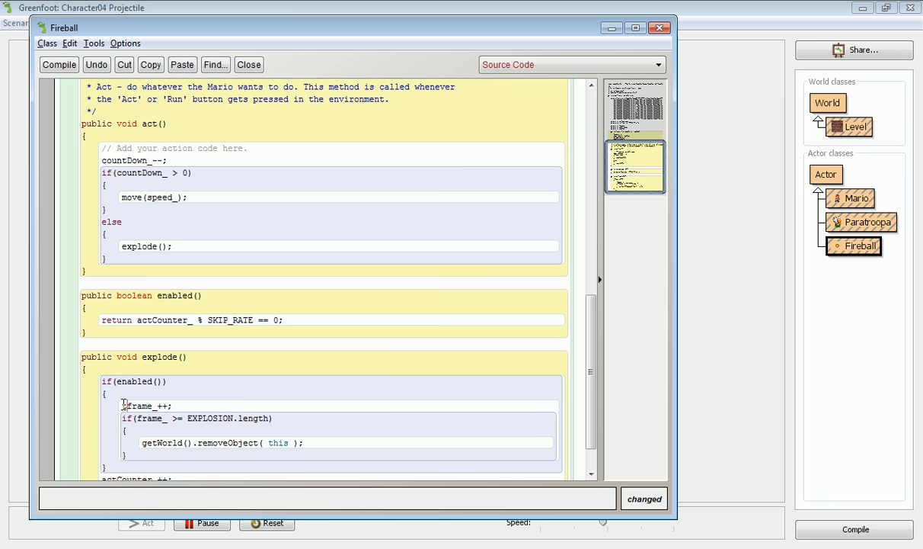
Review explode()'s enabled() condition and the getWorld().removeObject(this) call
type("thi")
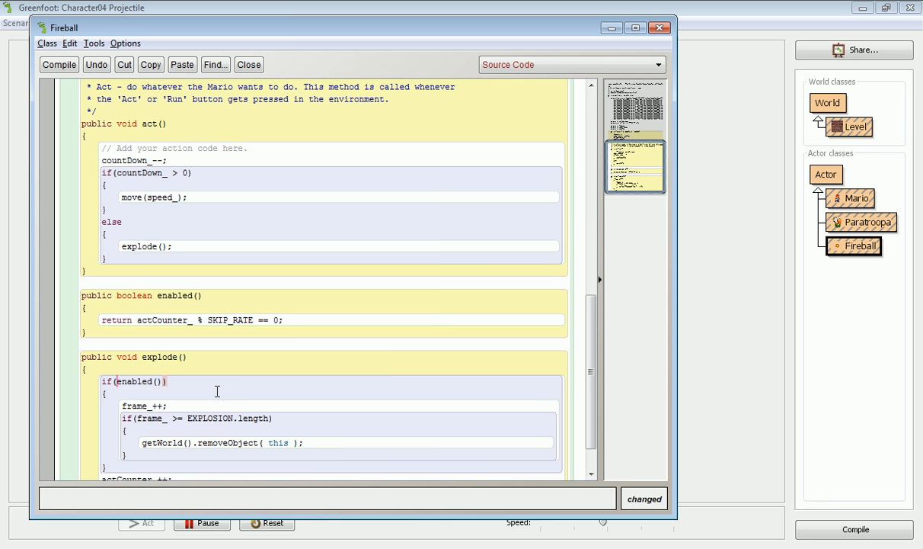
double_click(278, 442)
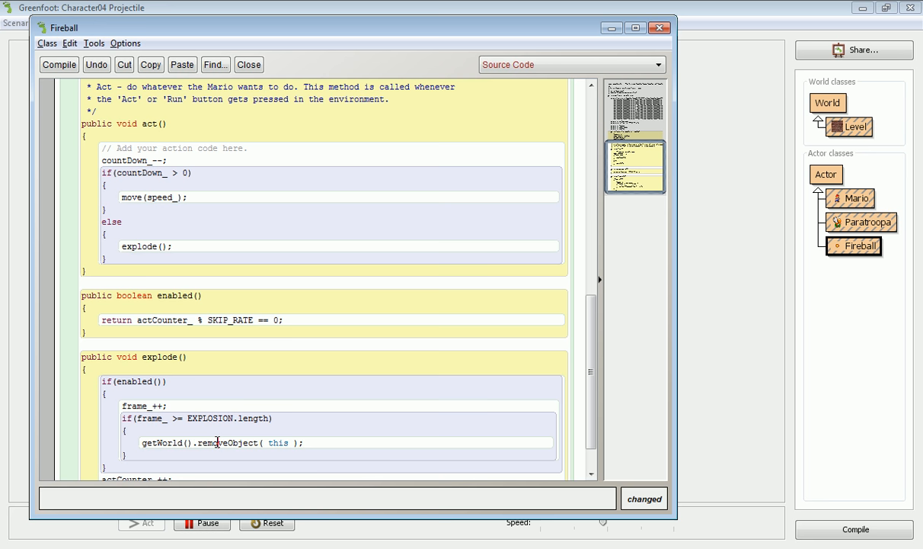
double_click(161, 442)
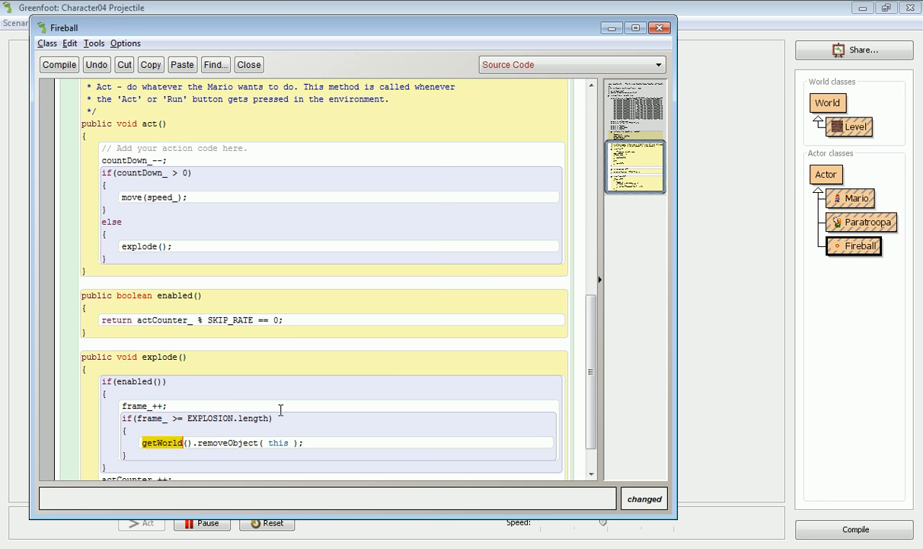
mouse_move(249, 419)
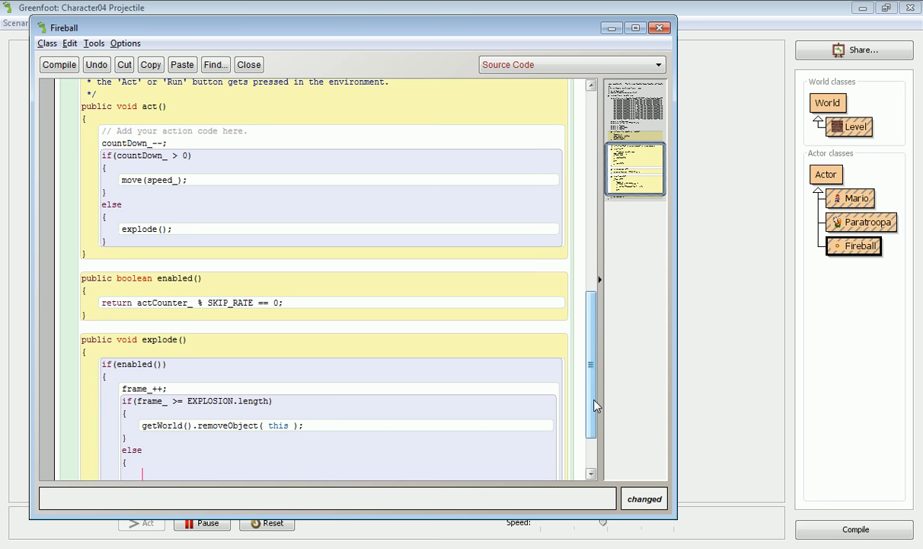
Set the image to EXPLOSION[frame_] in the else branch, then compile and close Fireball
scroll("down", 3)
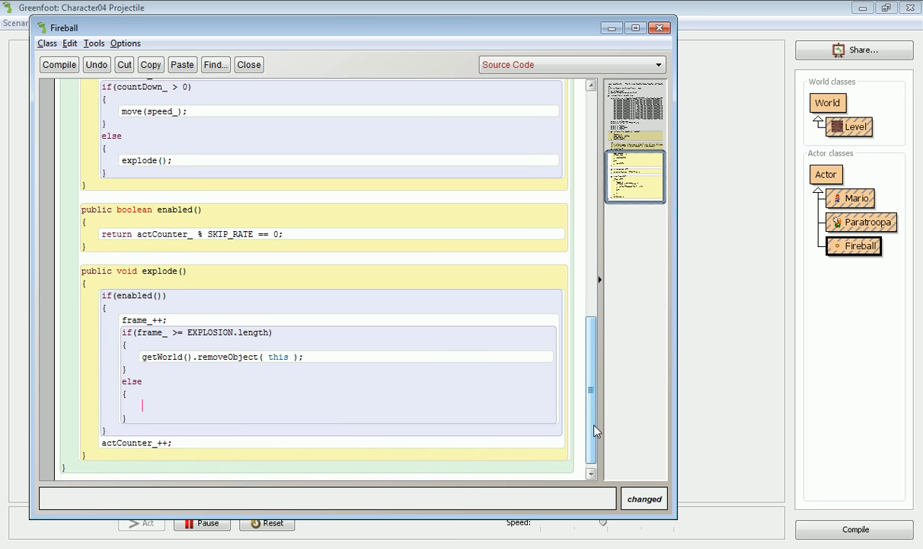
type("setImage(")
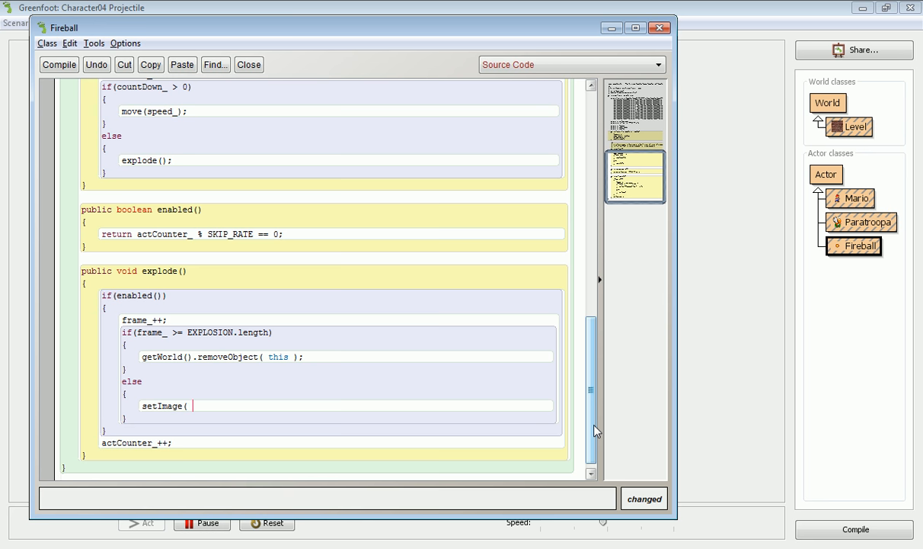
type("EXPLOSION")
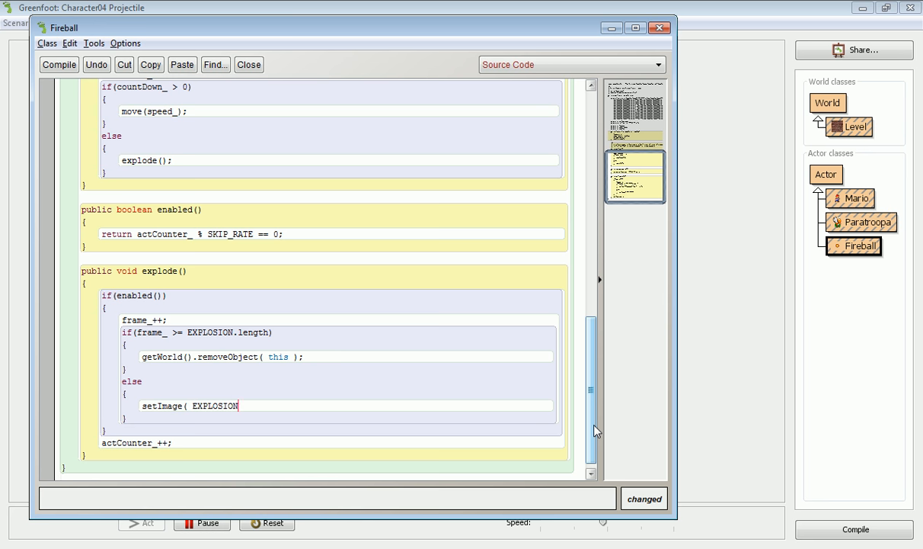
type("[frame_]")
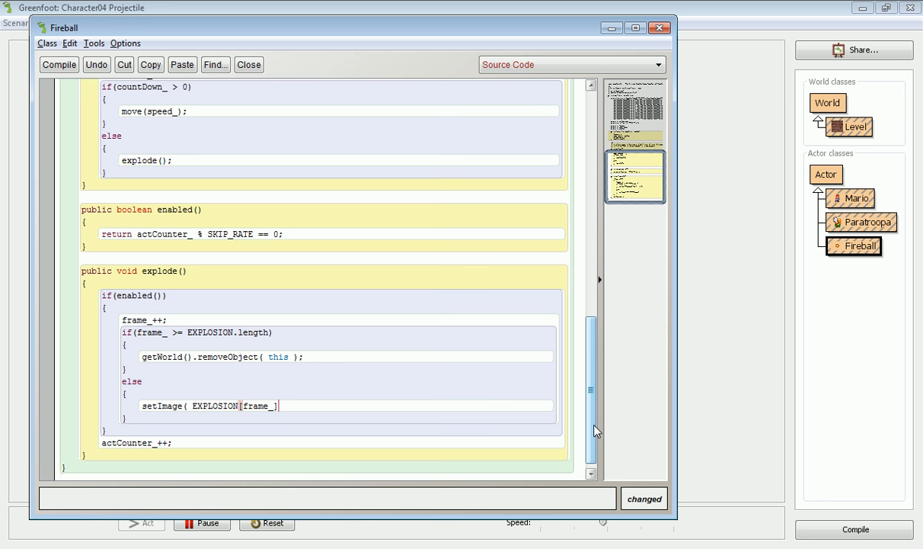
type(");")
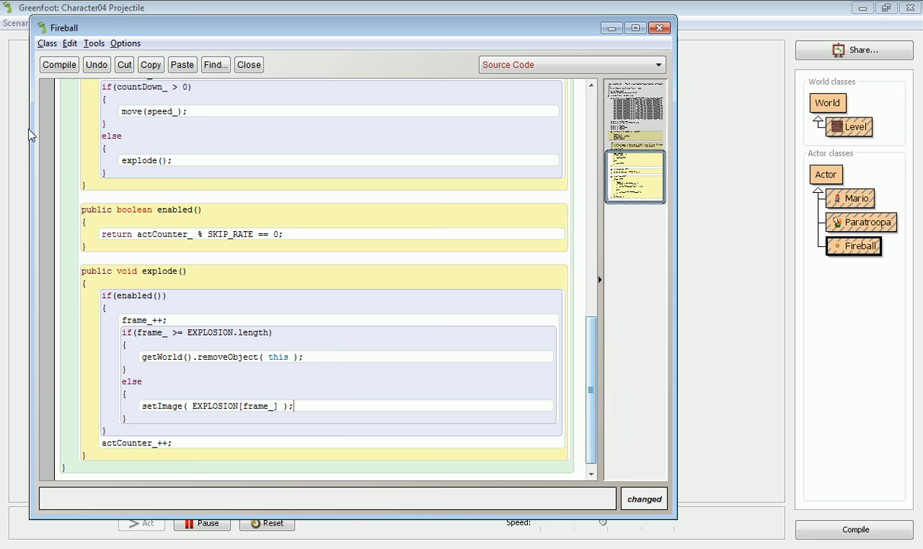
left_click(59, 64)
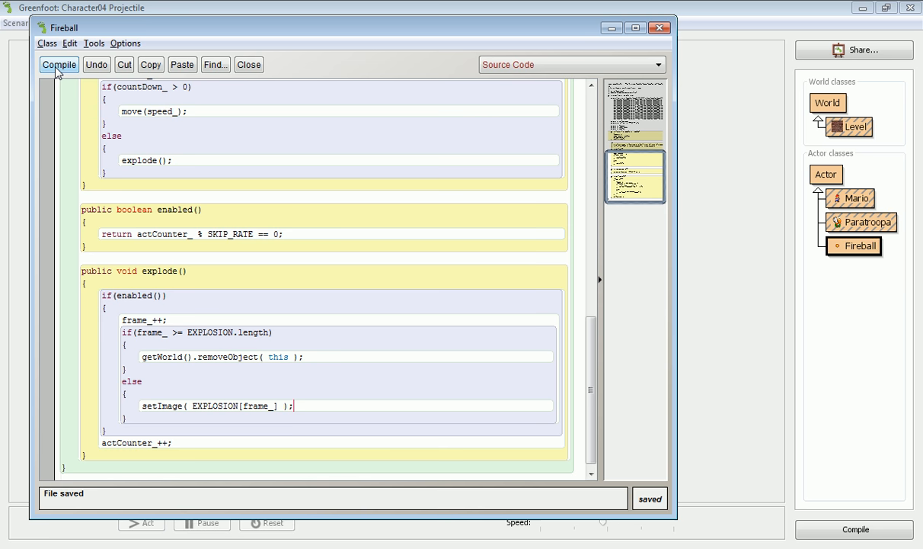
left_click(58, 64)
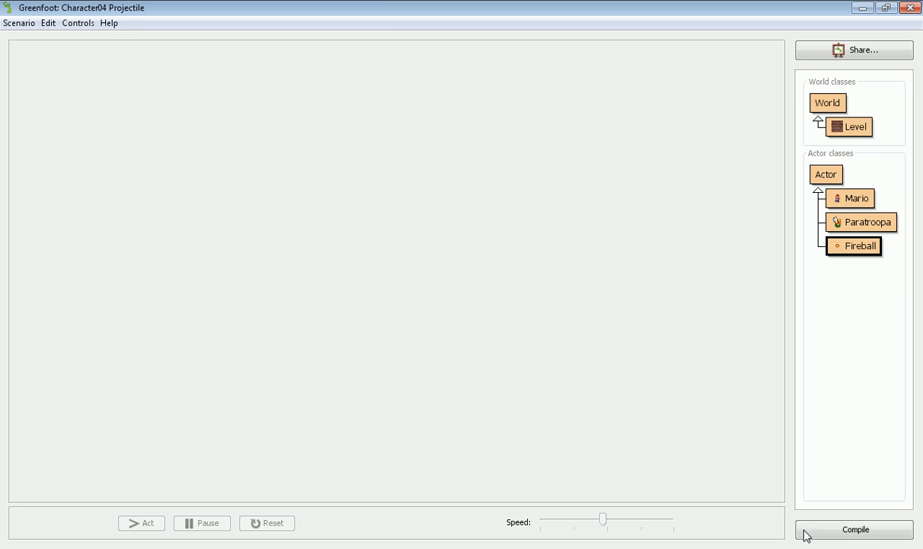
Place a new Fireball with speed 5 and lifetime 25, then run and pause the scenario
right_click(854, 245)
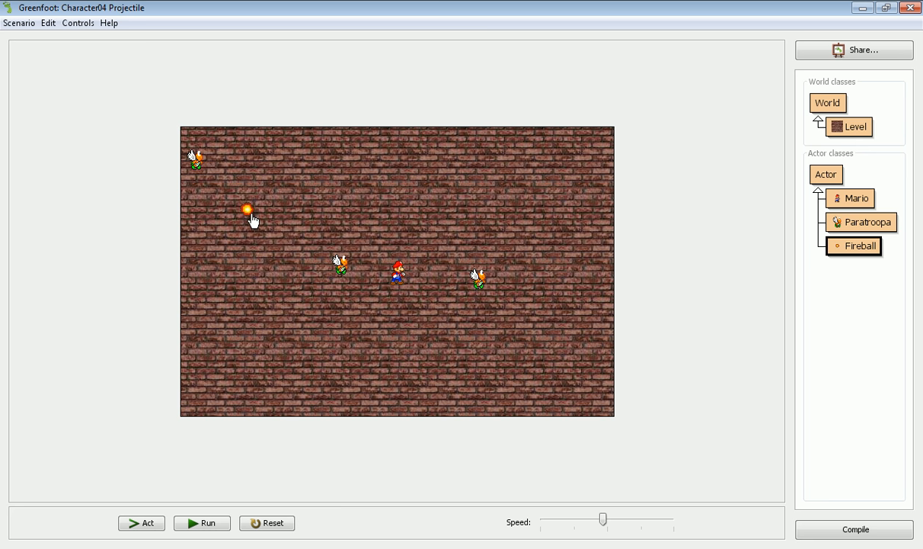
left_click(859, 246)
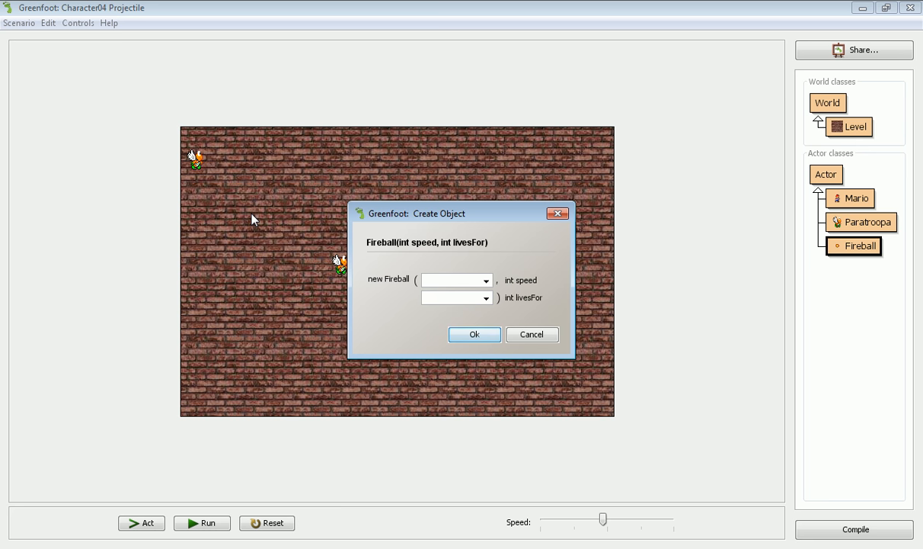
type("5")
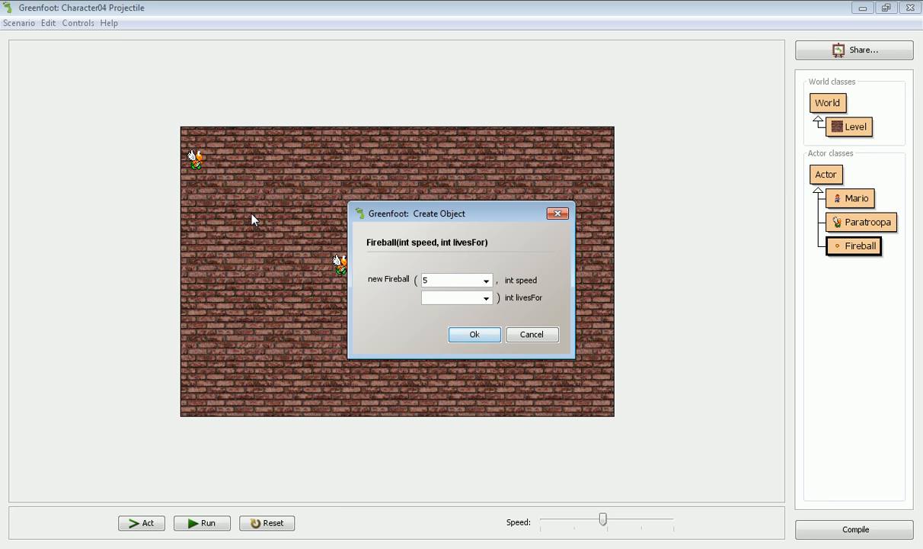
type("25")
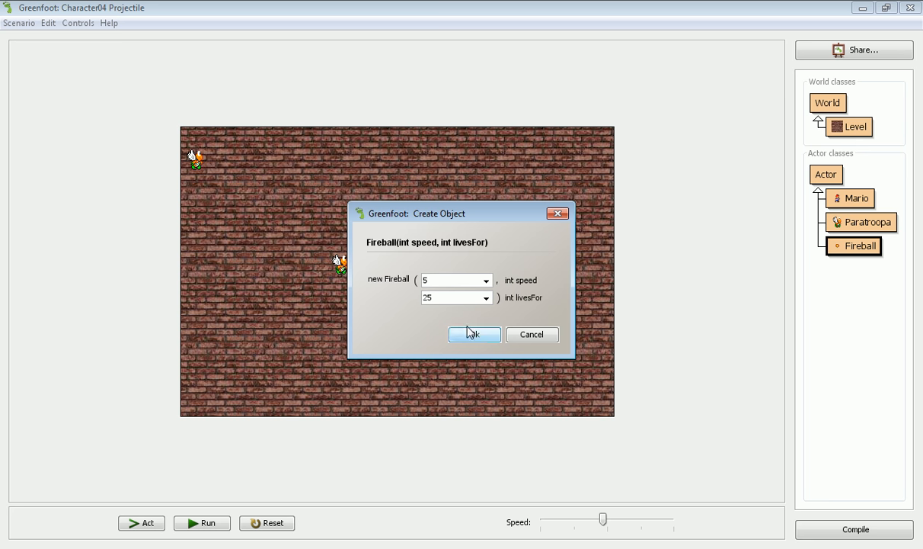
left_click(474, 334)
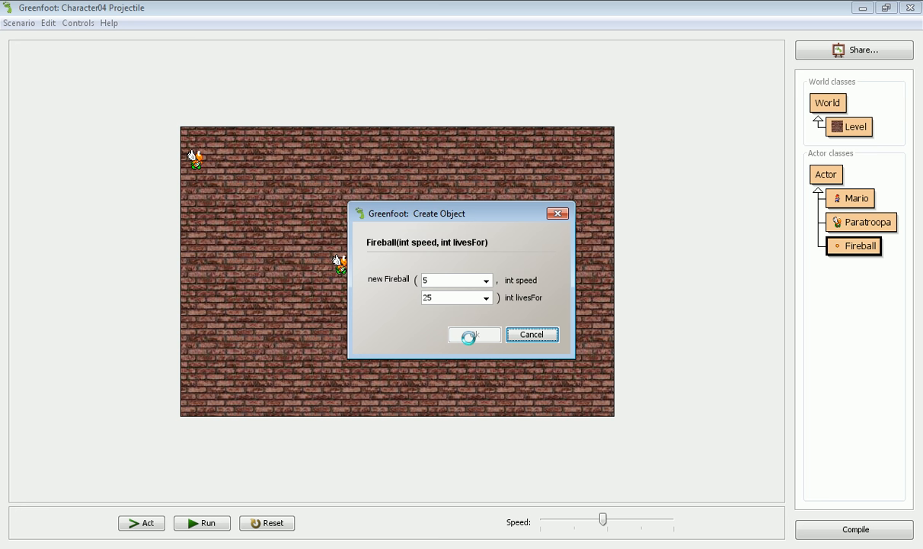
left_click(474, 334)
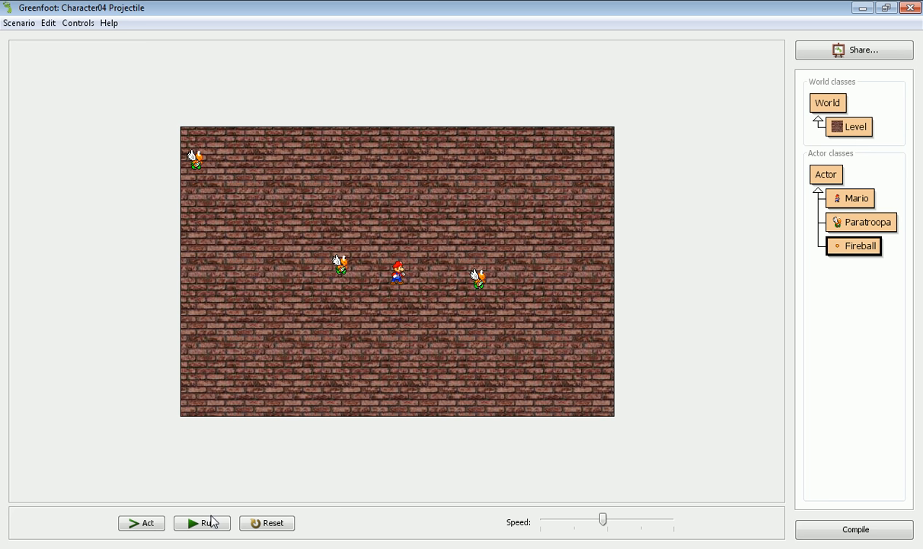
left_click(202, 522)
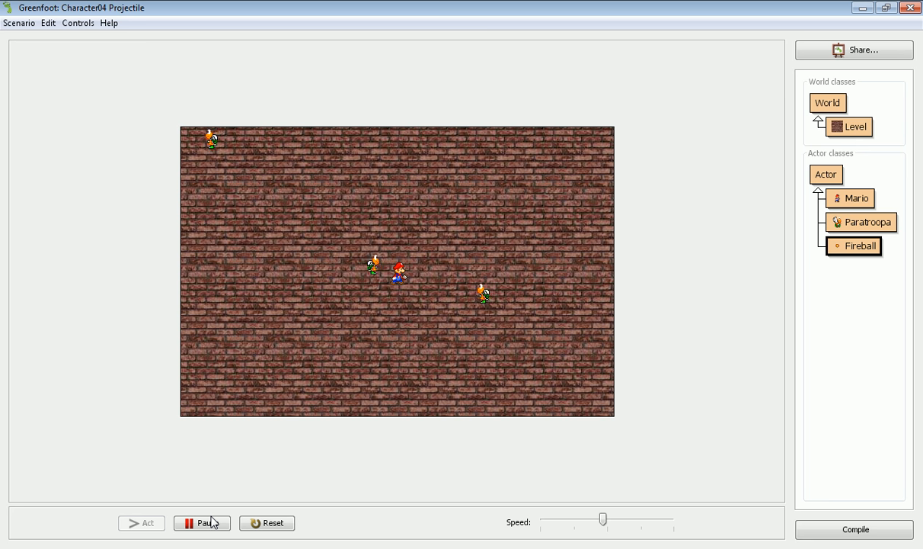
left_click(202, 523)
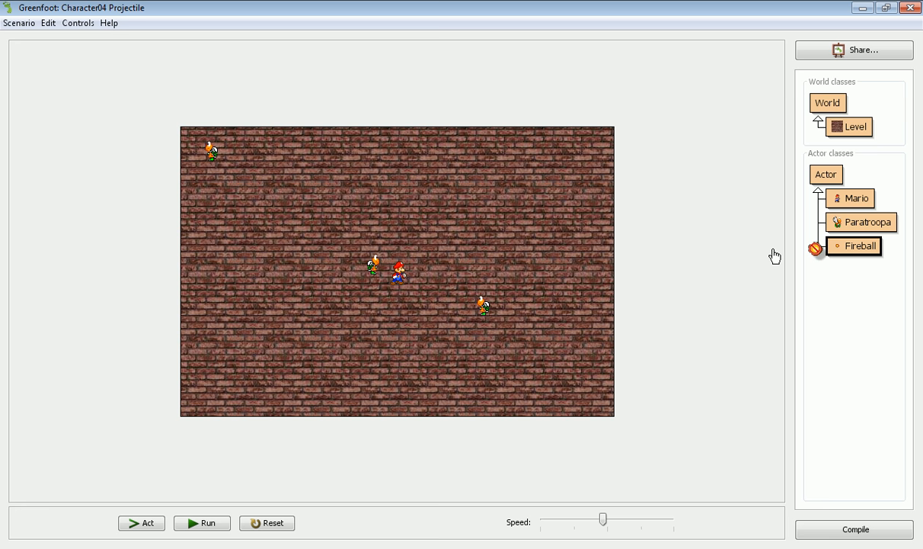
Place a second Fireball(5, 25), turn it 90 degrees, and run then pause to watch it explode
left_click(854, 245)
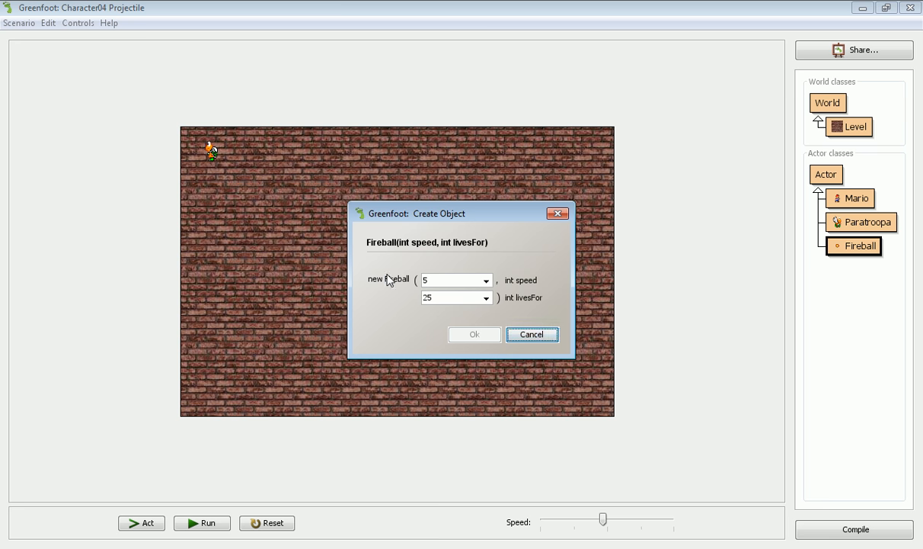
left_click(474, 333)
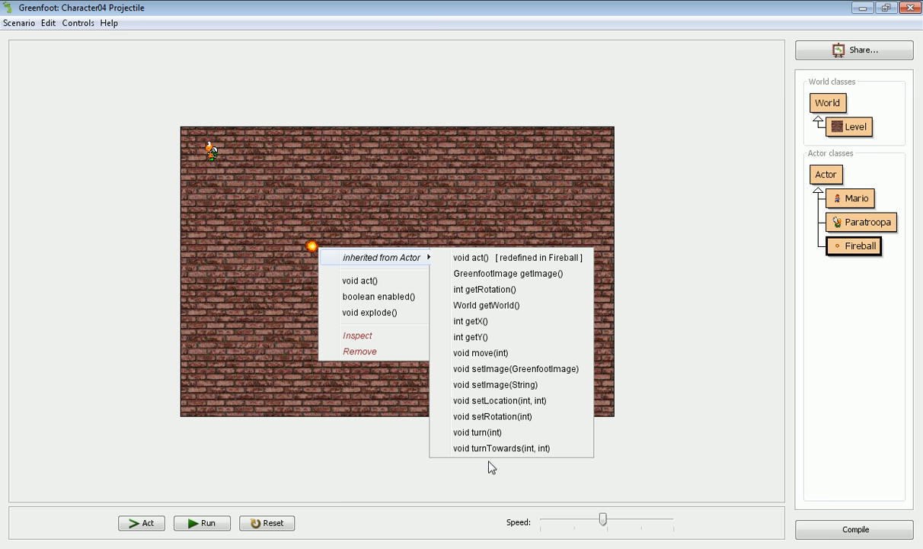
left_click(477, 432)
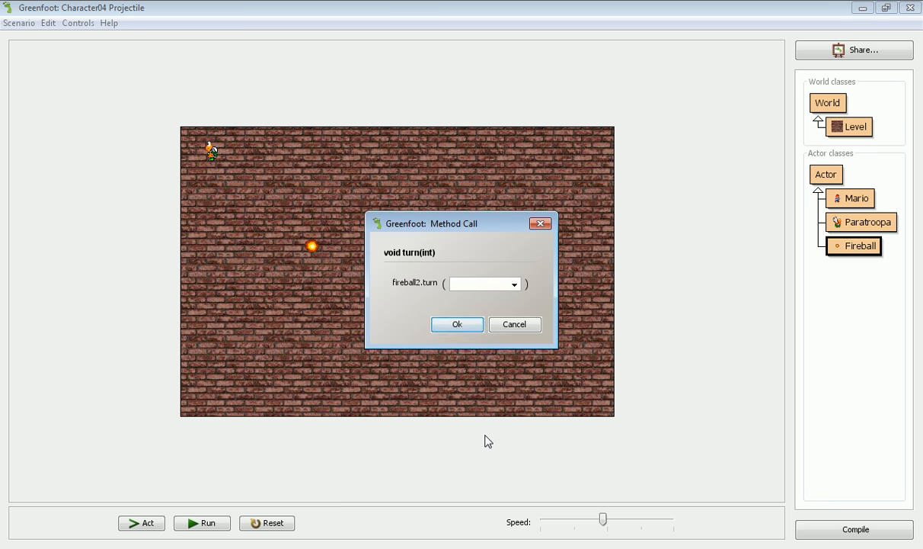
type("90")
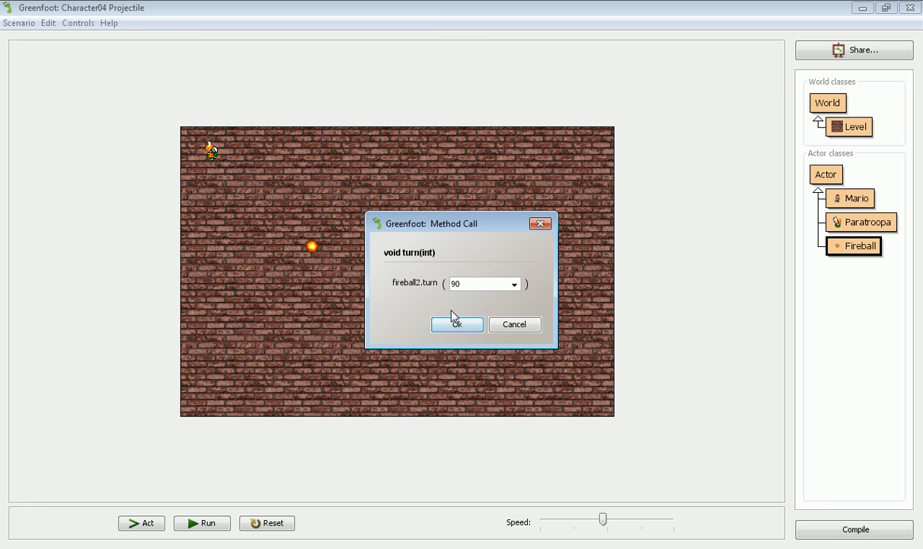
left_click(457, 324)
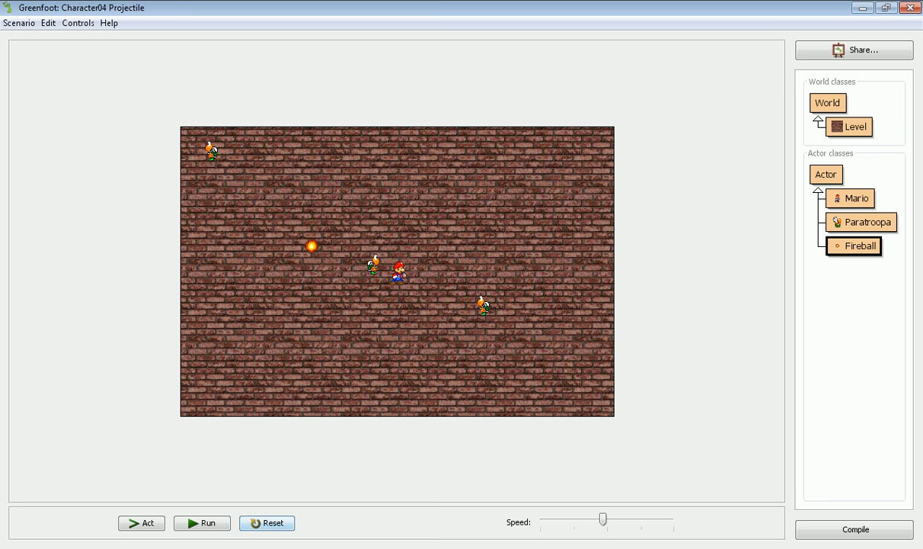
left_click(202, 523)
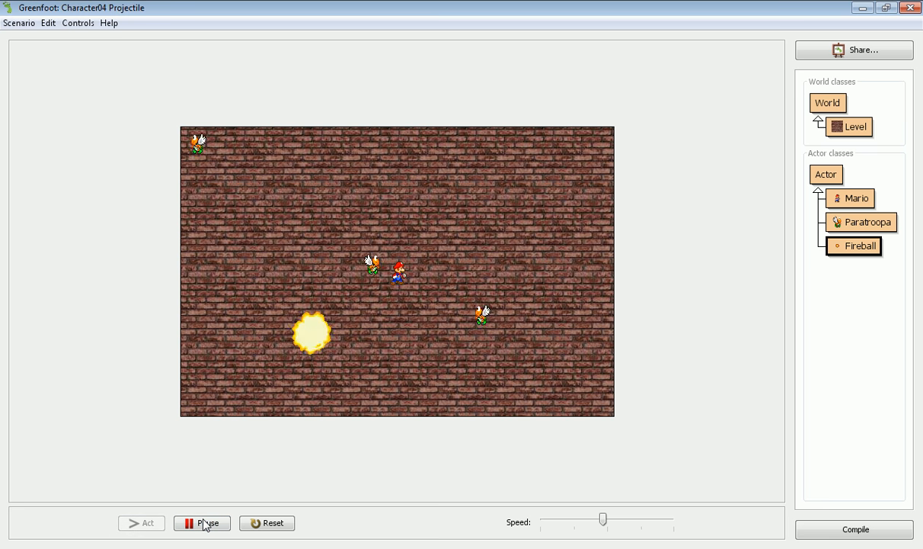
left_click(202, 523)
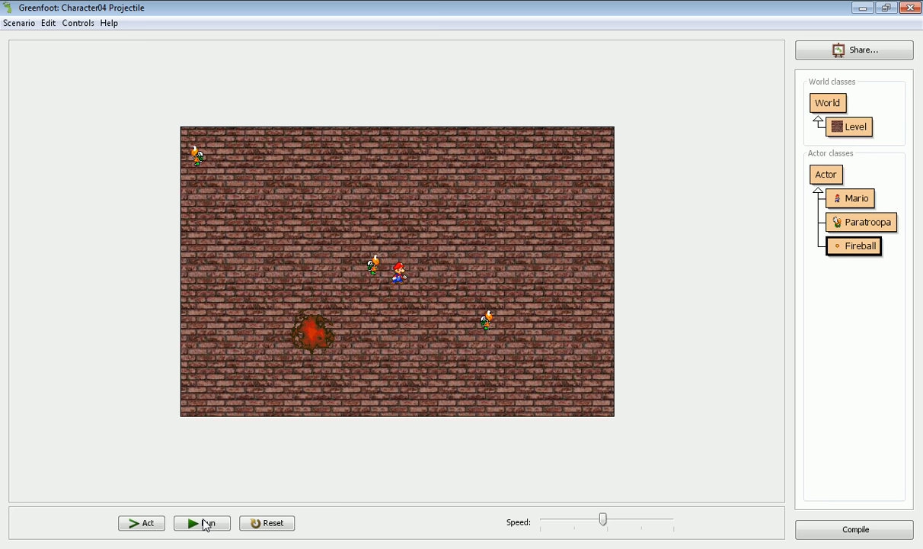
mouse_move(667, 318)
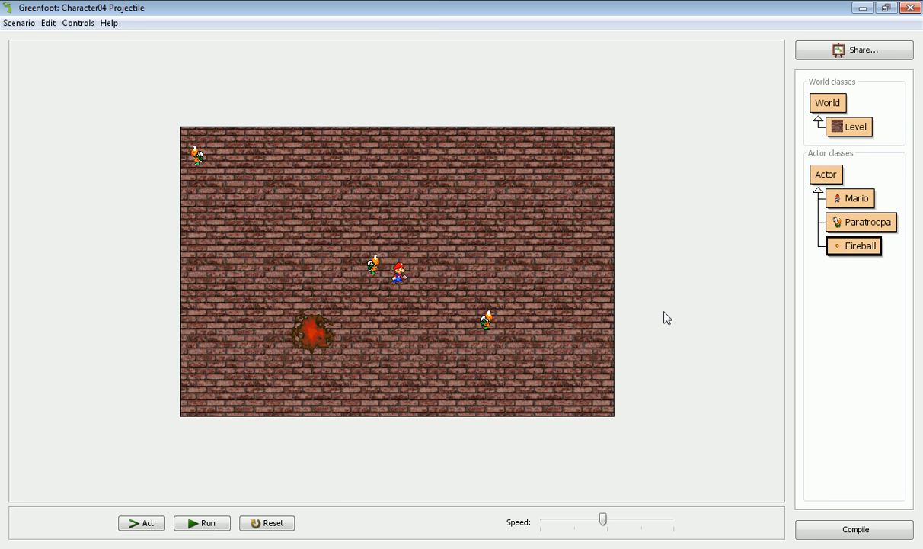
mouse_move(848, 209)
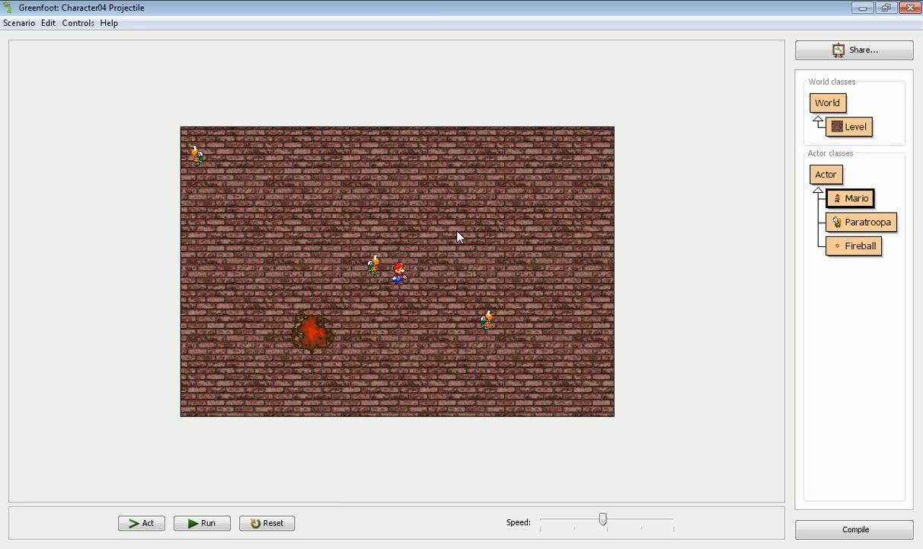
Open Mario's source and call processFireball() right after manageAnimations() in act()
double_click(856, 198)
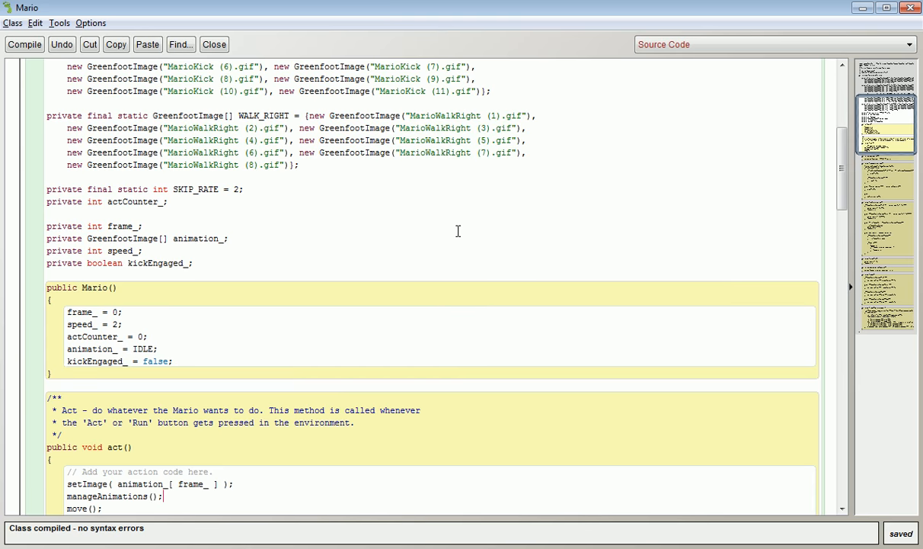
mouse_move(775, 223)
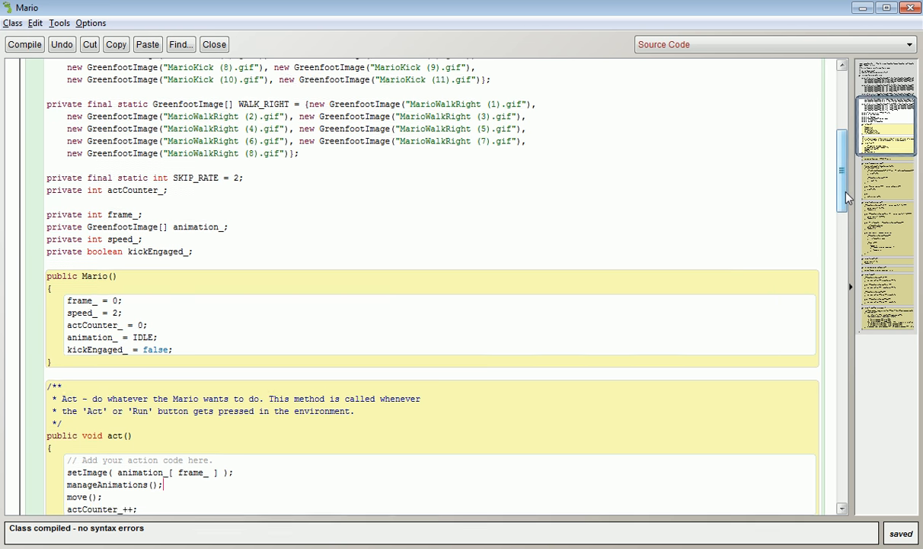
type("p")
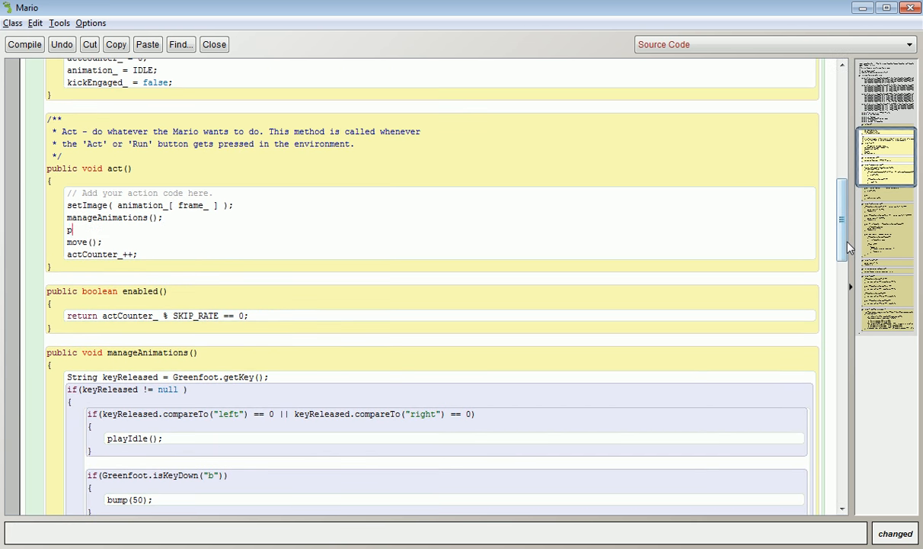
type("rocess")
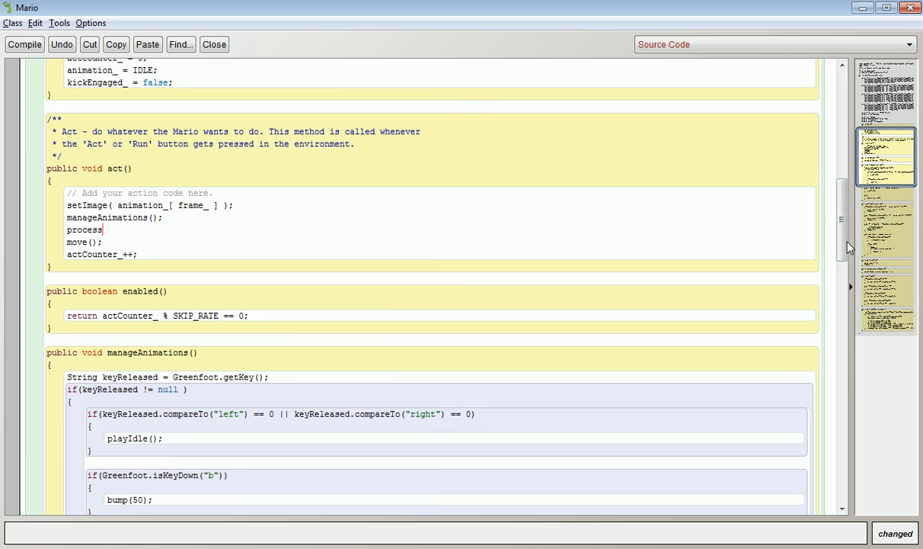
type("Fireball();")
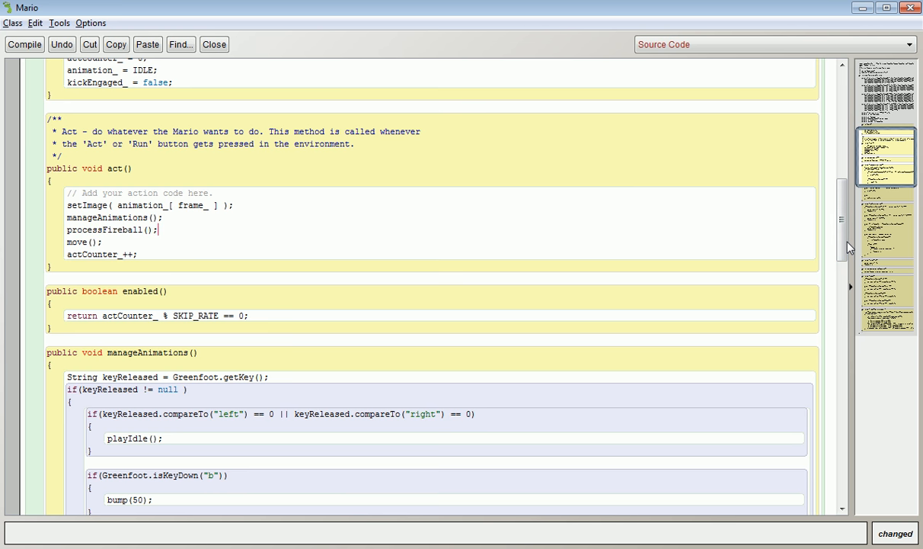
scroll("down", 3)
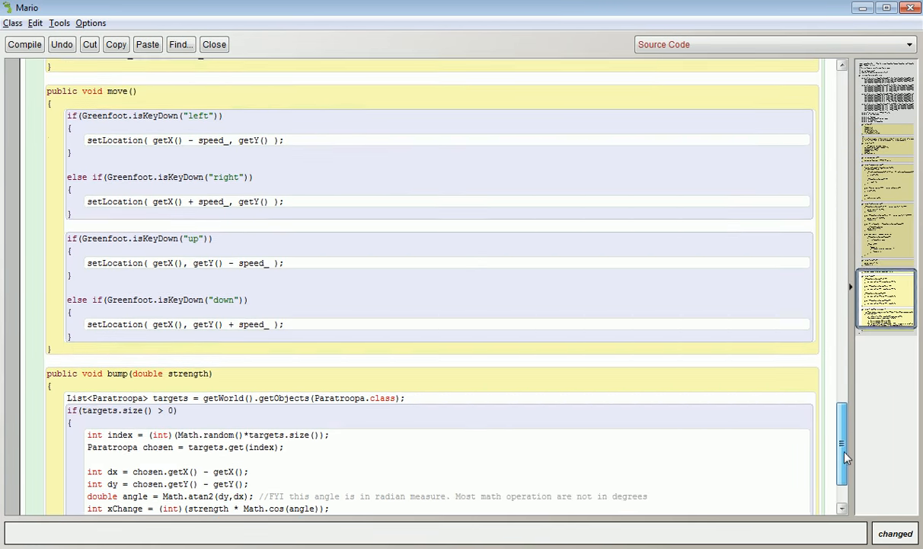
scroll("down", 3)
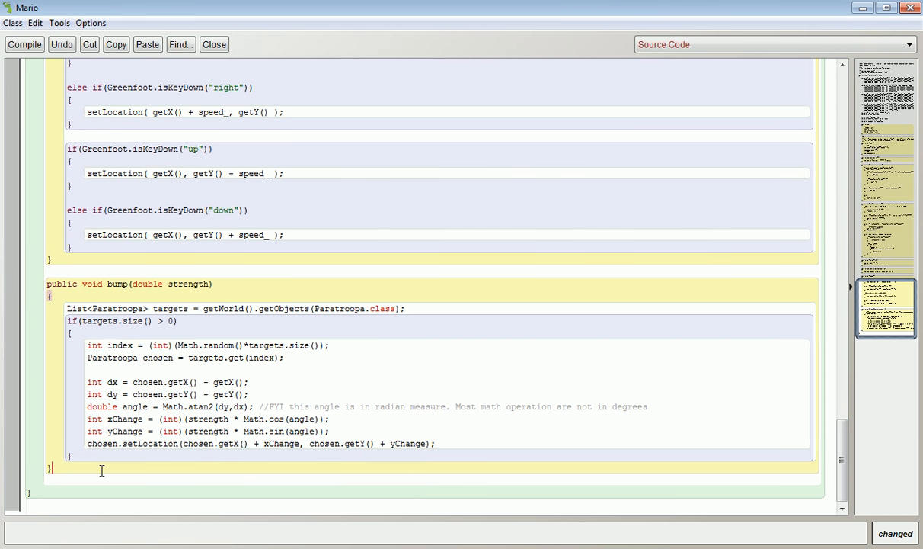
Declare a new public void processFireball() method below bump()
type("pu")
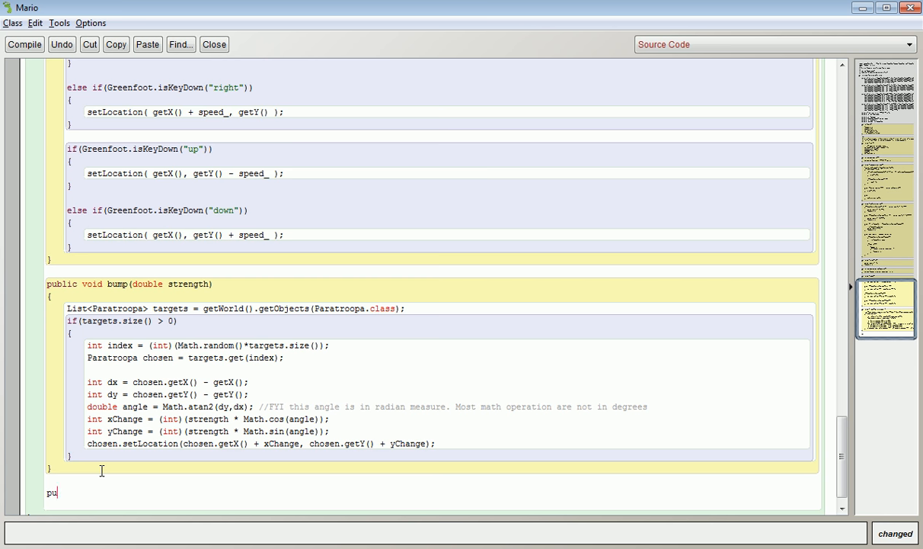
type("blic void processFireball/")
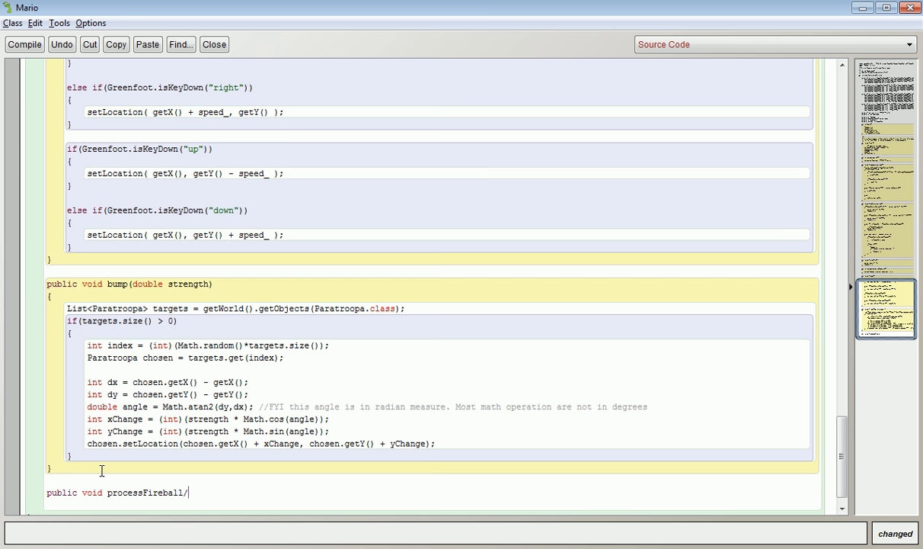
type("()")
type("{")
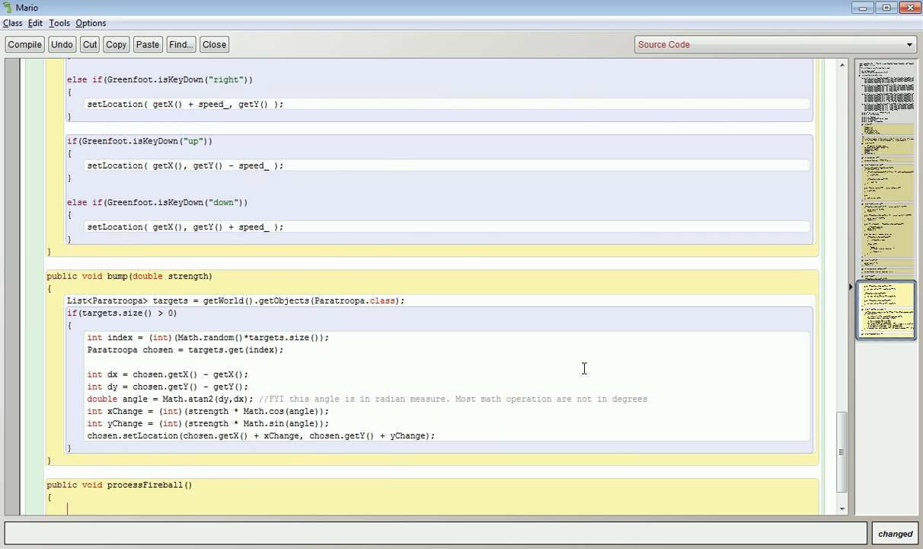
scroll("down", 3)
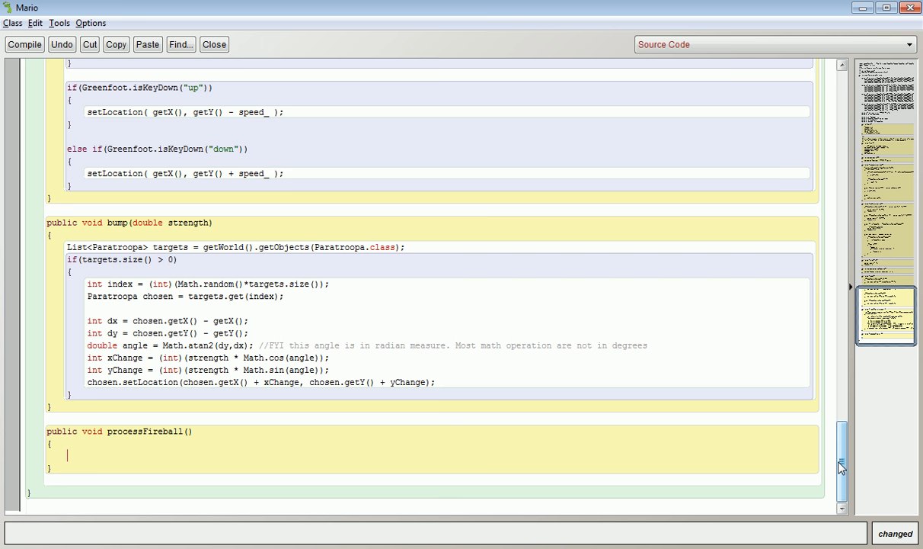
Add an if(Greenfoot.isKeyDown("f")) check inside processFireball()
type("if(Gree")
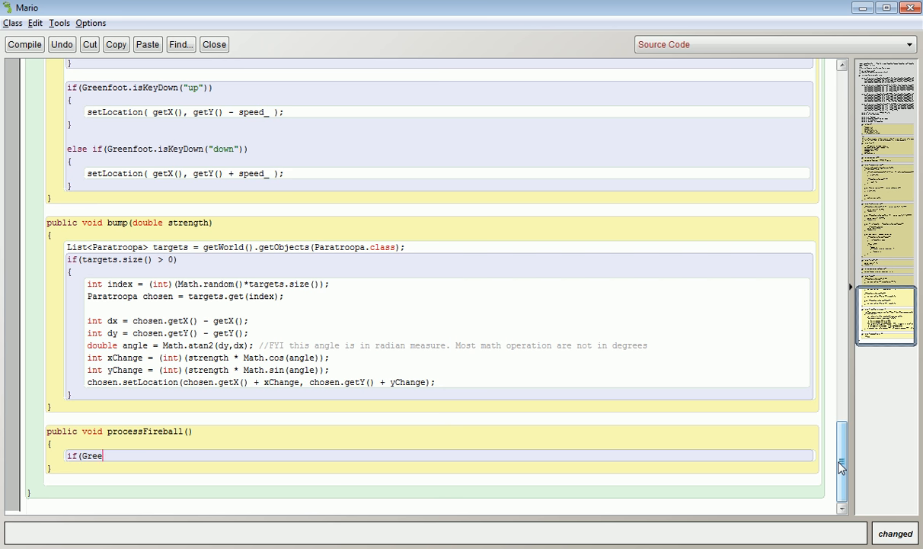
type("nfoot.isK")
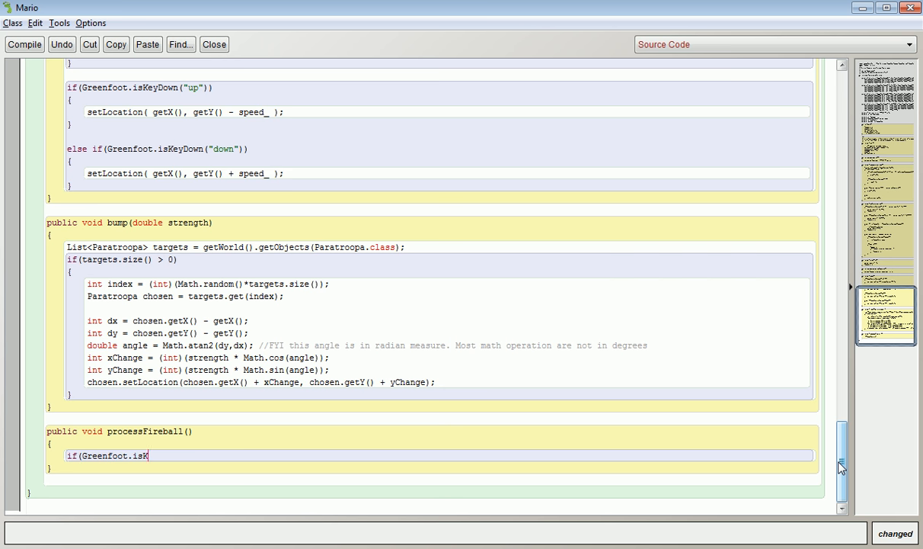
type("eyDown(\"f")
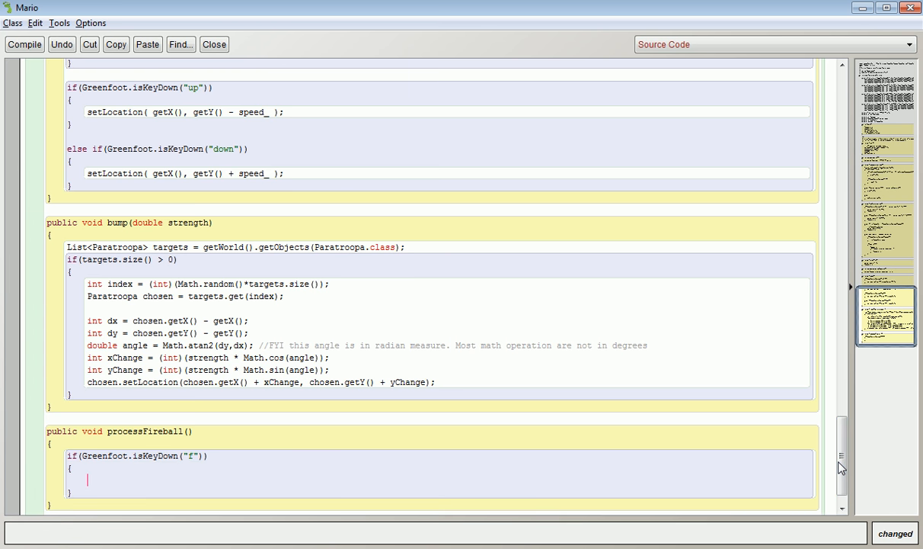
Create Fireball shootThis = new Fireball(speed_ + 1, 25); inside the f-key check
type("F")
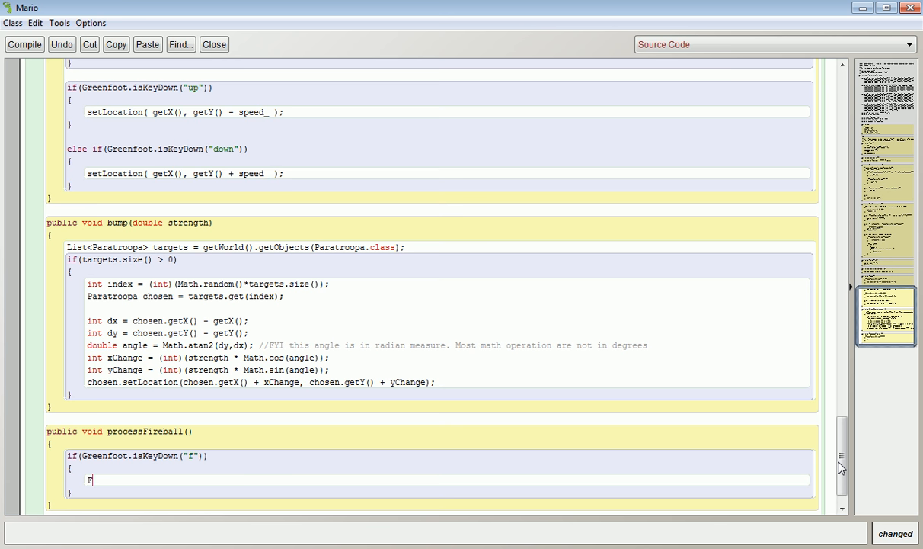
type("ireba")
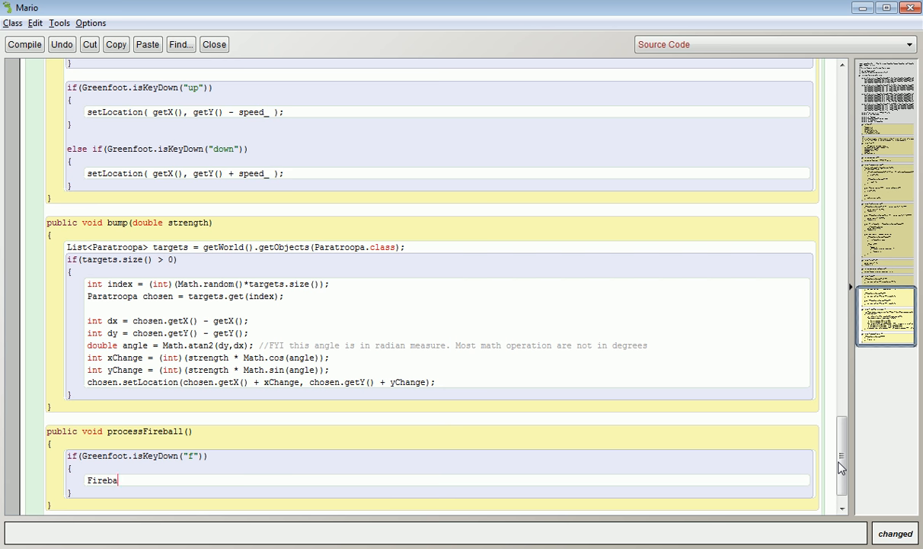
type("shootThis = new Fireball(")
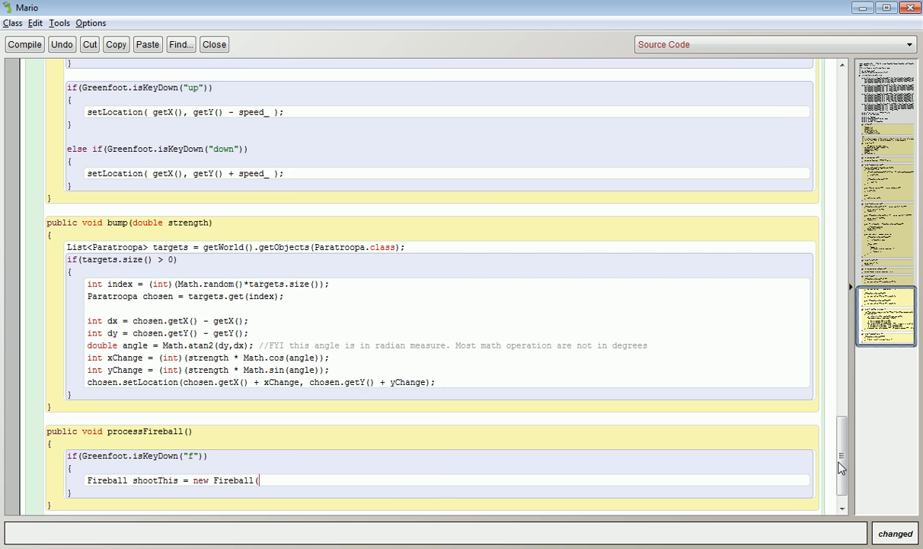
type("speed_")
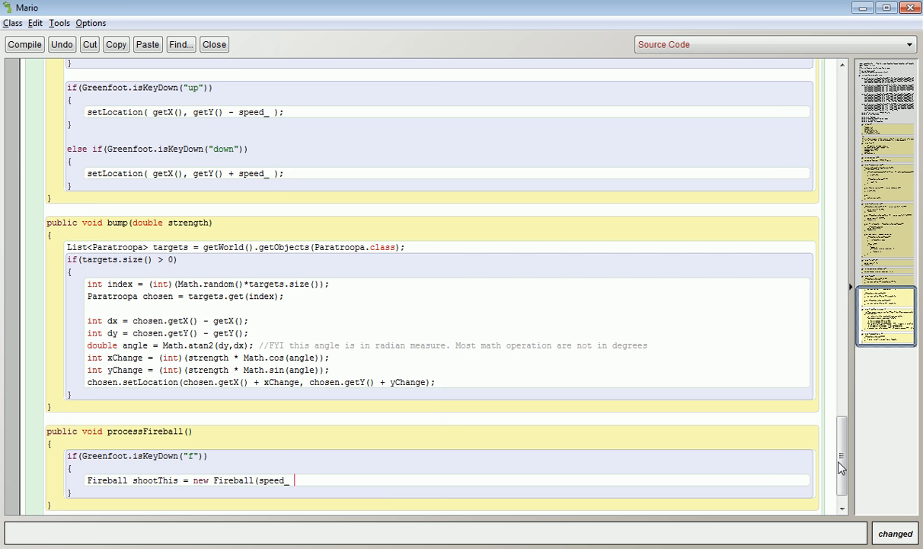
type("+ 1,")
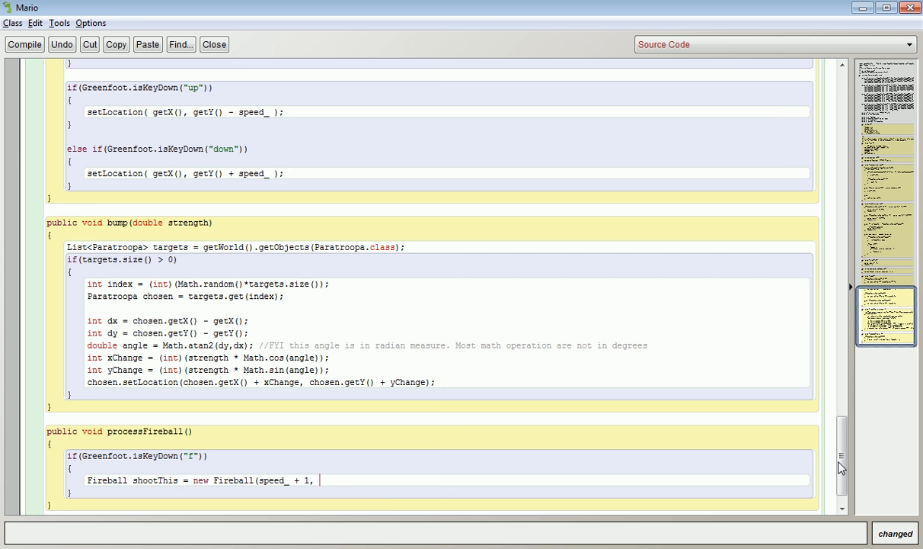
type("25);")
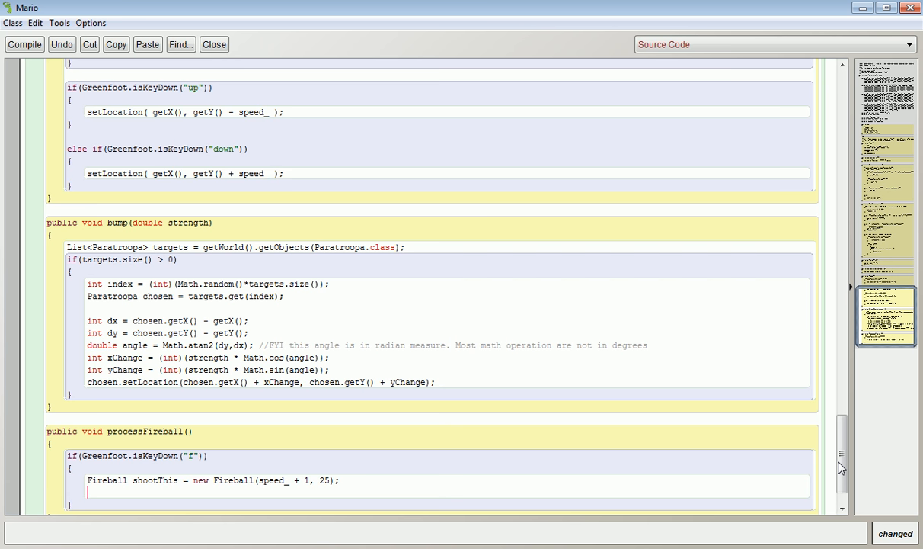
Rotate shootThis to 180 when animation_ equals WALK_LEFT
type("if(")
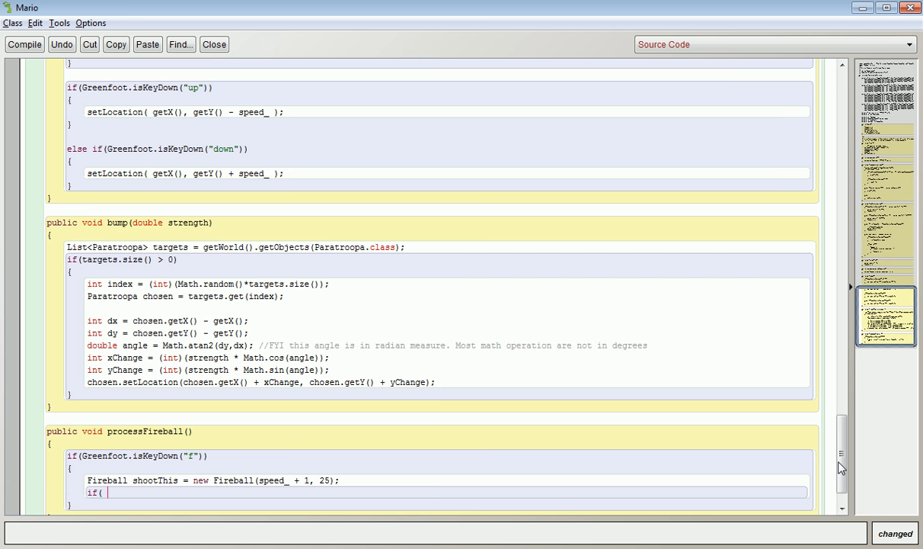
type("animation_ == WALK_")
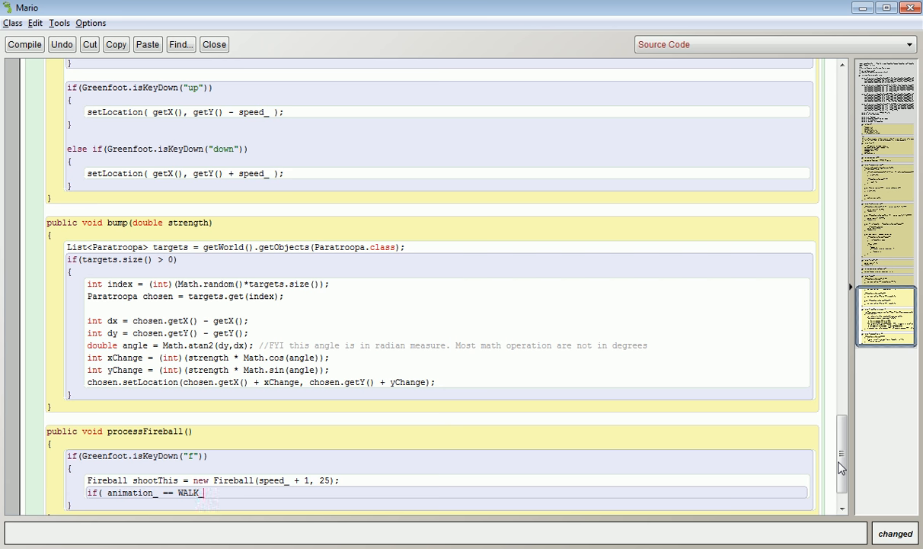
type("LEFT )")
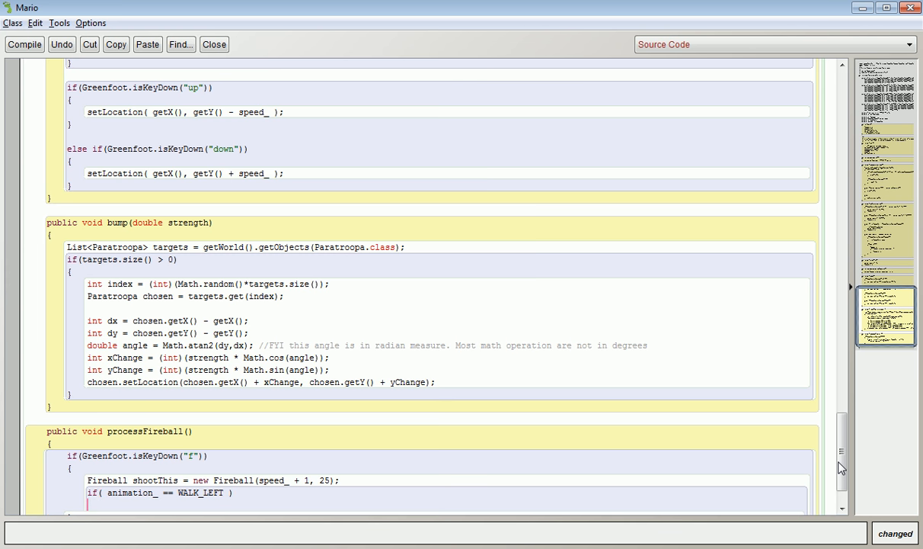
scroll("down", 3)
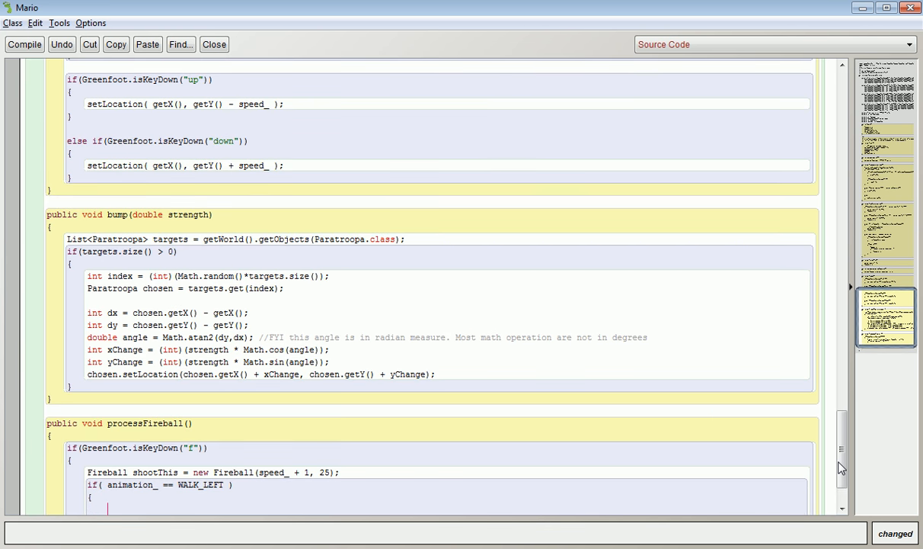
scroll("down", 3)
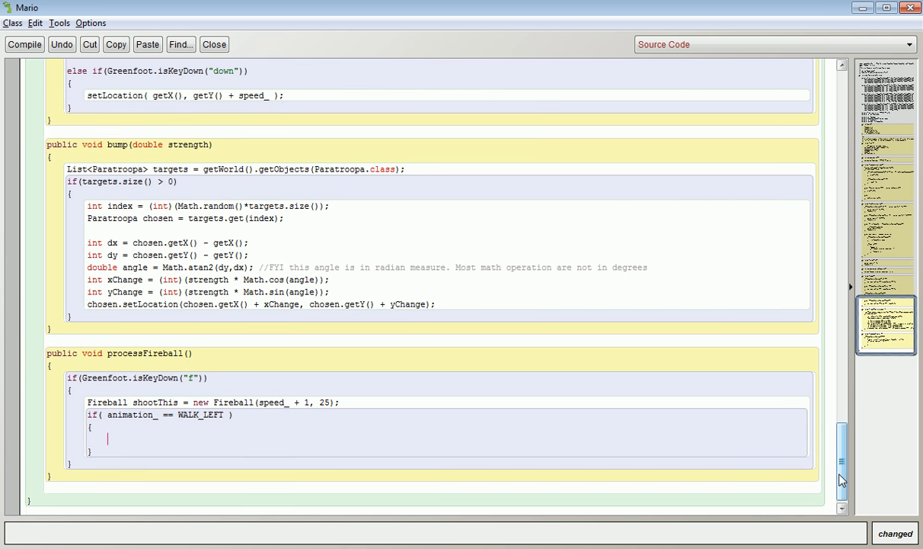
type("shoot")
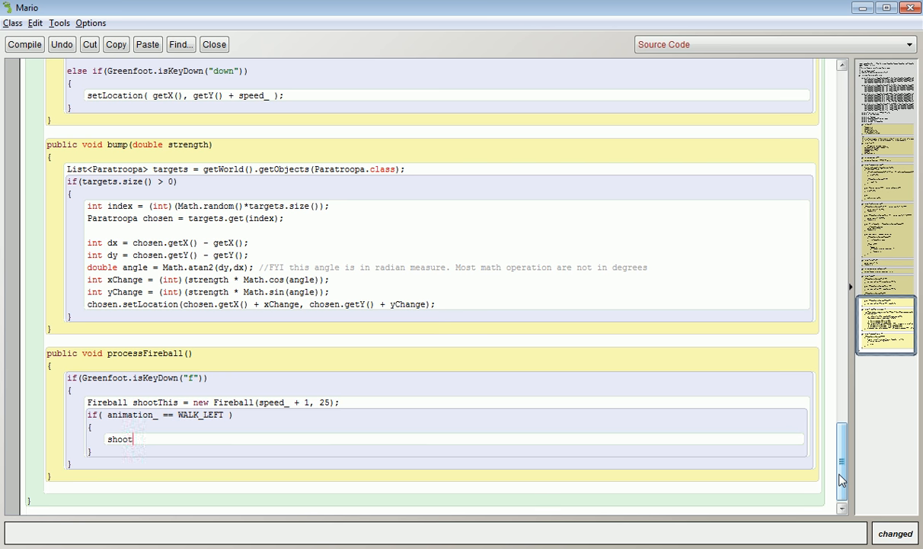
type("This.setRo")
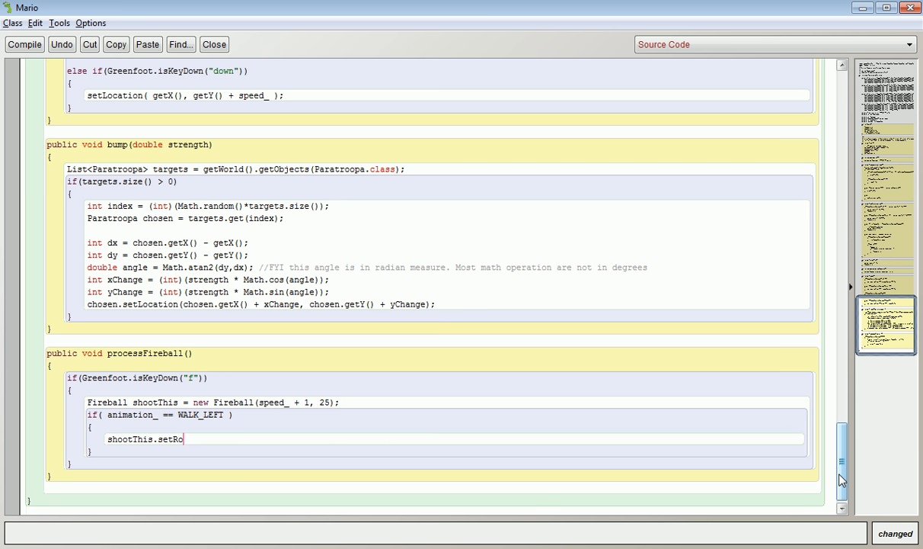
type("tation(180);")
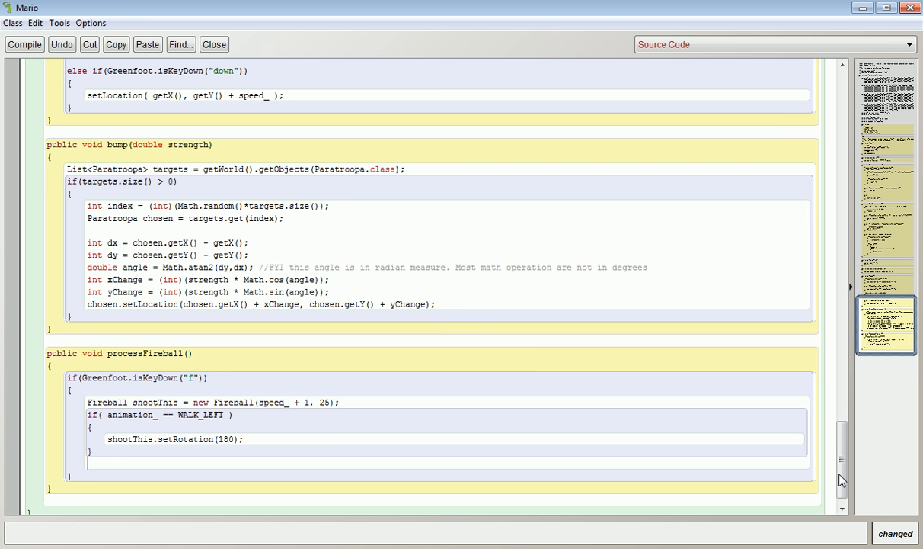
Add an else branch setting shootThis.setRotation(0)
type("else")
type("{")
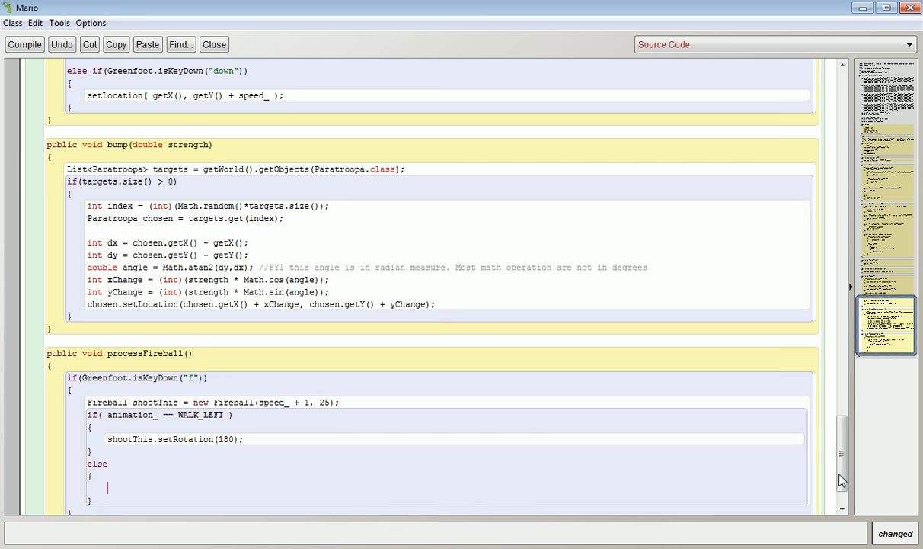
type("shoot")
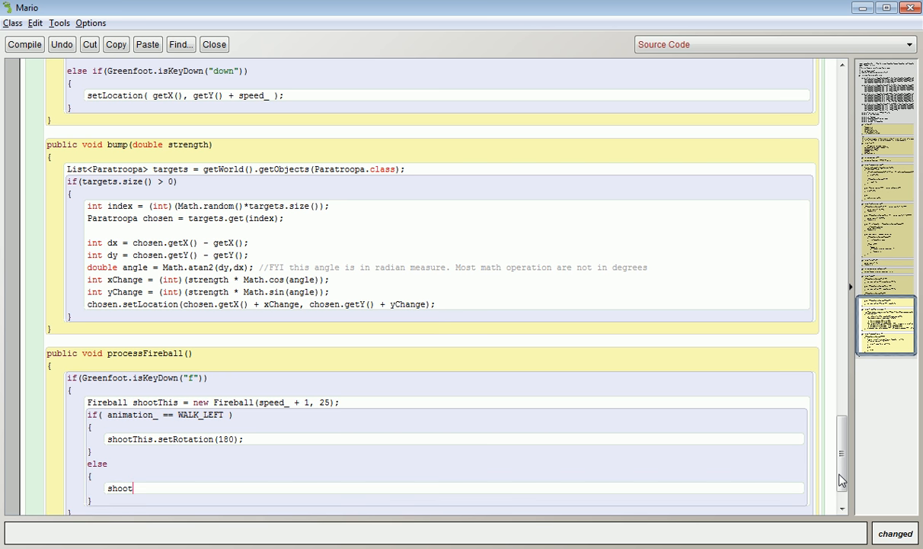
type("This.")
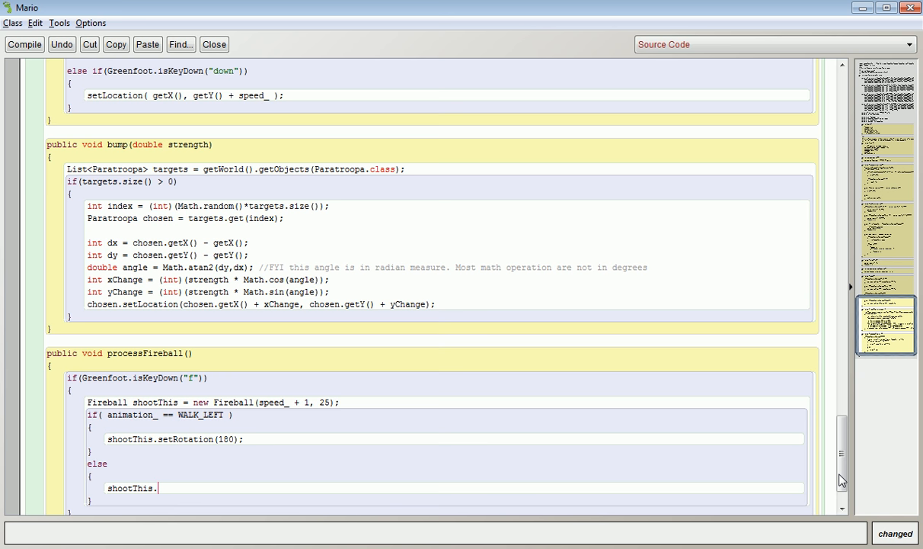
type("setRotati")
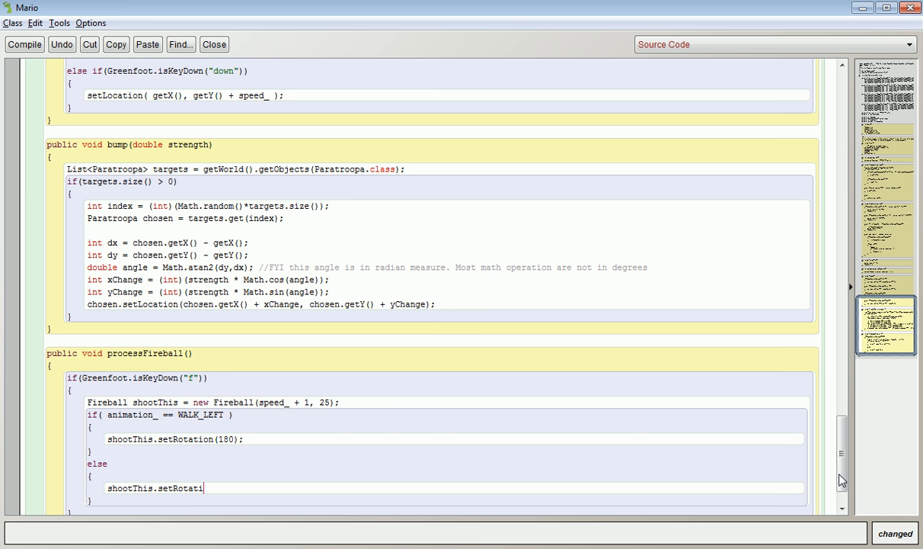
type("on(0);")
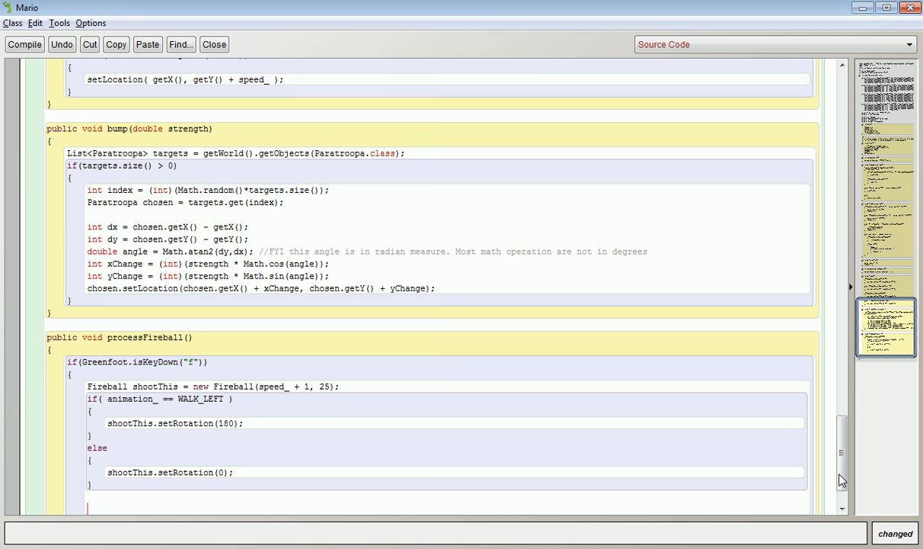
type("shoot")
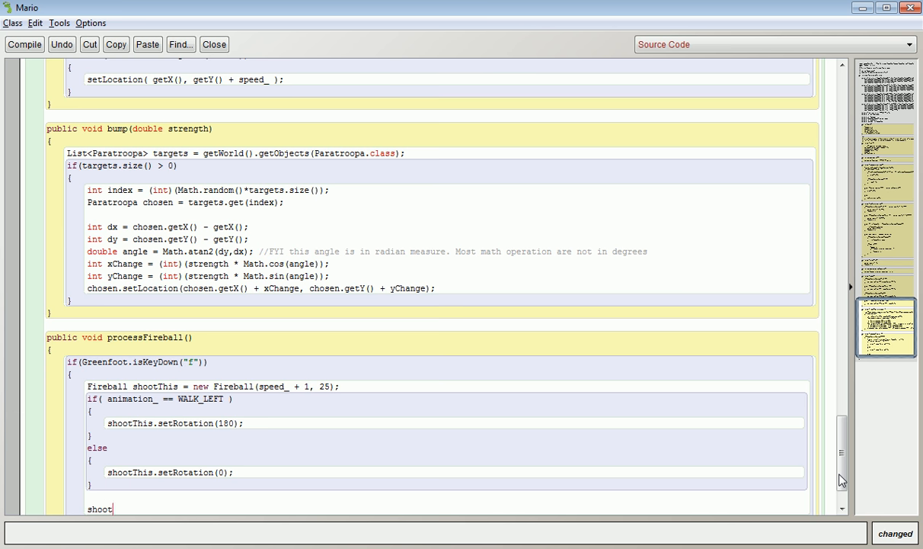
type("This.")
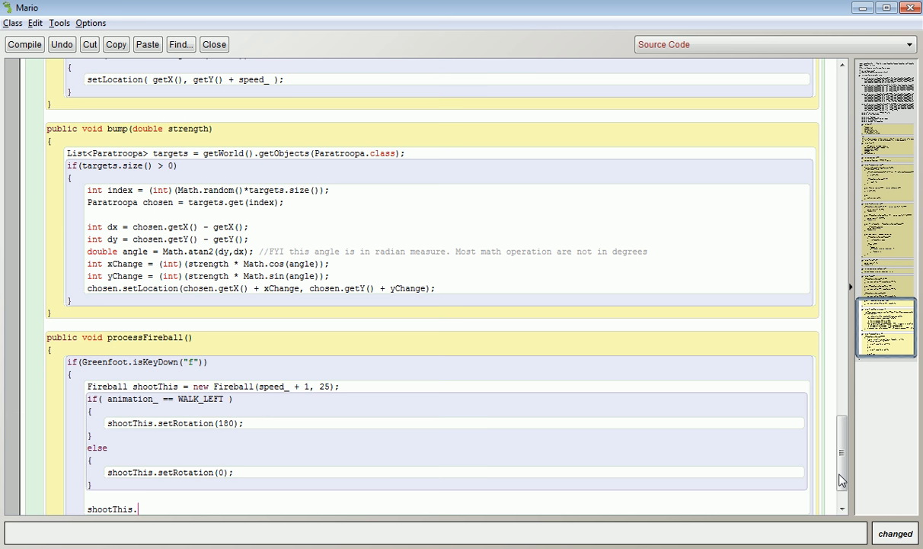
type("setRotation(")
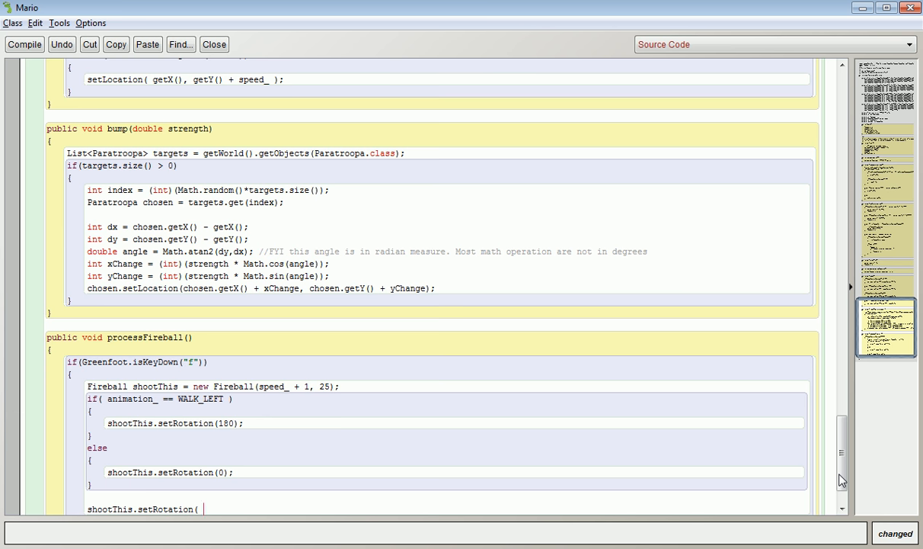
type("getR")
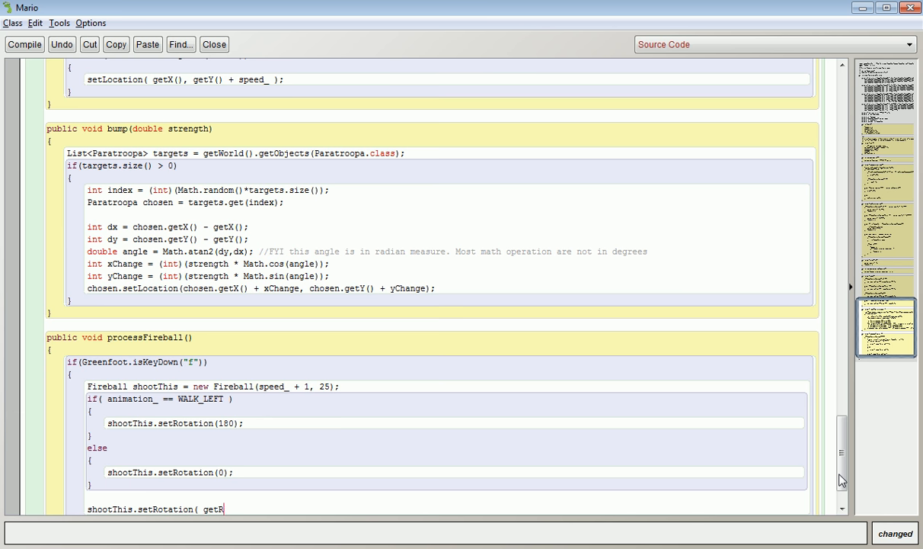
type("otation() );")
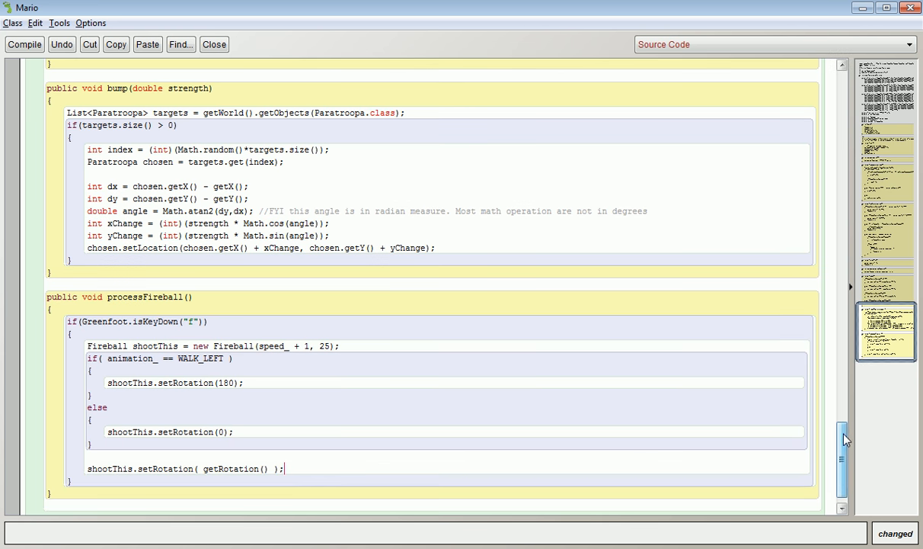
double_click(231, 468)
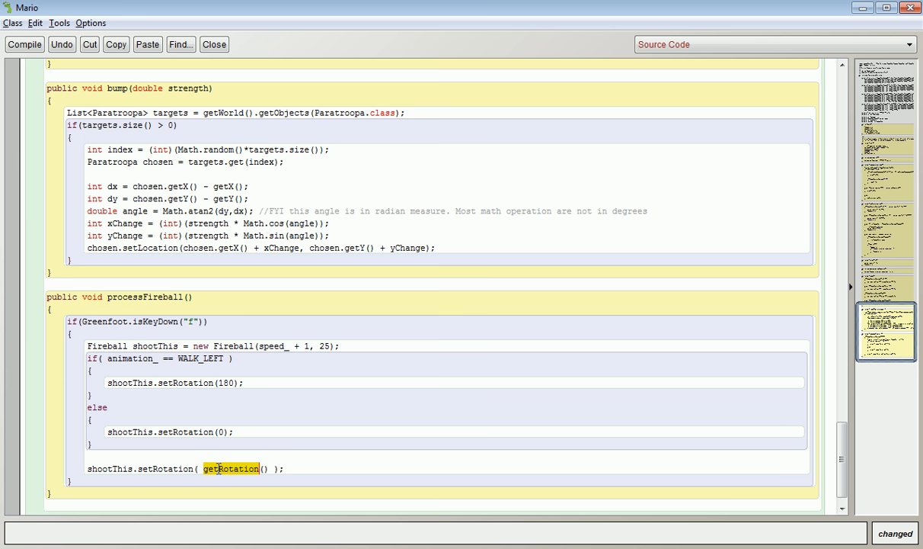
left_click(229, 473)
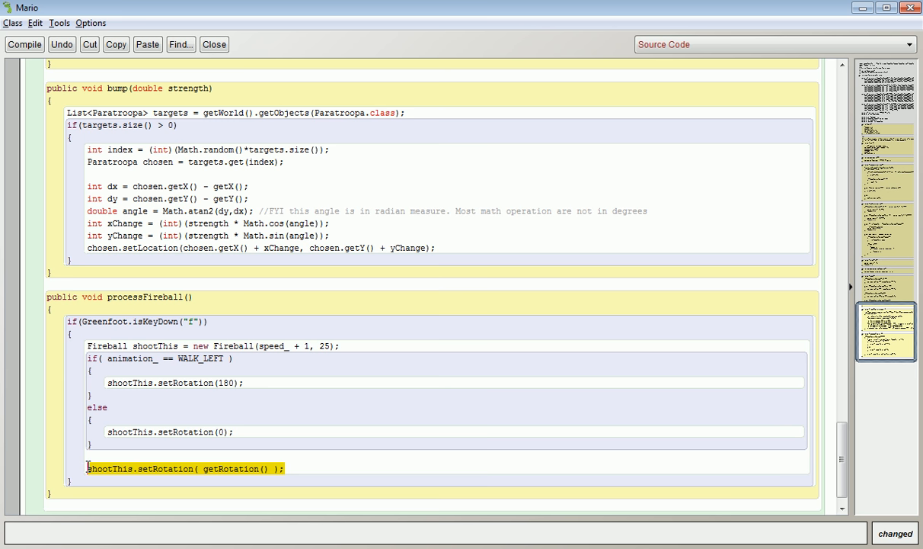
key("Delete")
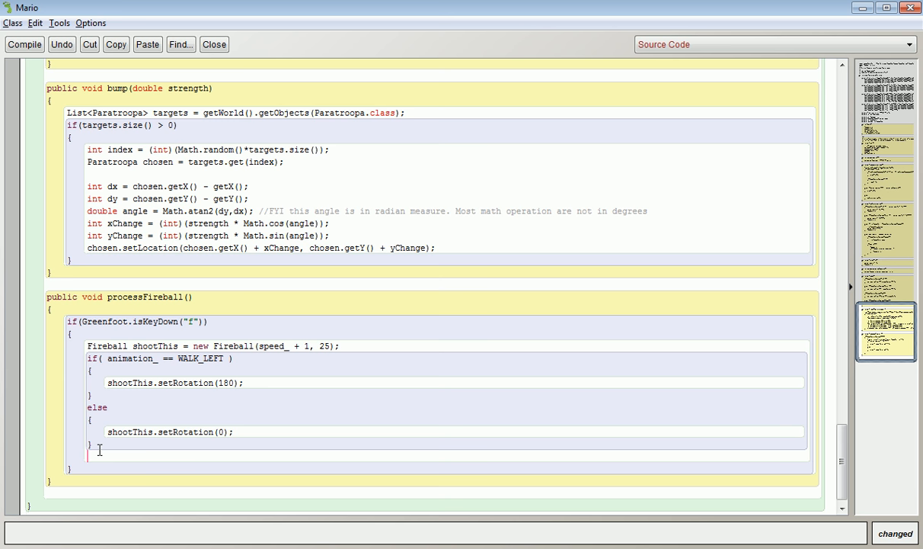
Add getWorld().addObject(shootThis, getX(), getY()); to place the fireball at Mario's position
type("getWo")
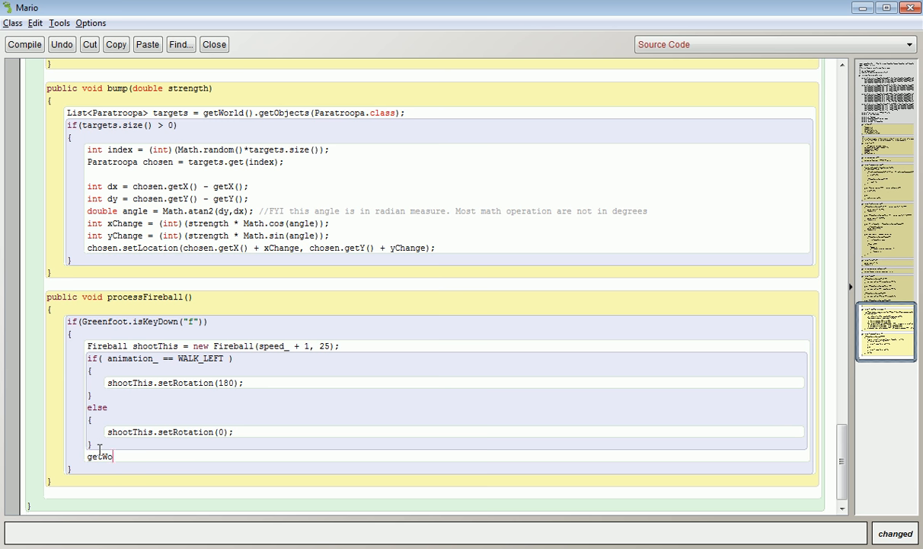
type("rld().add")
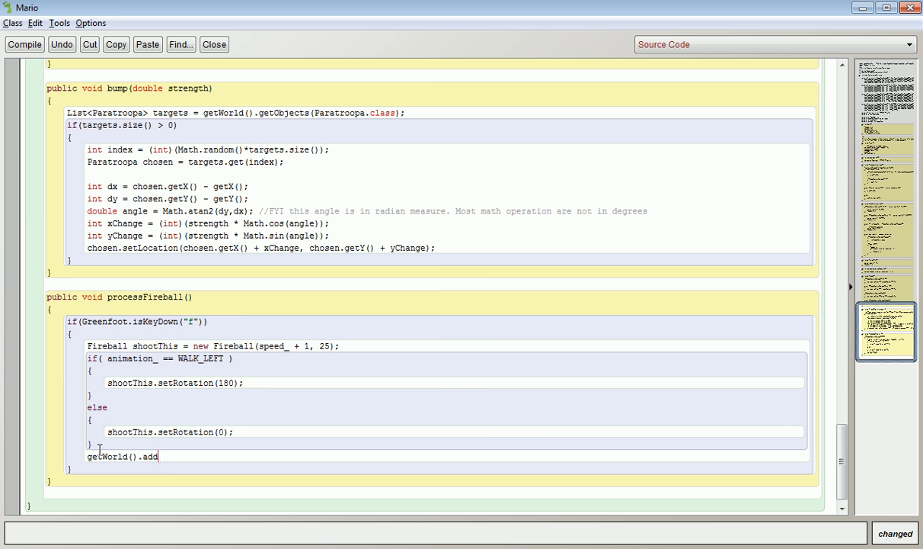
type("Object(")
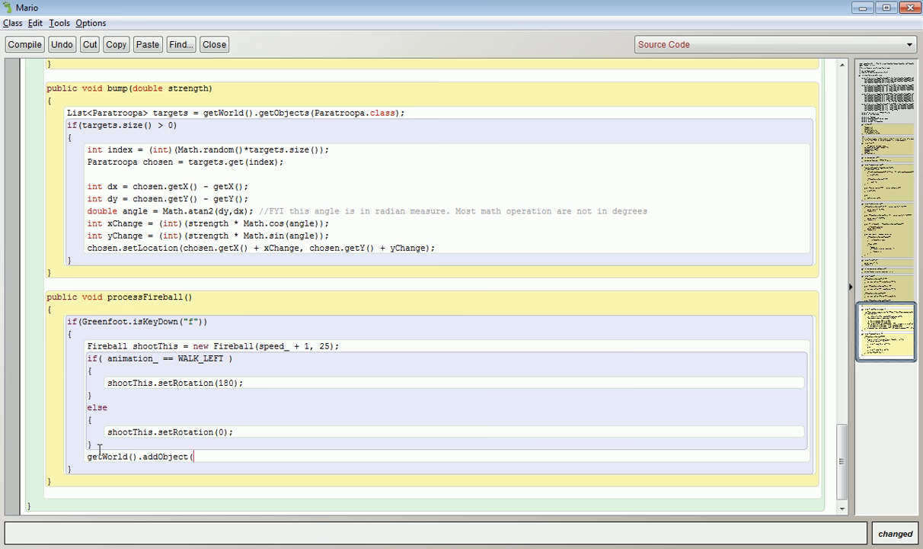
type("shootThis")
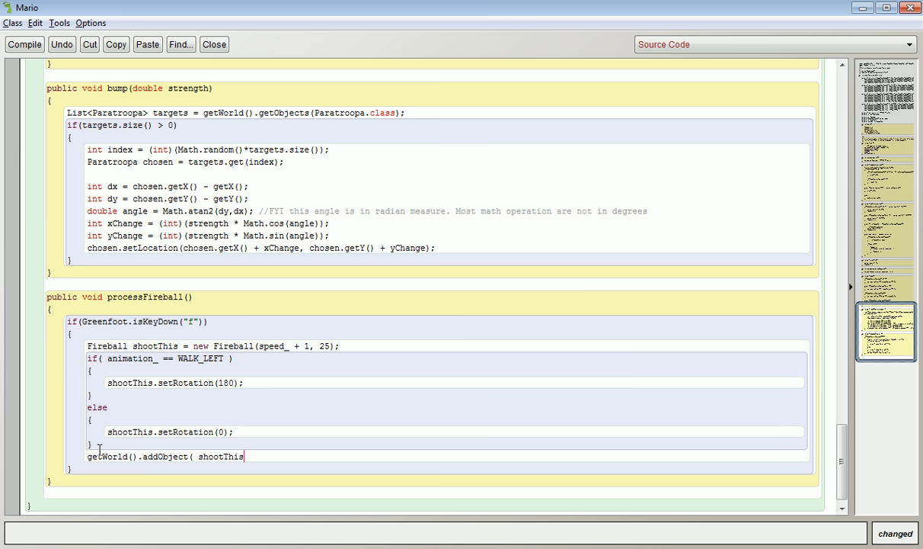
type(",")
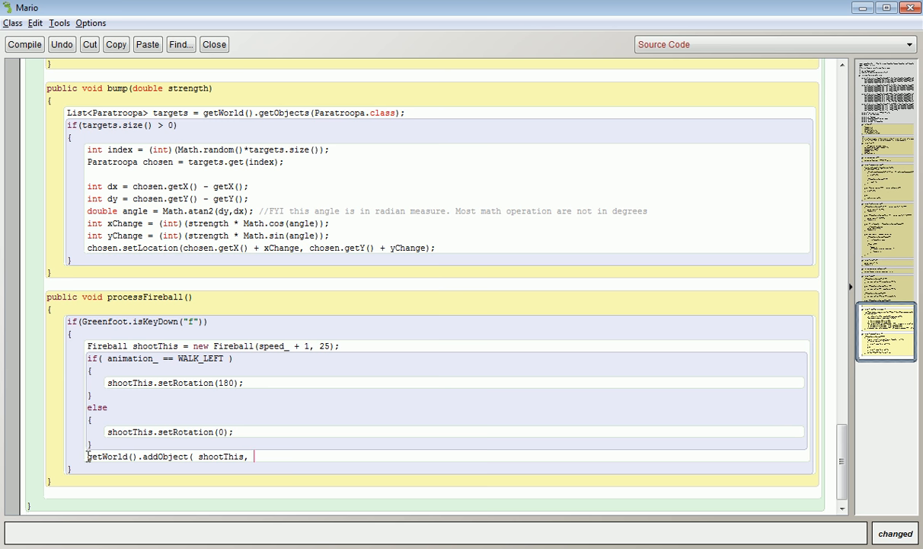
double_click(107, 457)
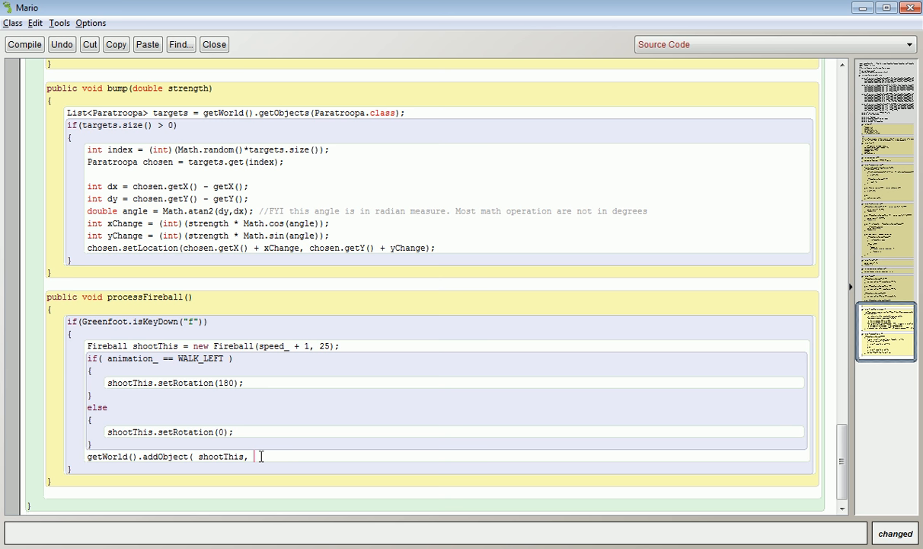
type("getX()")
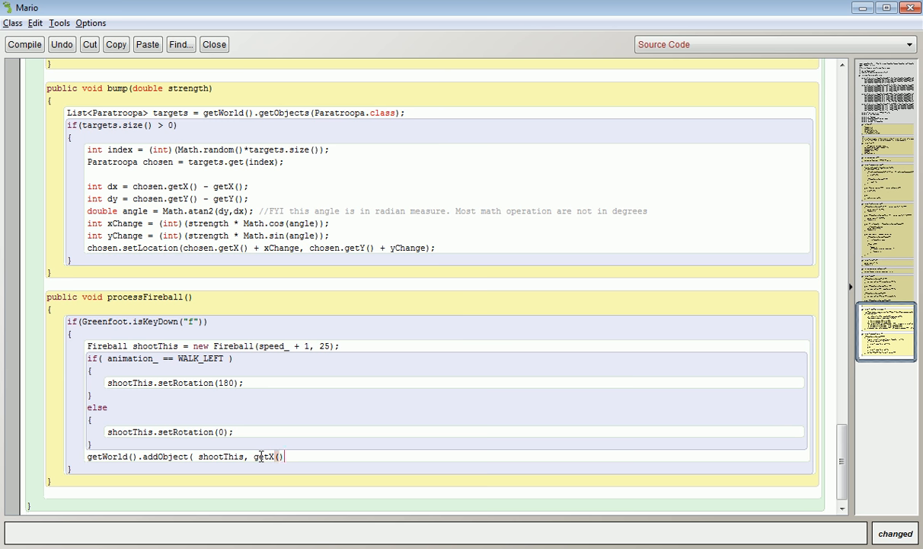
type(", getY() );")
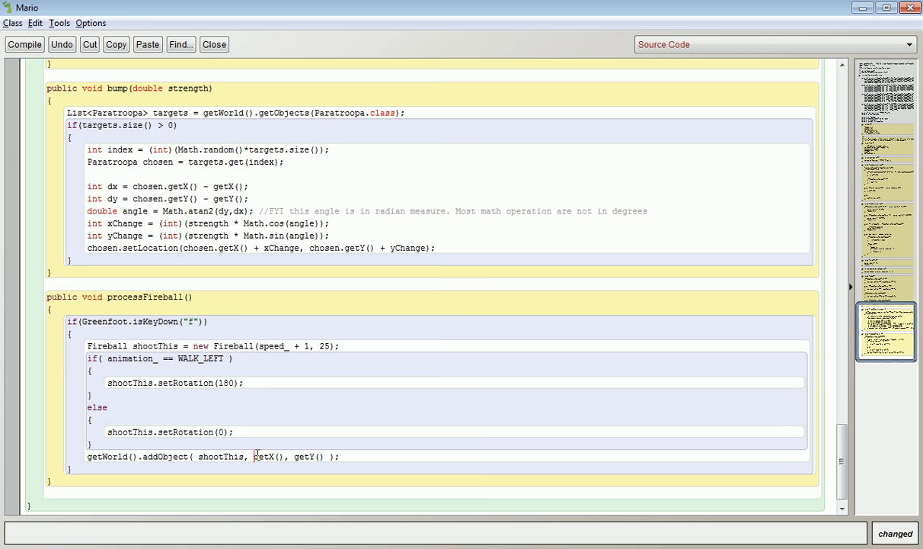
Highlight the getX(), getY() coordinates to explain them, then clear the highlight
left_click_drag(254, 456, 321, 456)
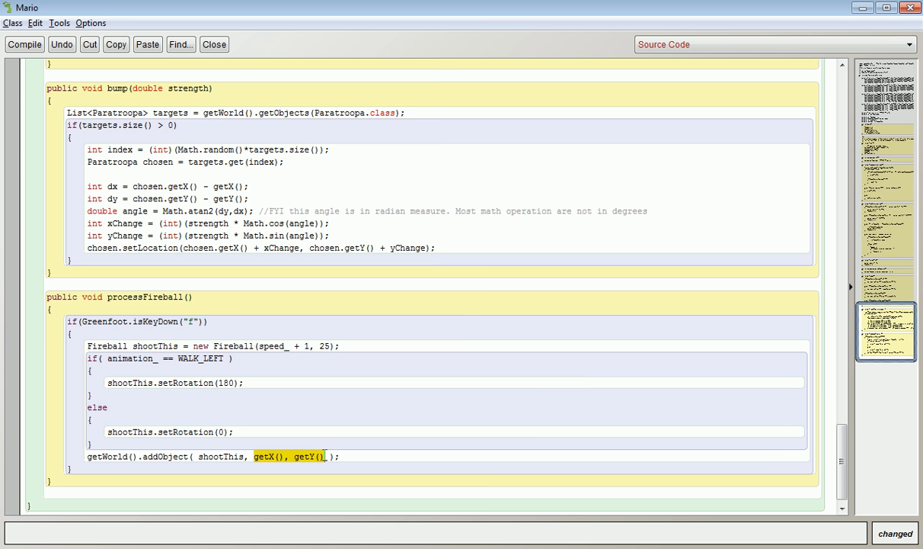
left_click(319, 456)
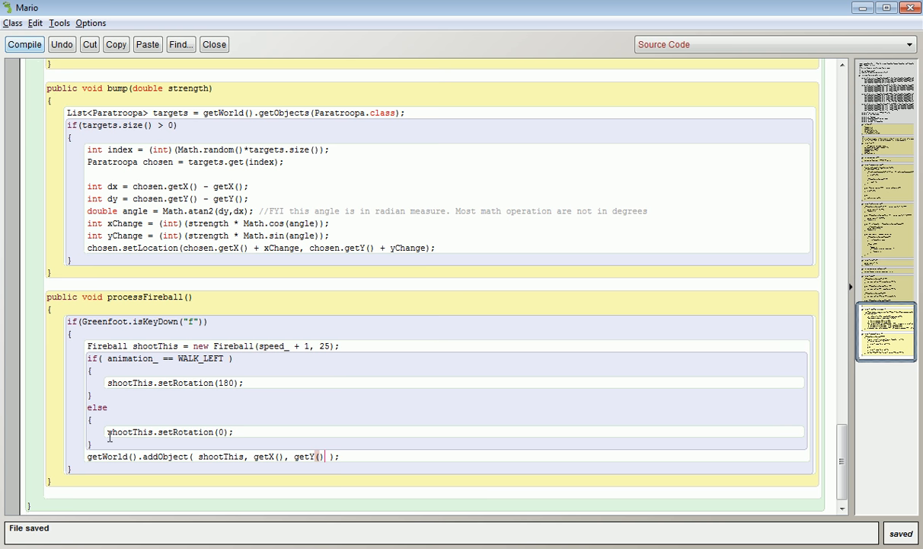
Compile the edited Mario class and rebuild all scenario classes
left_click(24, 44)
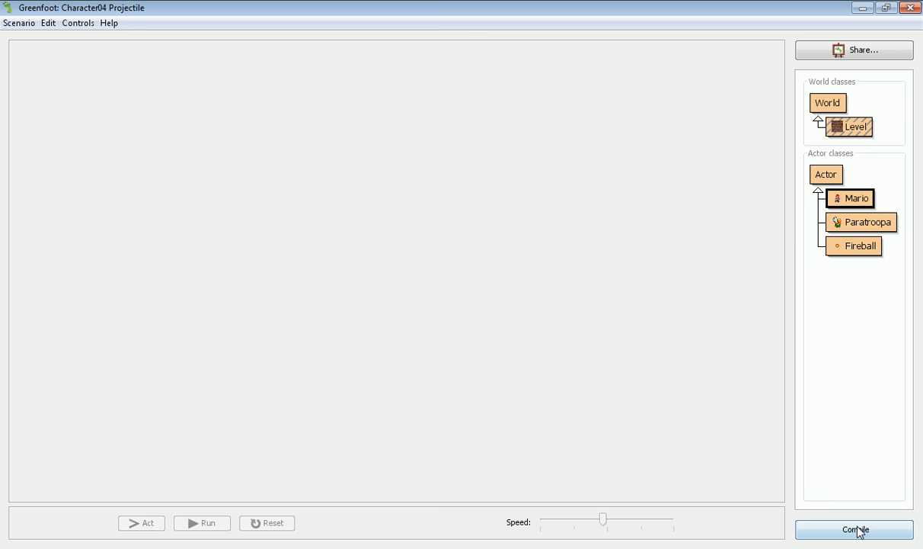
left_click(855, 529)
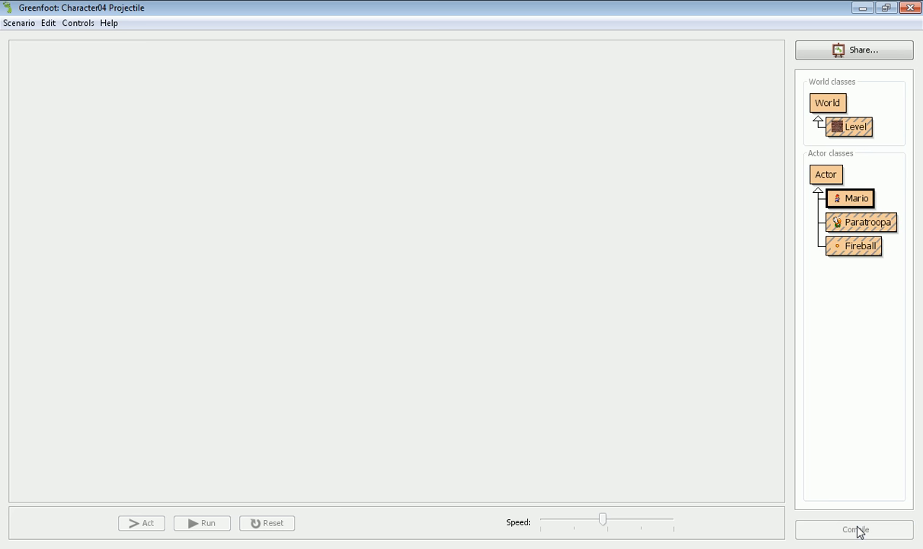
left_click(854, 530)
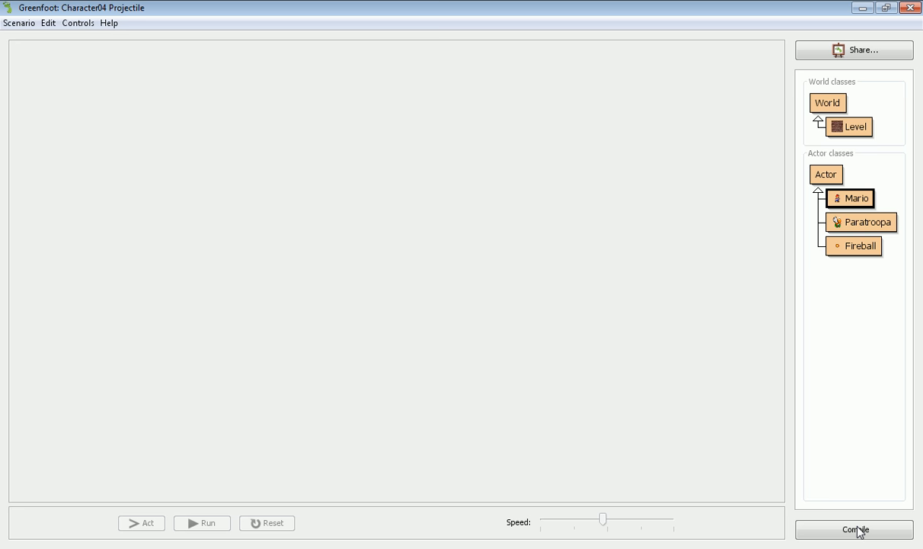
left_click(855, 530)
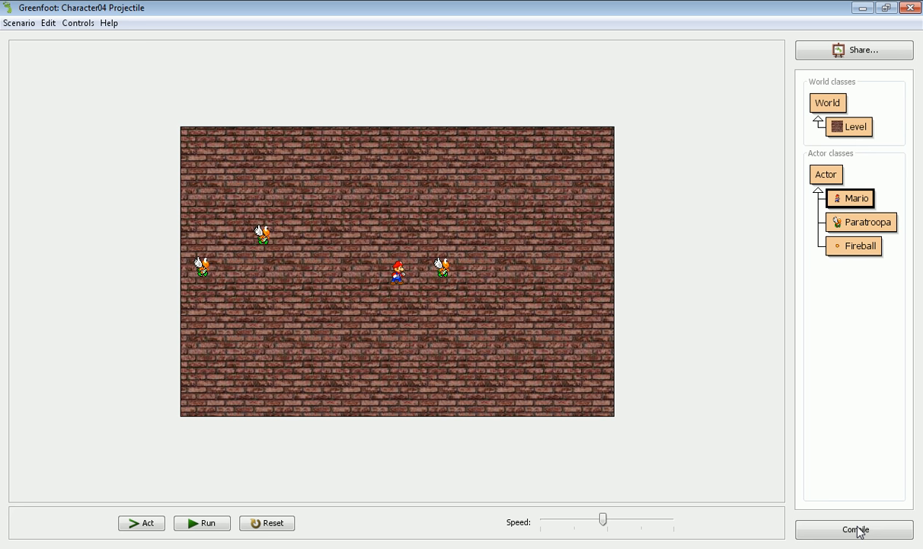
Run the scenario so Mario shoots a fireball with the F key
left_click(201, 523)
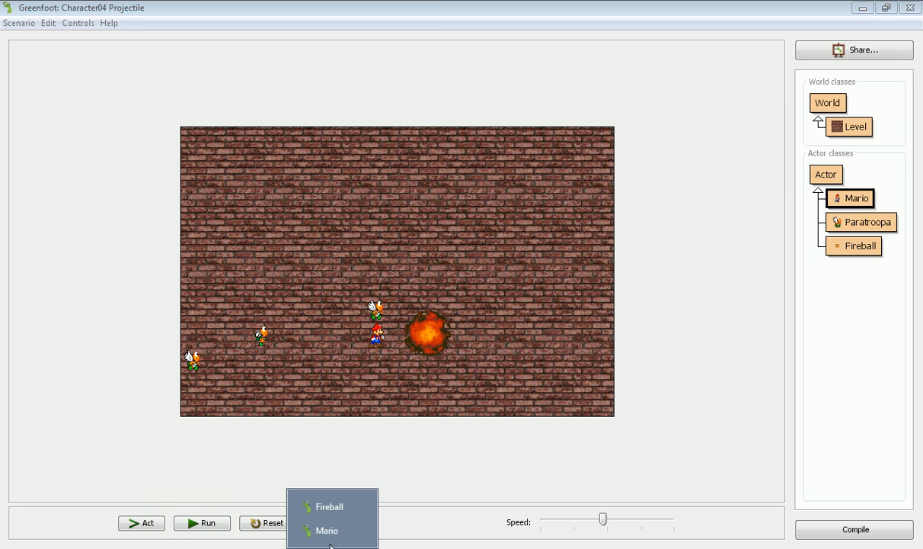
Copy the SKIP_RATE/actCounter_ declarations into FB_DELAY = 10 and an fbCounter_ field
left_click(326, 530)
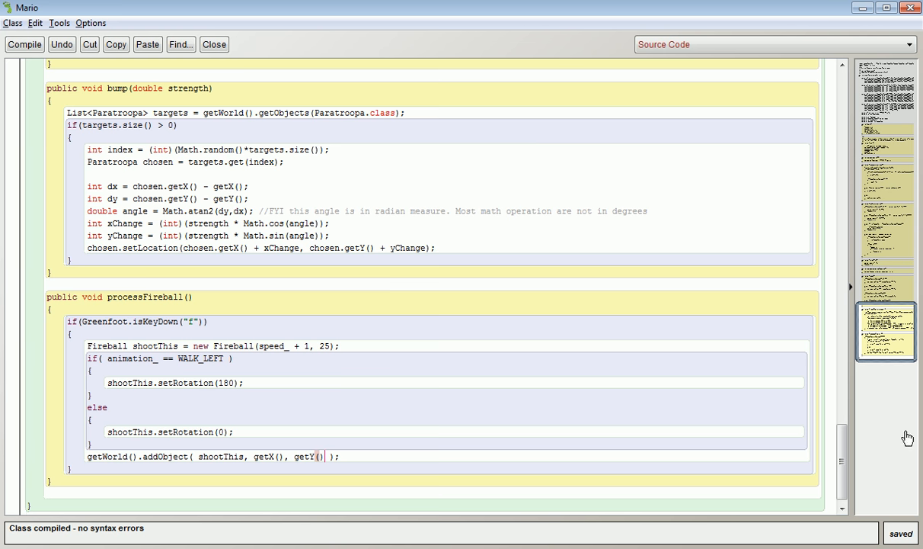
left_click_drag(841, 438, 841, 446)
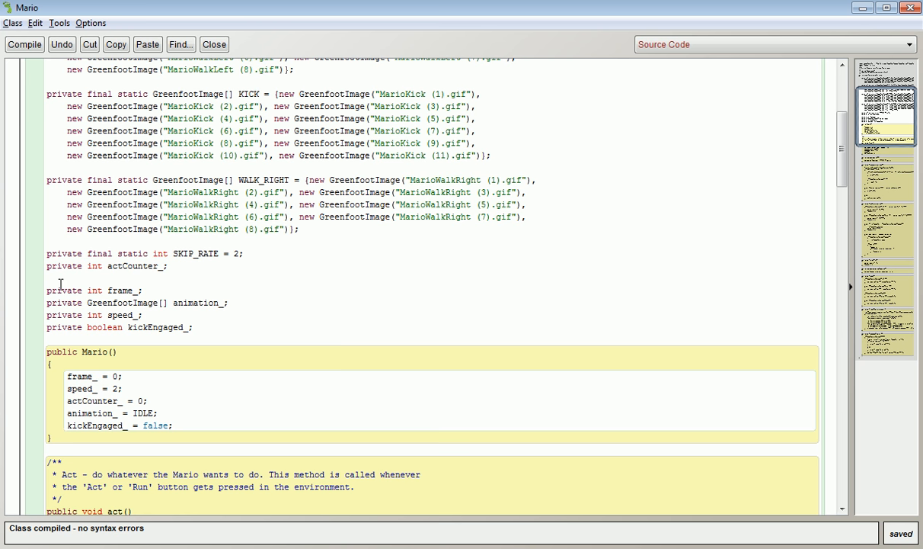
left_click_drag(46, 253, 168, 266)
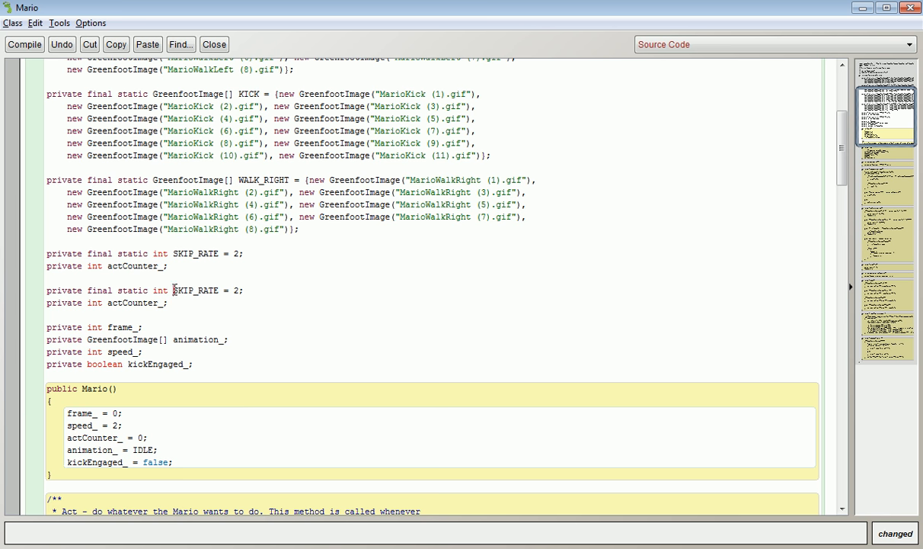
type("FB_D")
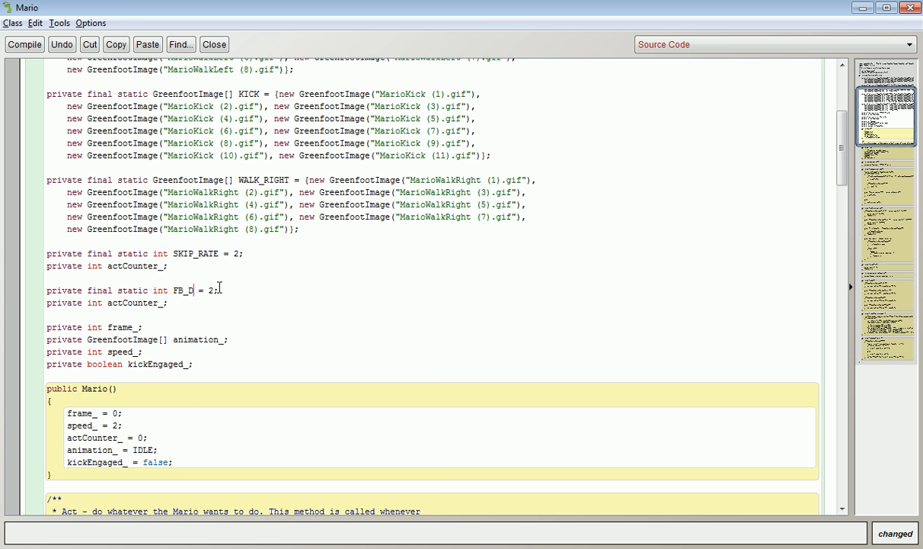
type("ELAY")
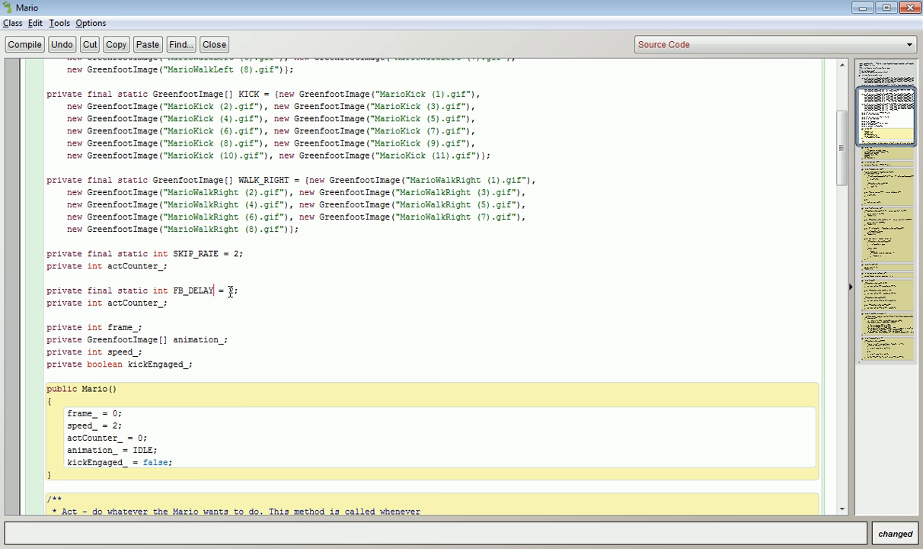
type("10")
left_click(109, 302)
type("fb")
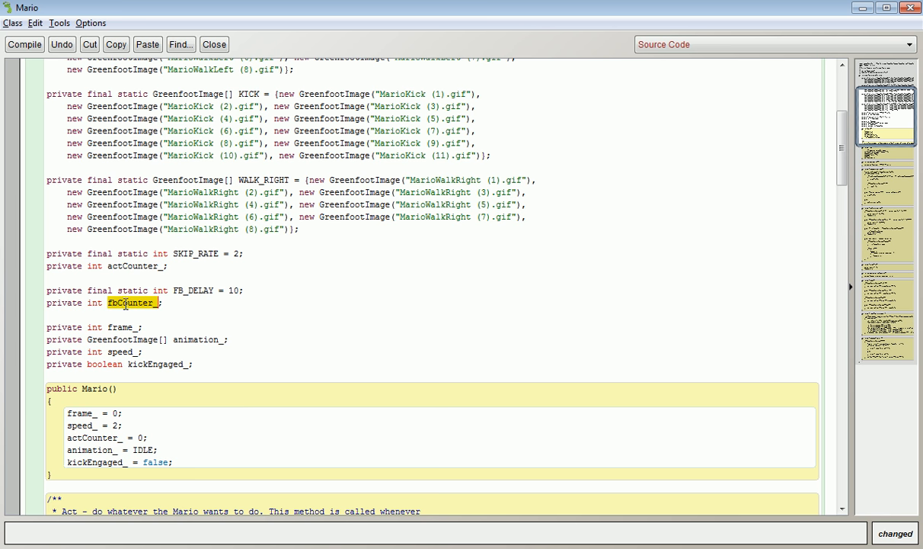
Initialise fbCounter_ to 0 in Mario's constructor
left_click(173, 462)
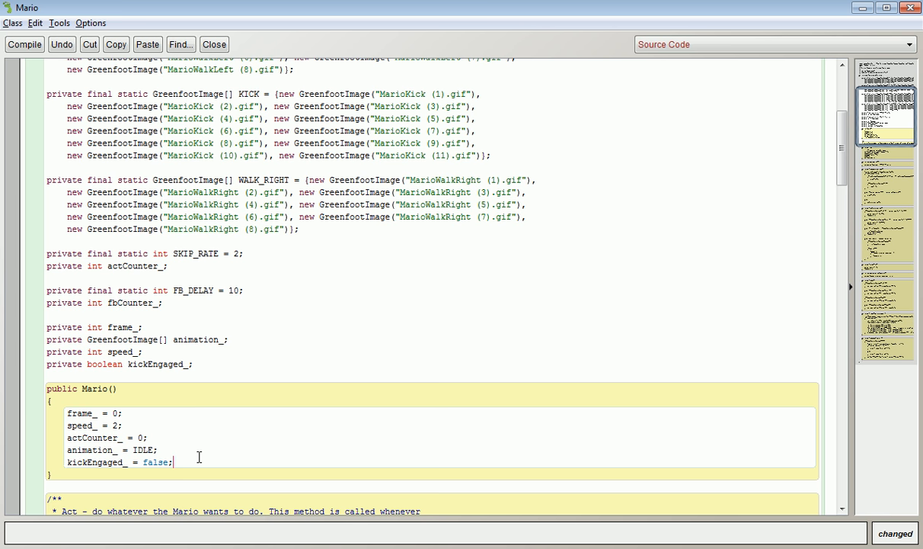
type("fbCounter_ = 0;")
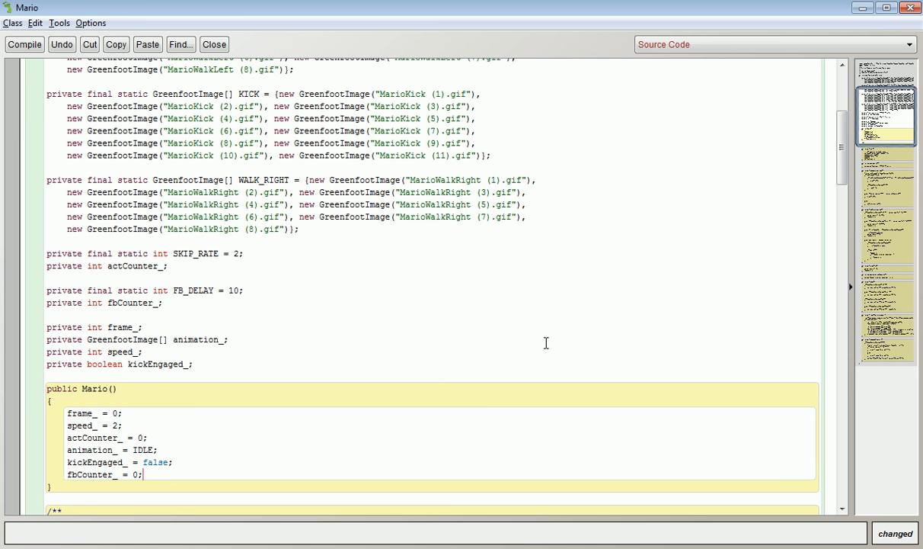
scroll("down", 3)
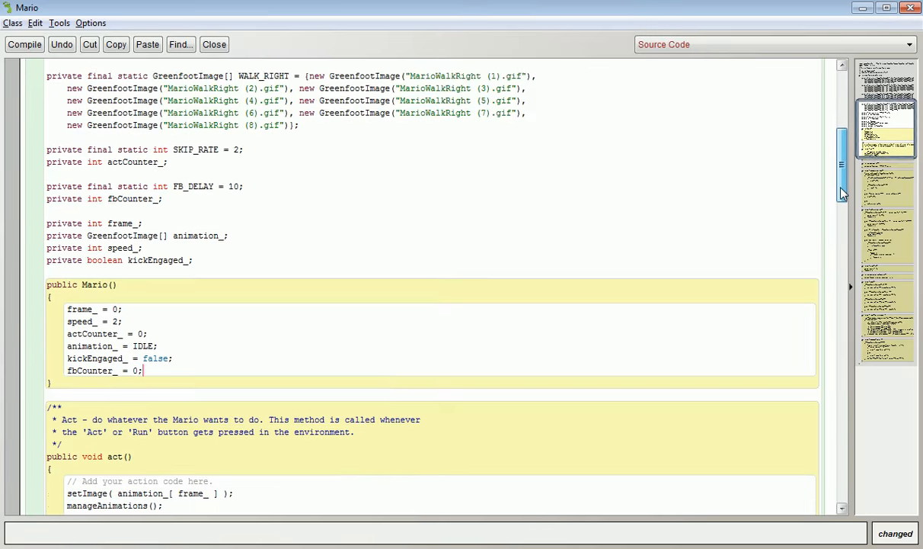
scroll("down", 3)
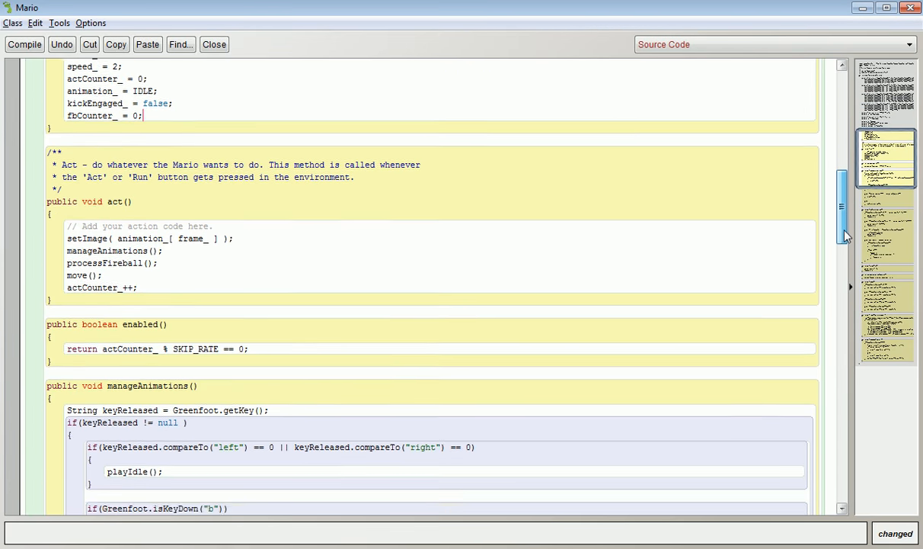
scroll("down", 3)
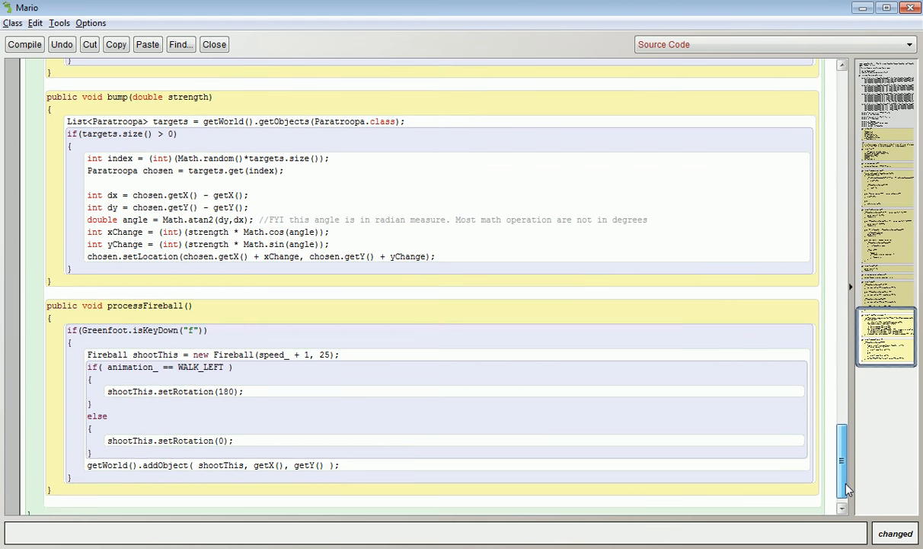
scroll("down", 3)
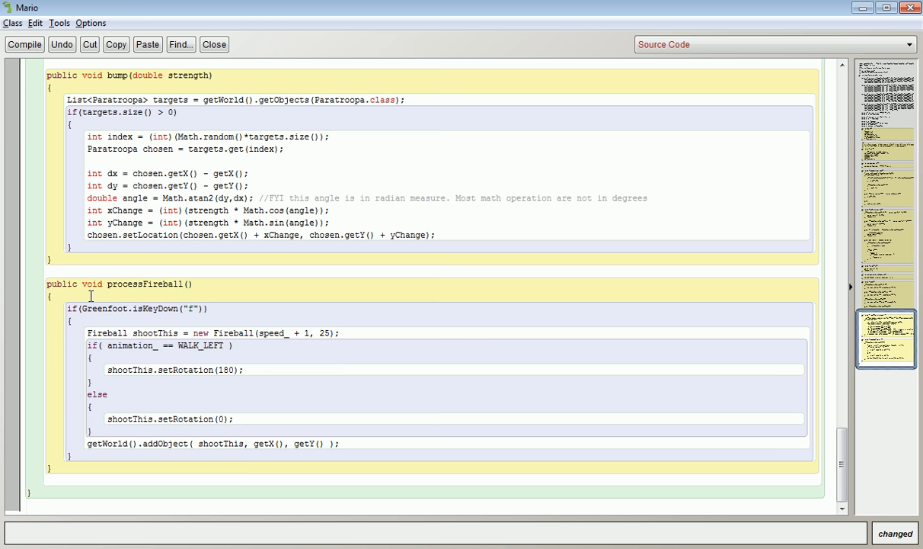
Wrap the fireball creation in if(fbCounter_ % FB_DELAY == 0)
type("if(")
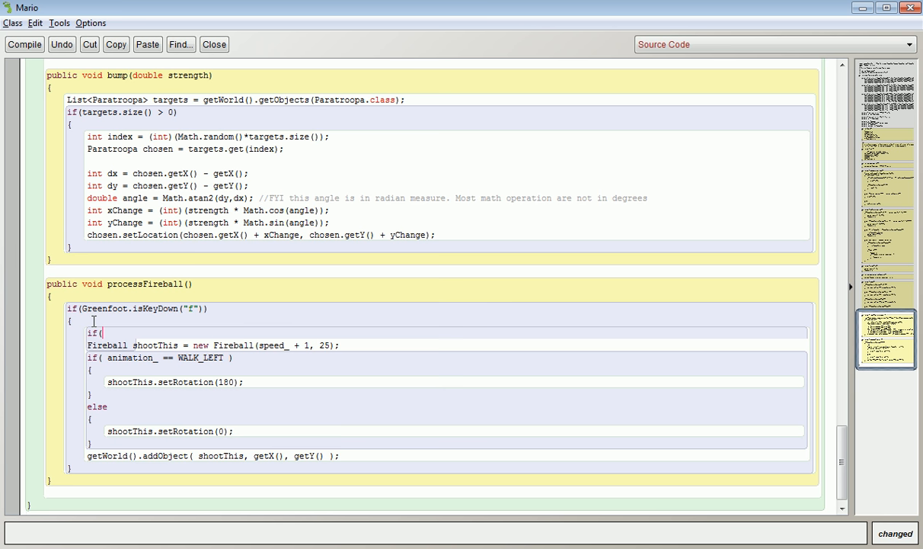
type("fbC")
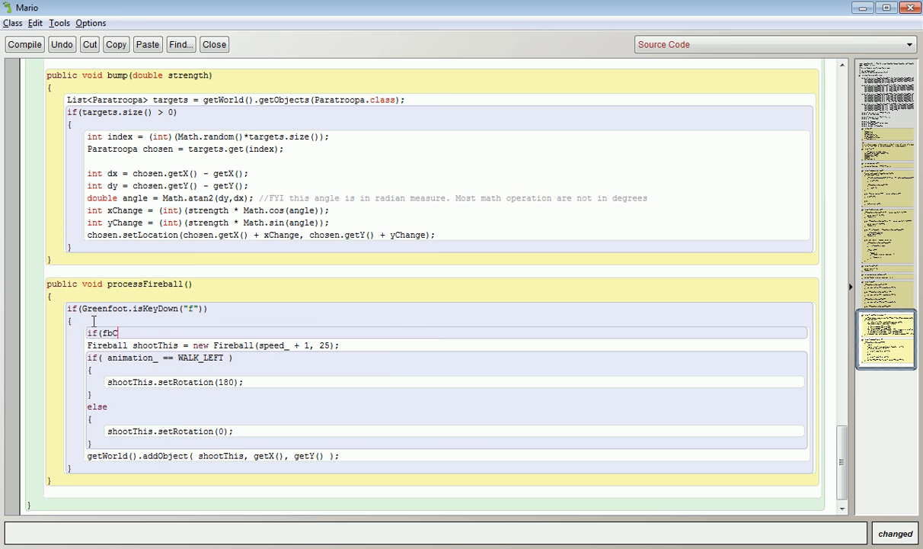
type("ounter_")
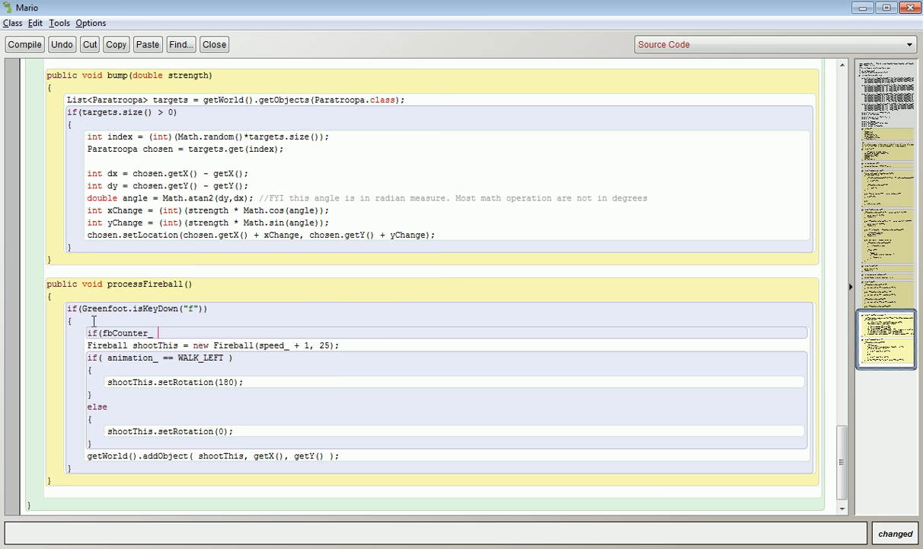
type("% FB_D")
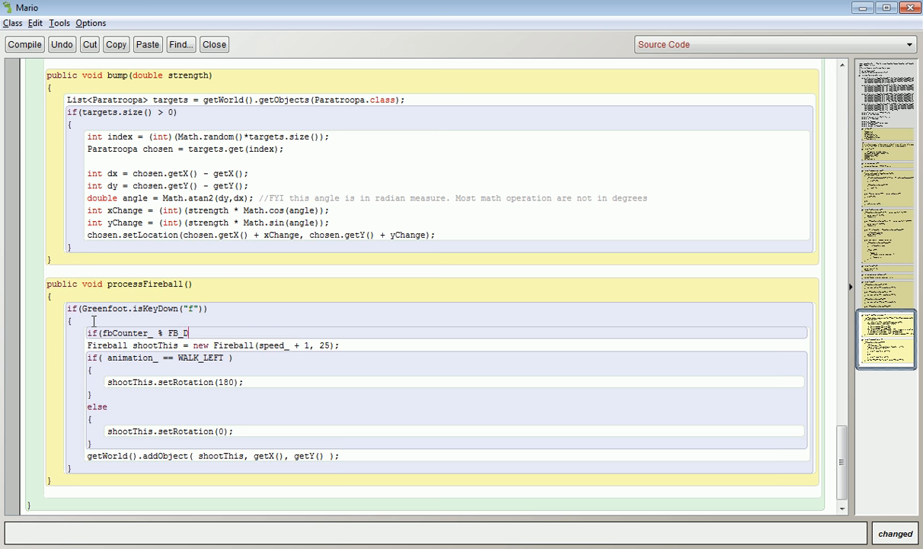
type("ELAY")
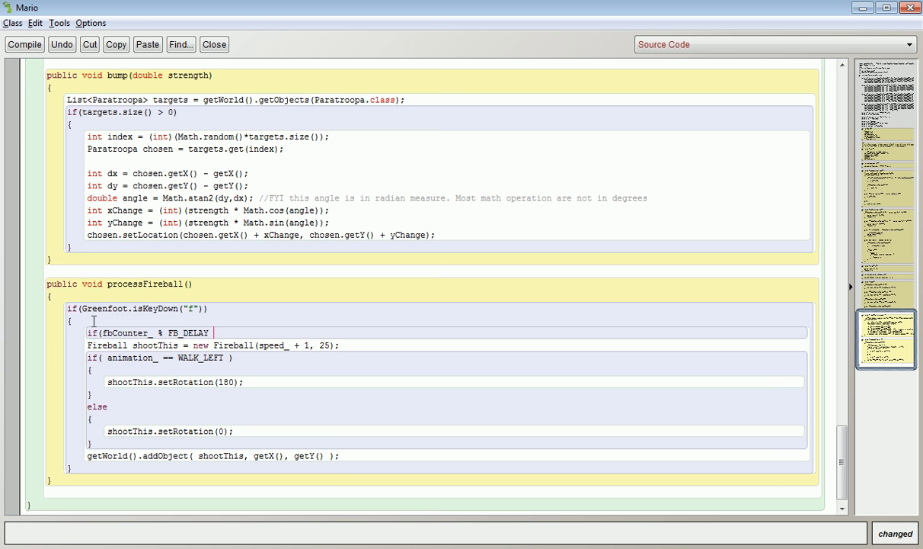
type("== 0)")
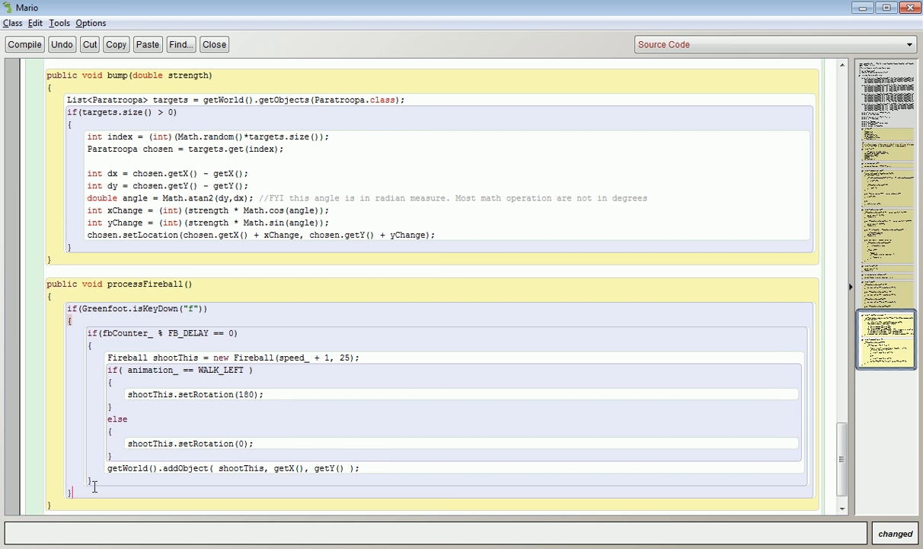
Increment fbCounter_ after the check and start an else branch on the key check
type("fbCoun")
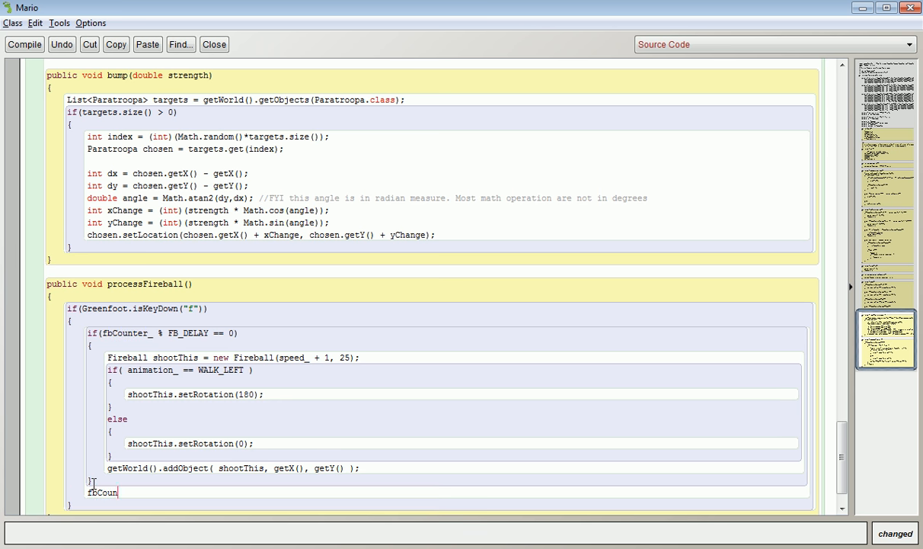
type("ter_++;")
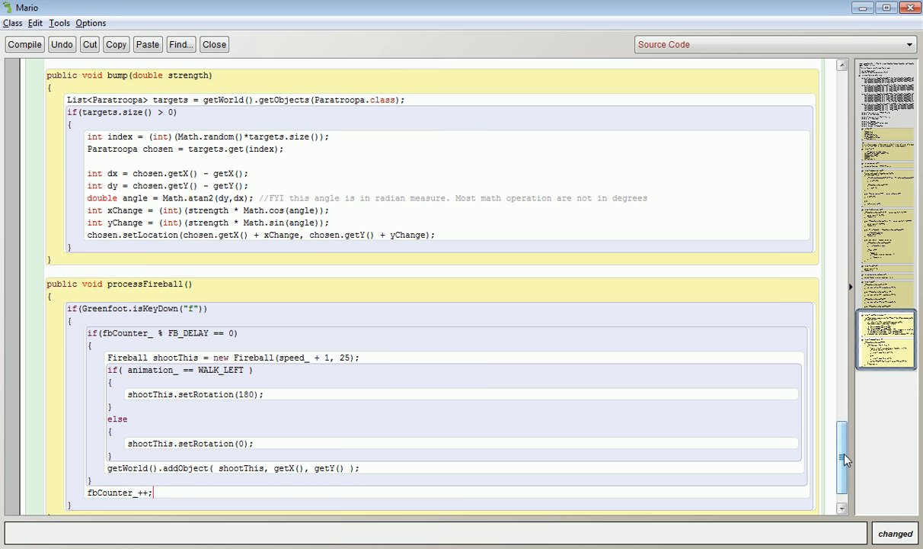
scroll("down", 3)
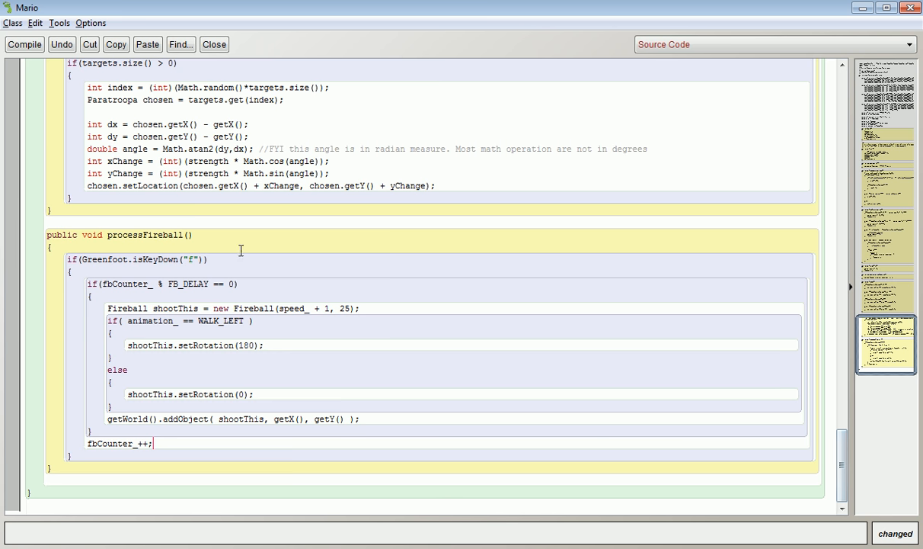
double_click(110, 443)
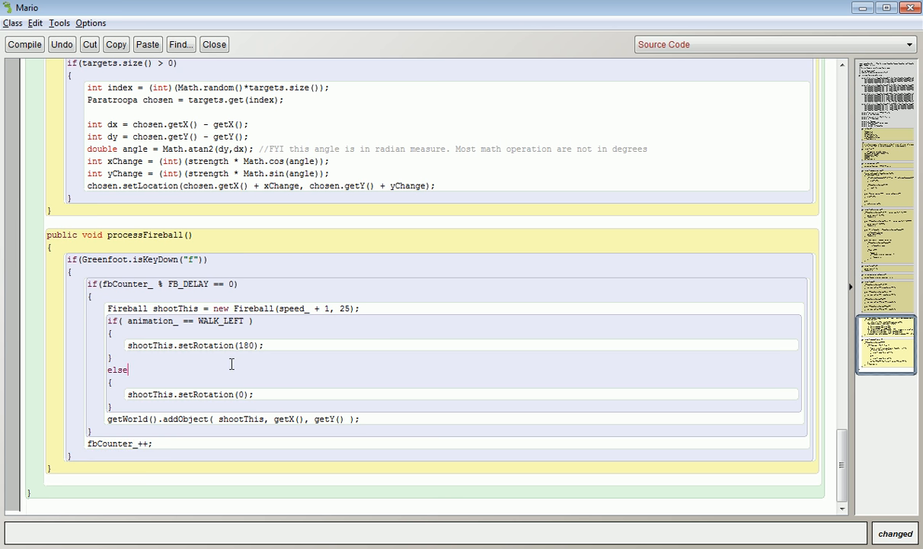
mouse_move(135, 424)
type("else")
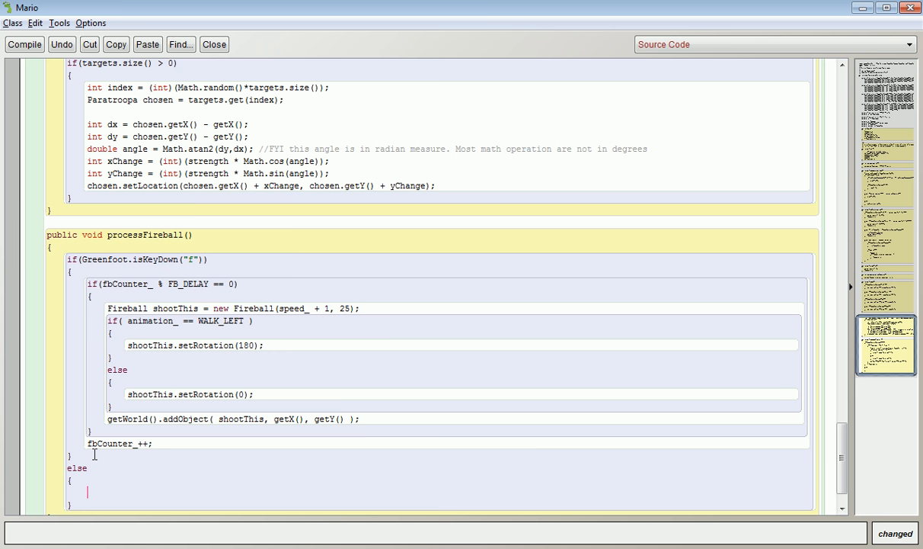
Reset fbCounter_ = 0; in the else branch when the f key isn't held
type("fbCounter")
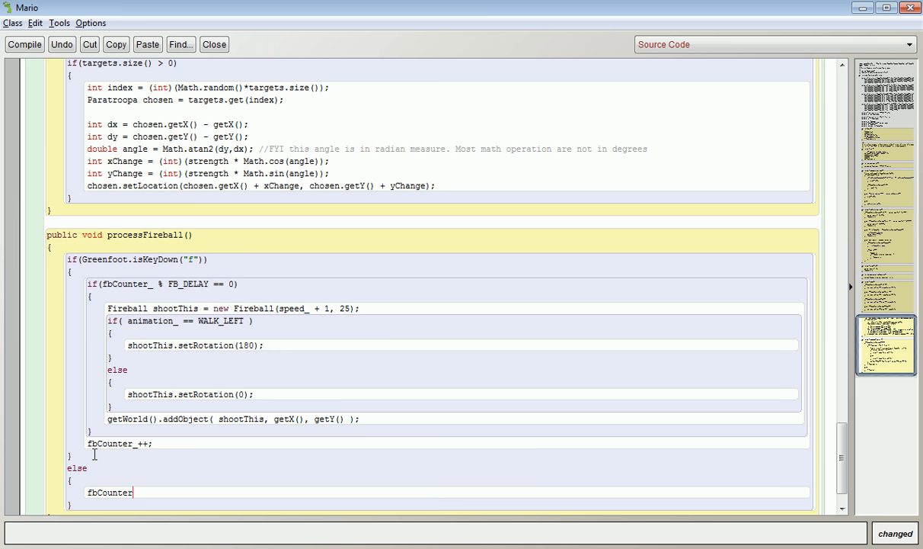
type("_")
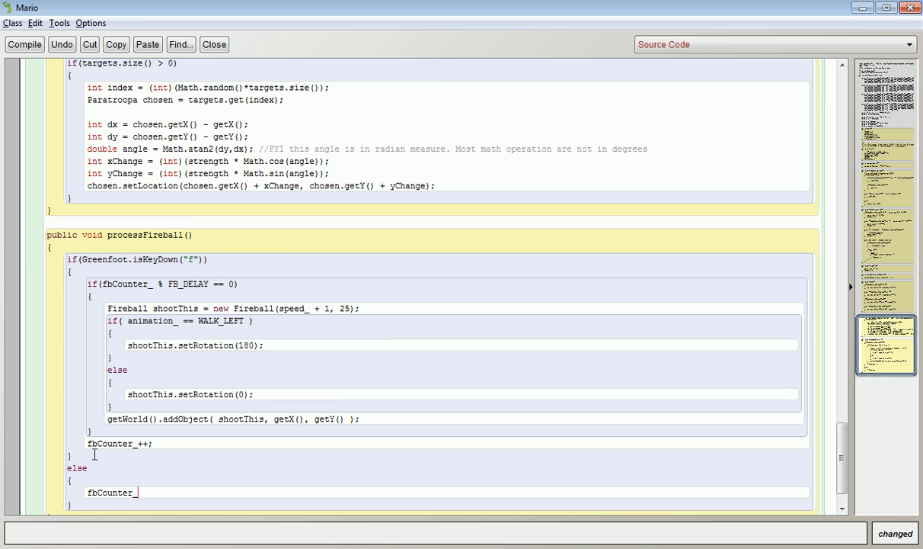
type("=")
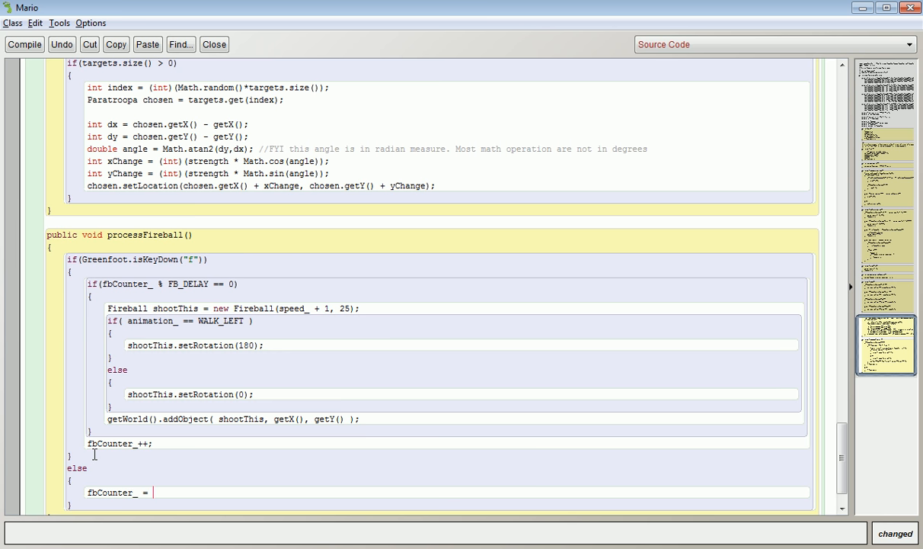
type("0;")
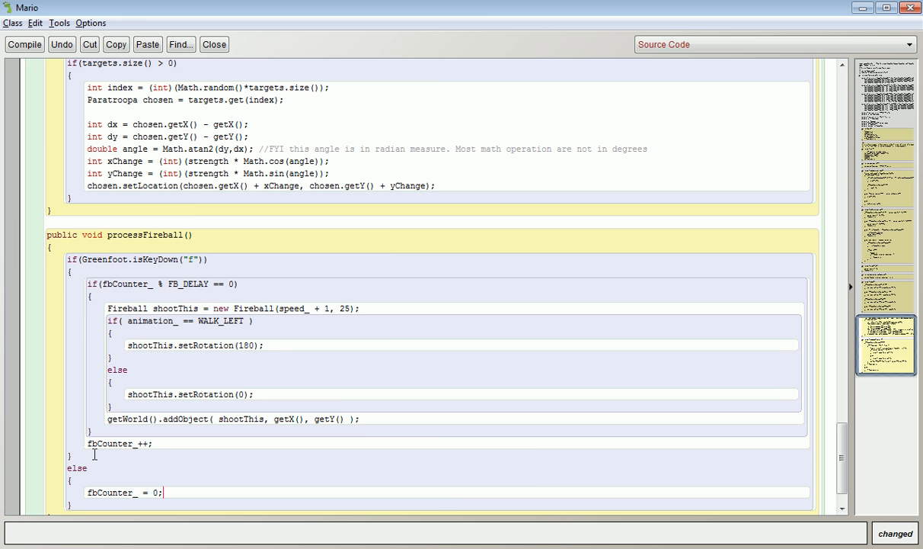
double_click(155, 259)
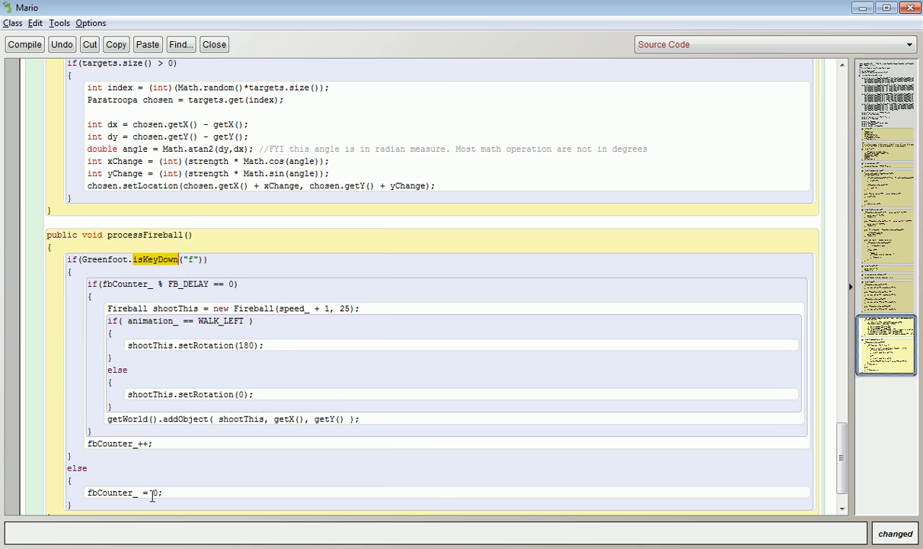
double_click(102, 492)
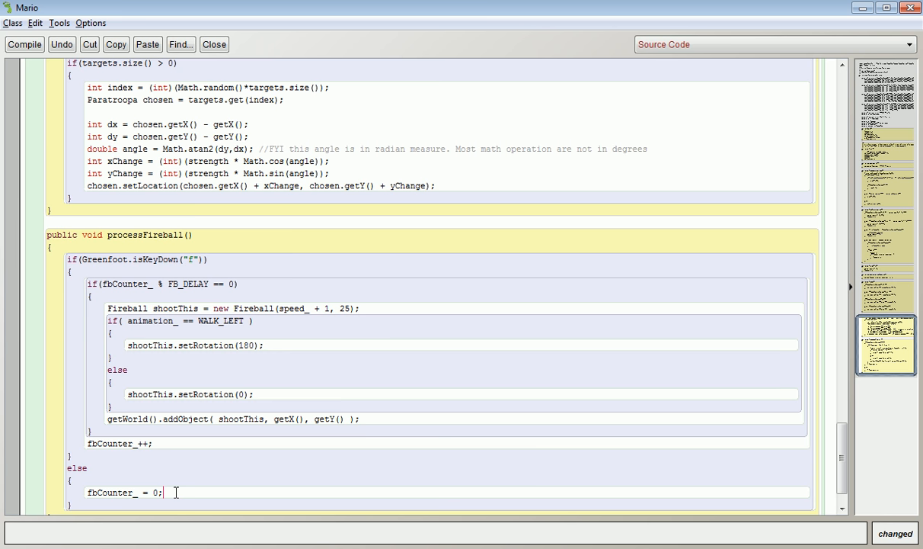
mouse_move(97, 467)
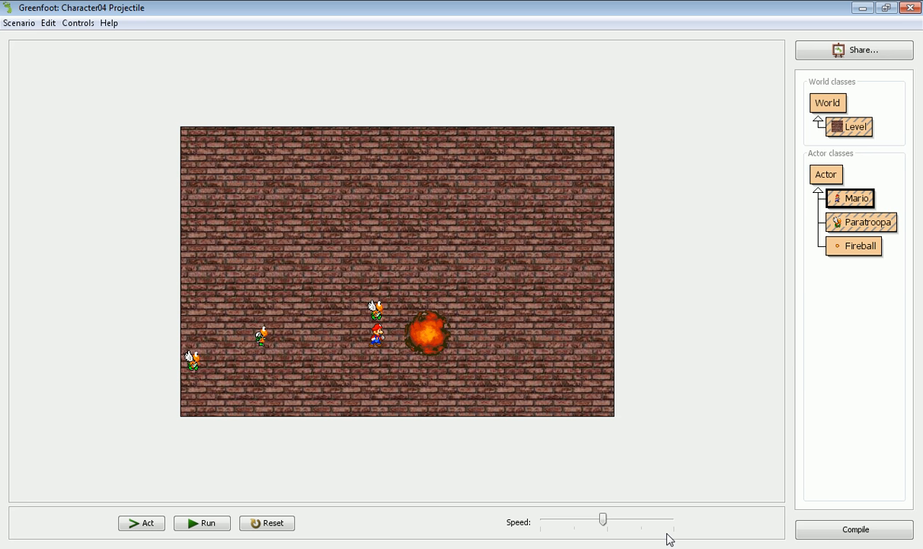
mouse_move(855, 529)
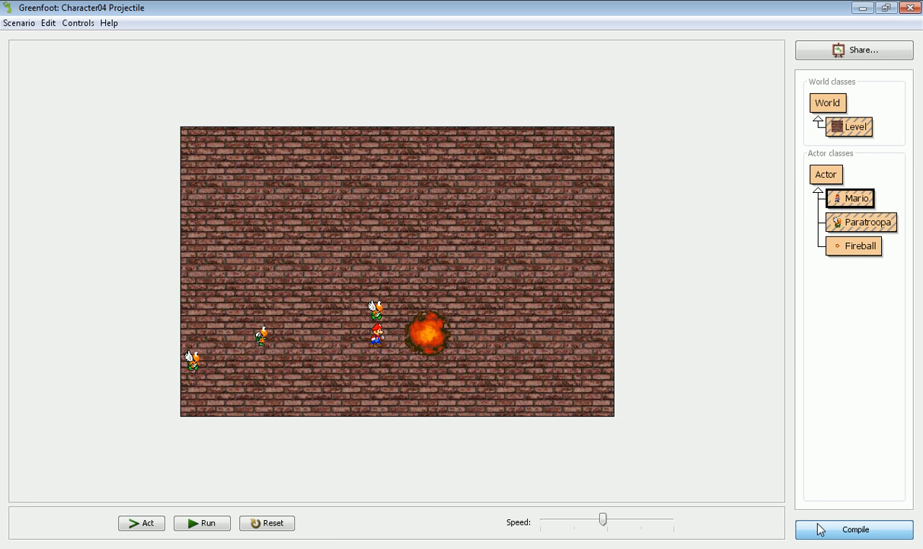
Recompile and run the scenario to test Mario's rate-limited fireballs
left_click(854, 528)
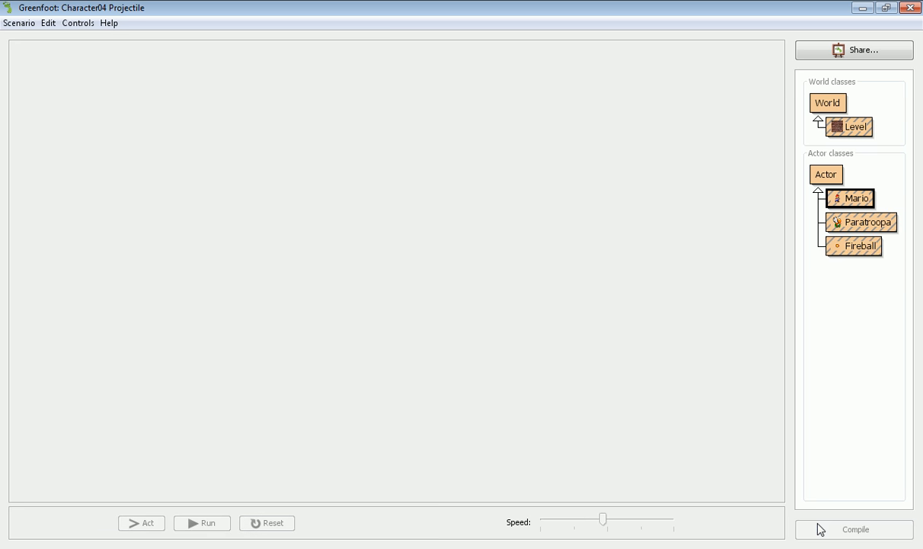
left_click(855, 528)
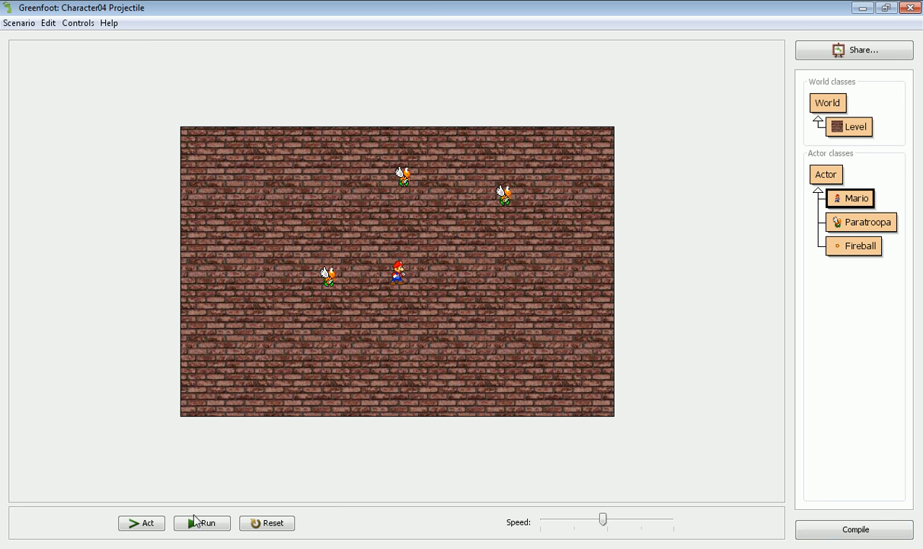
left_click(201, 522)
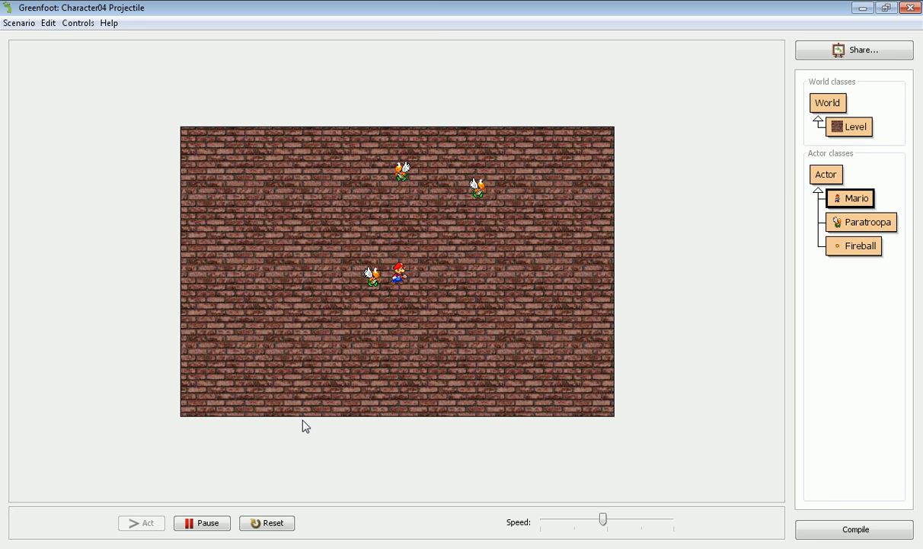
left_click(141, 522)
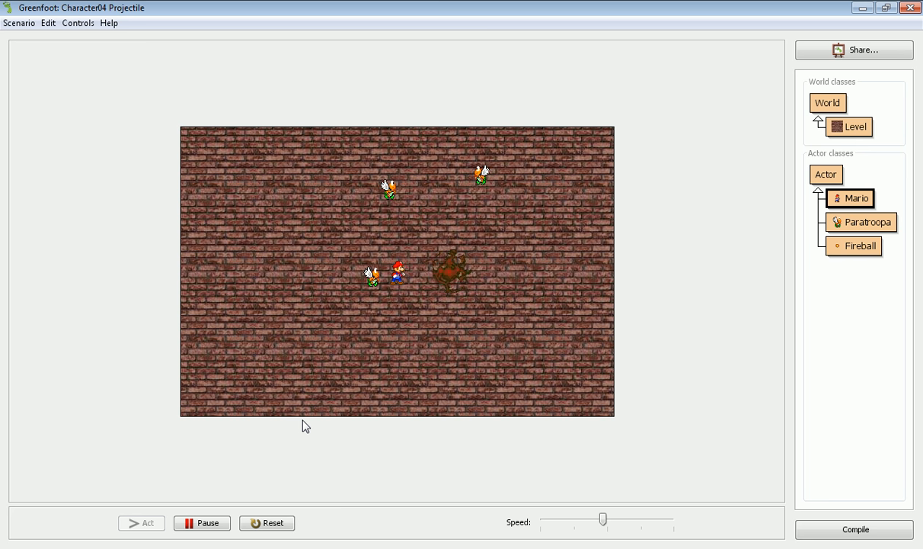
left_click(142, 523)
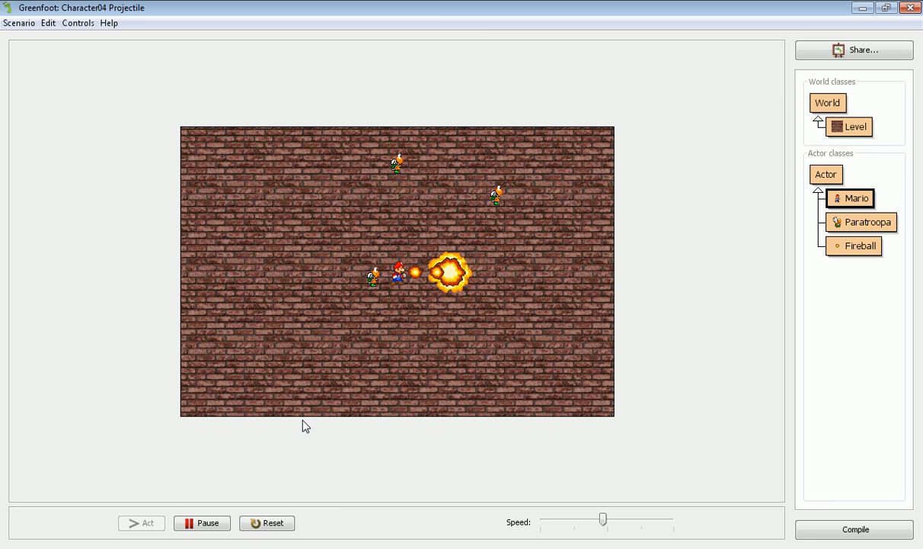
left_click(142, 523)
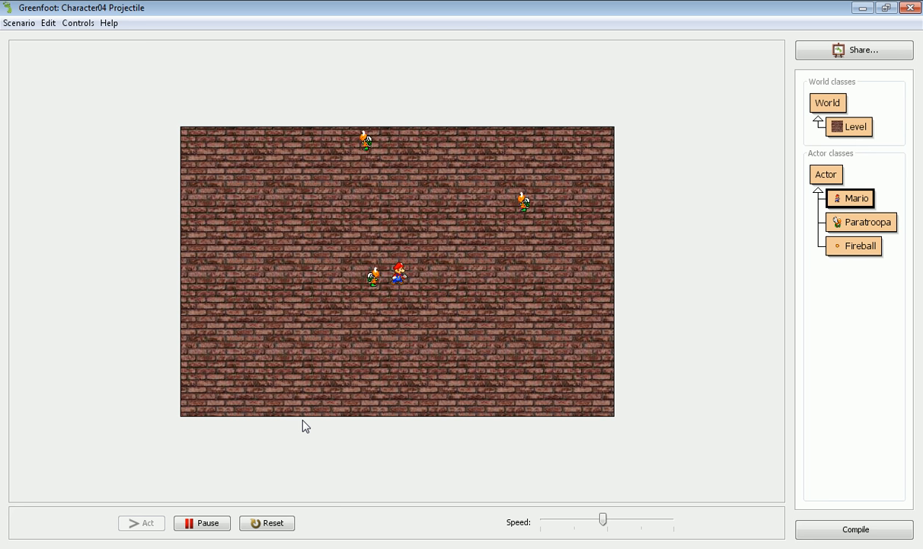
left_click(142, 523)
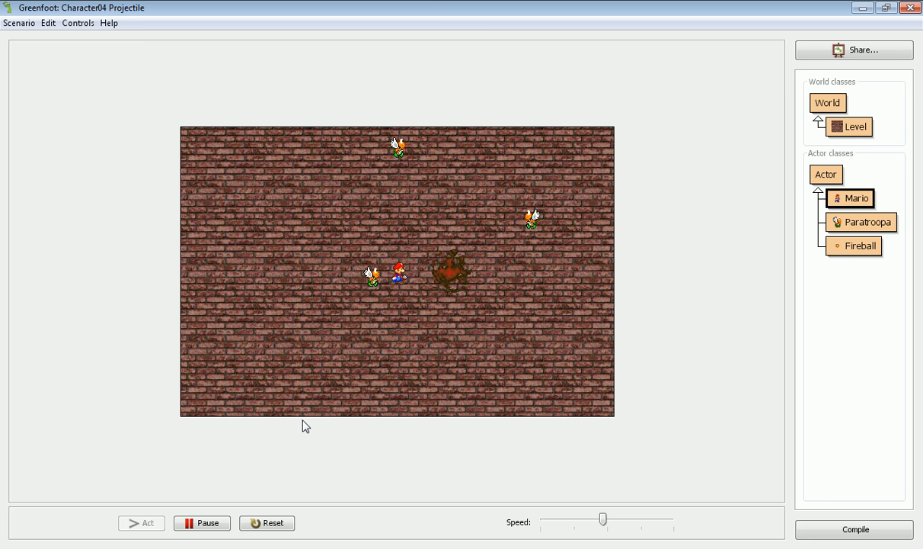
left_click(141, 522)
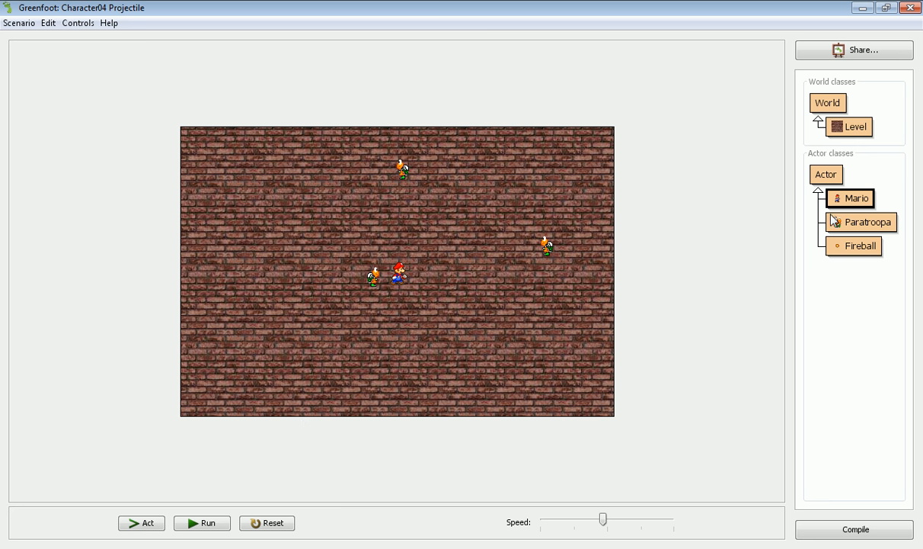
Reopen the Mario class source code
double_click(856, 198)
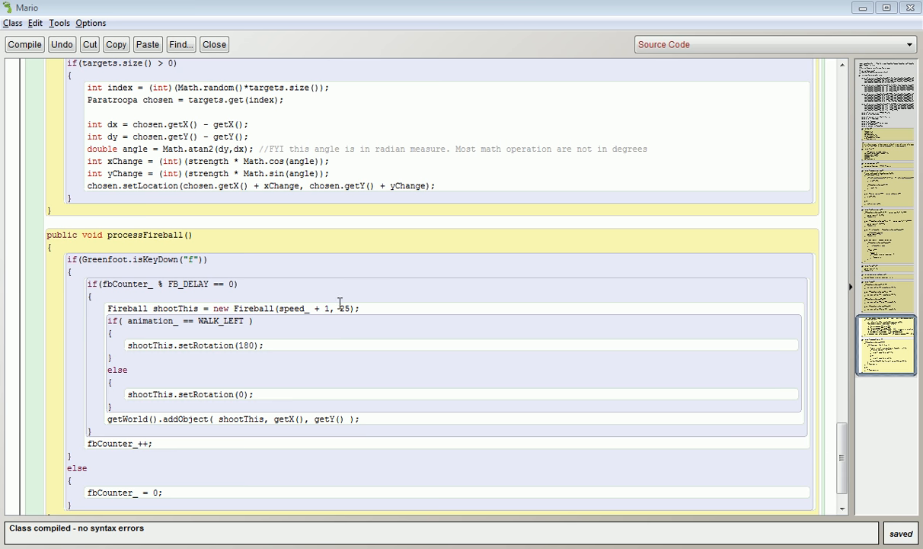
Declare the field 'private int shootingDist_;' below Mario's other field declarations
double_click(342, 307)
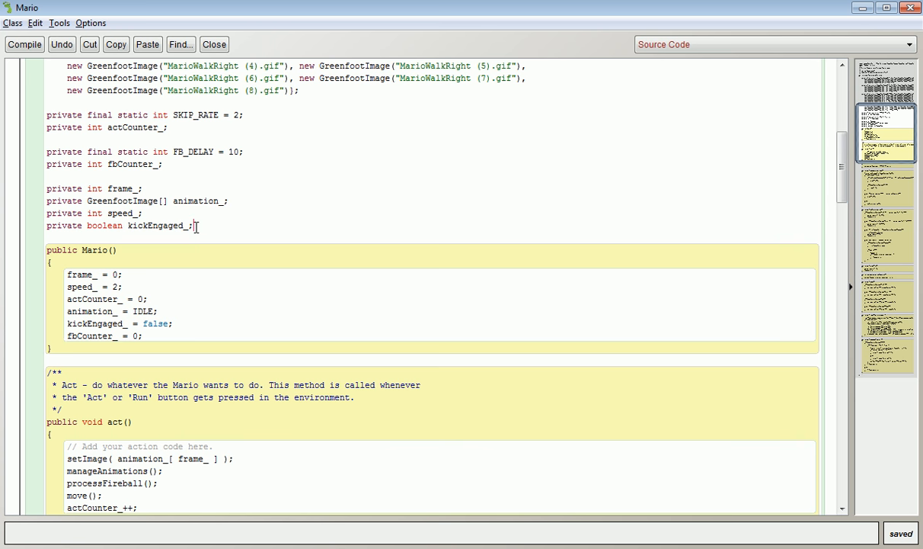
type("private")
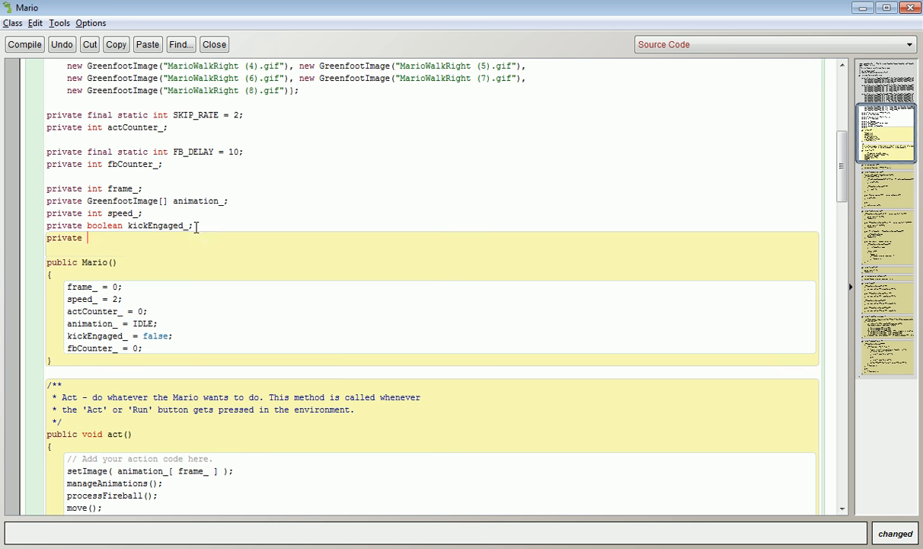
type("int sh")
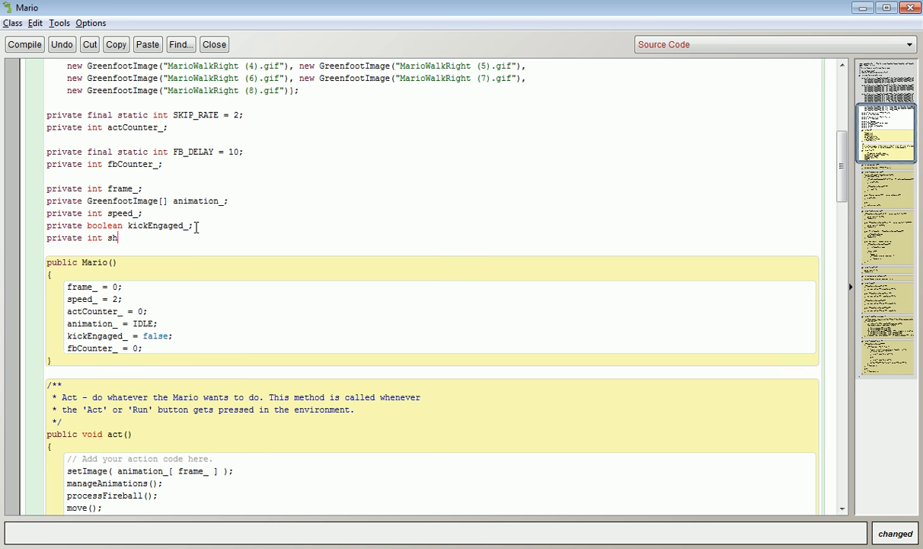
type("ootingDist")
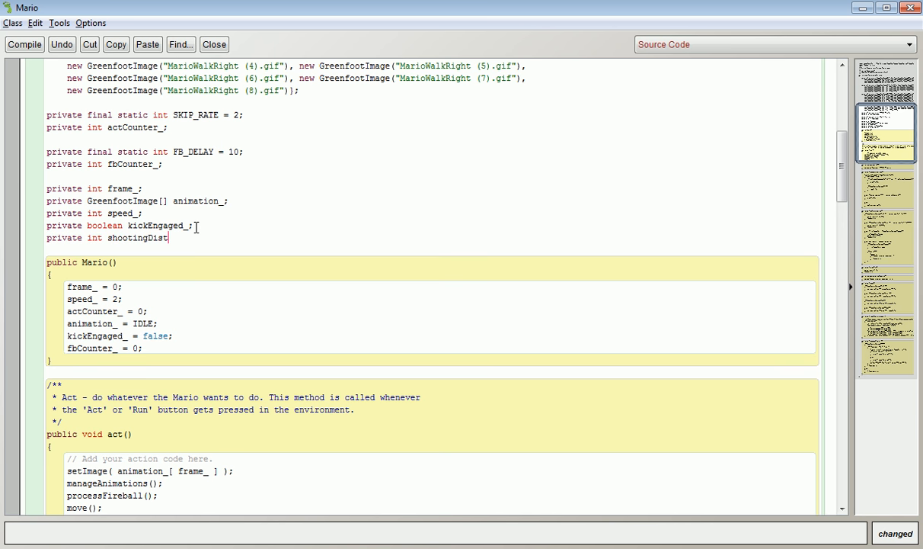
type(";")
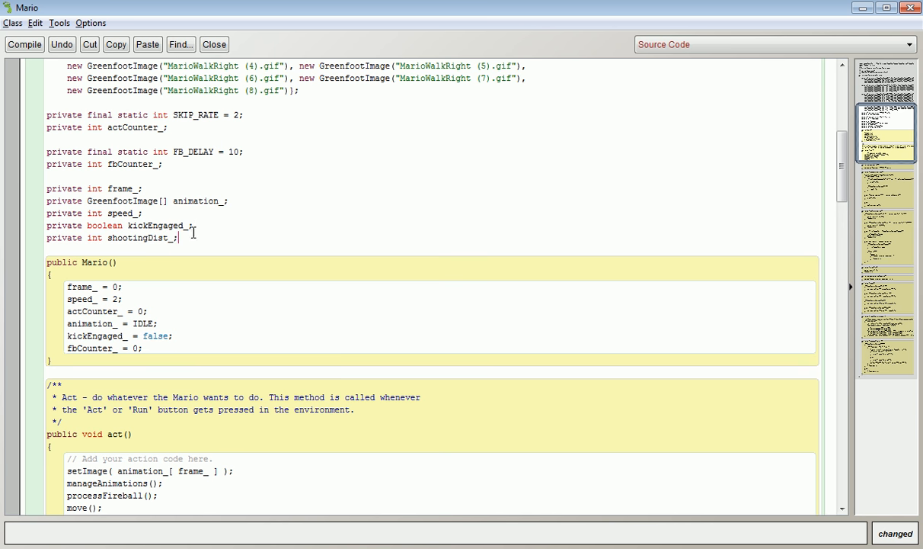
Initialise shootingDist_ to 50 at the end of the Mario() constructor
left_click(143, 348)
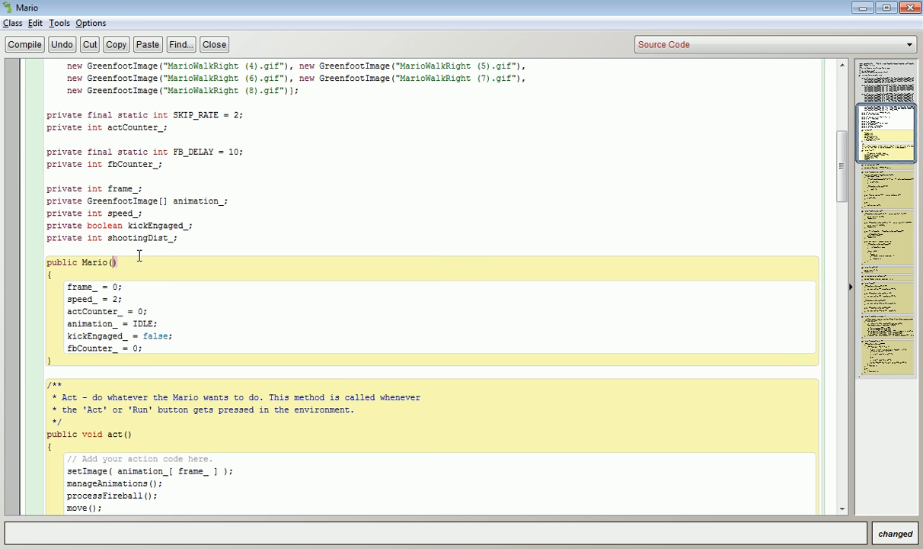
type("shoo")
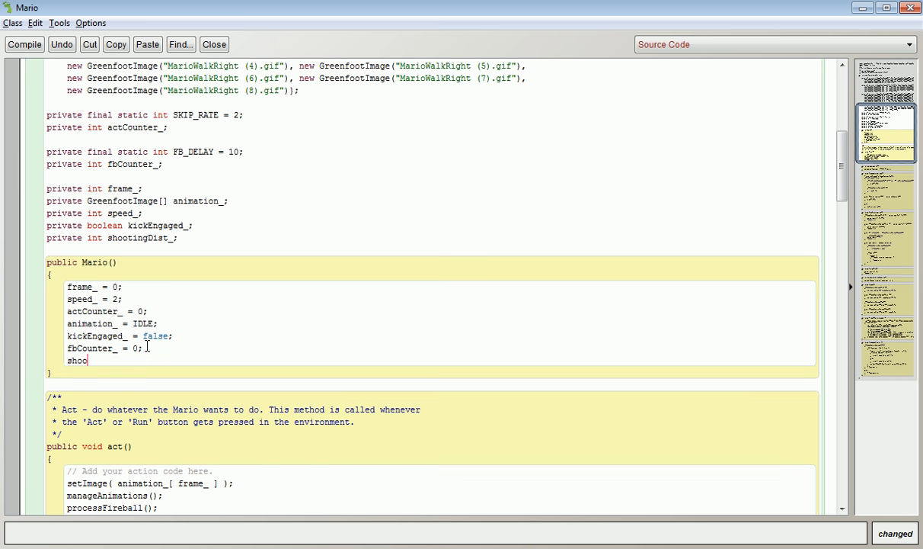
type("tD")
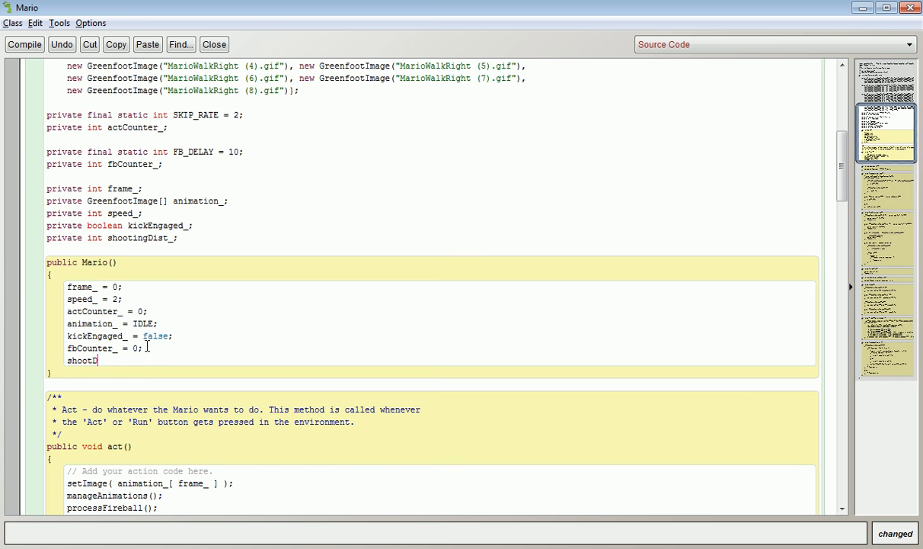
type("ingDist_ = 50;")
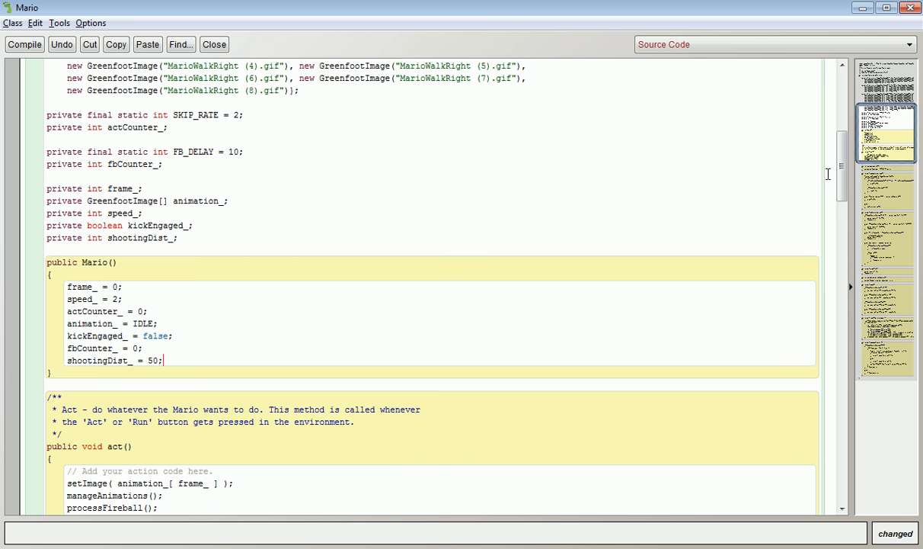
scroll("down", 3)
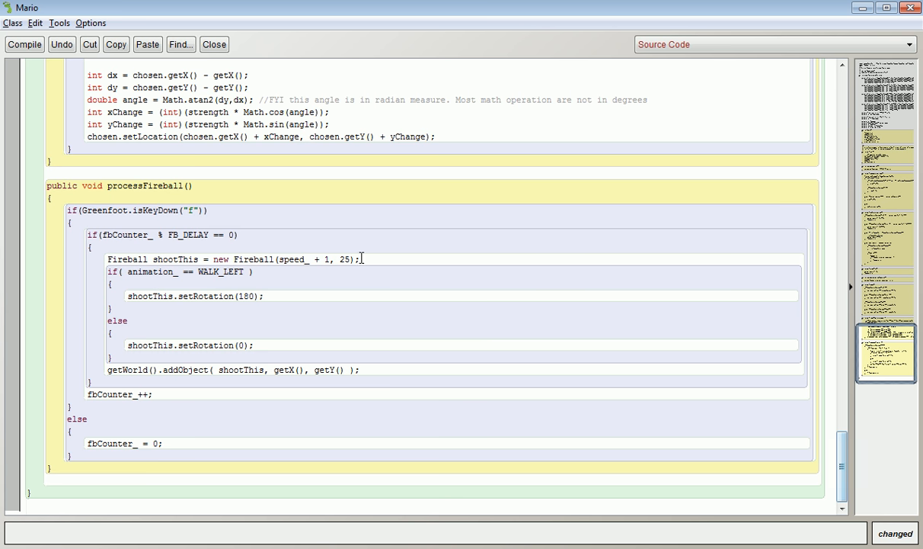
Replace the hard-coded 25 in new Fireball(speed_ + 1, ...) with shootingDist_ and compile Mario
key("BackSpace")
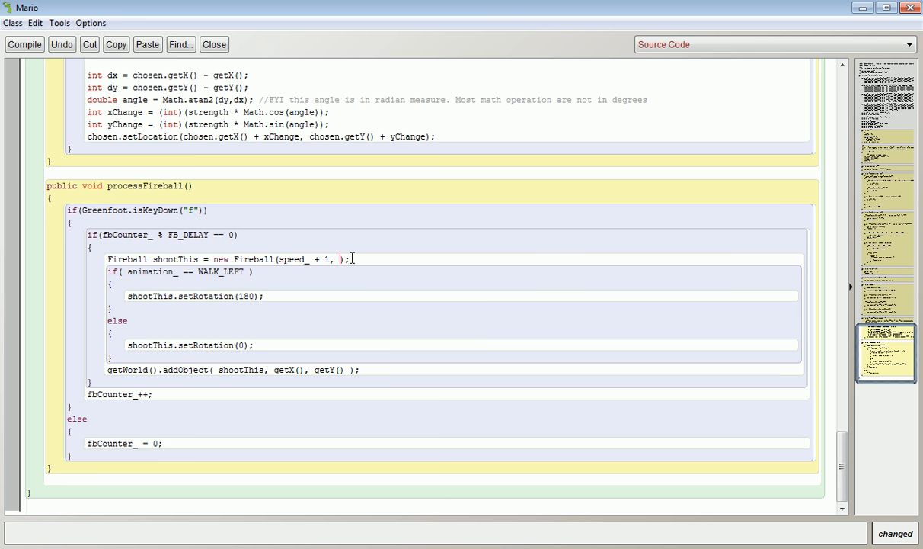
type("shooting")
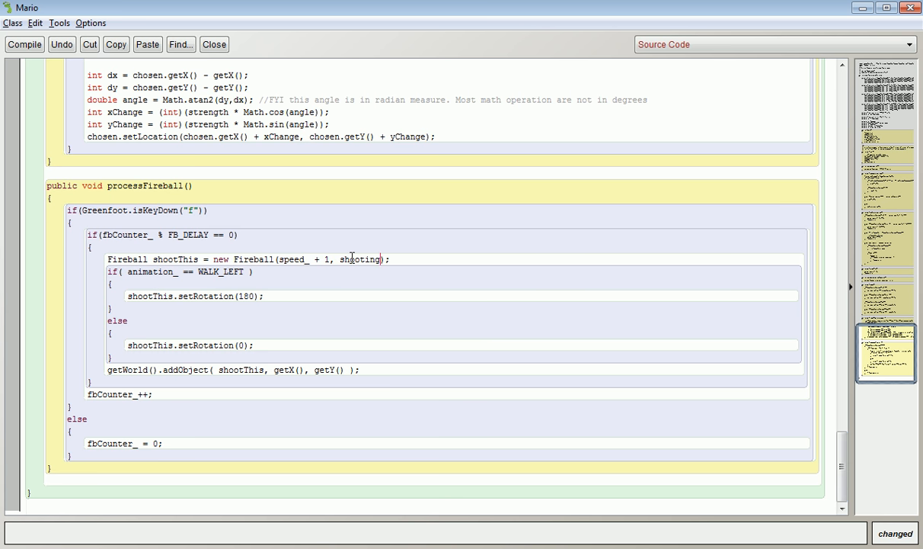
type("Dist_")
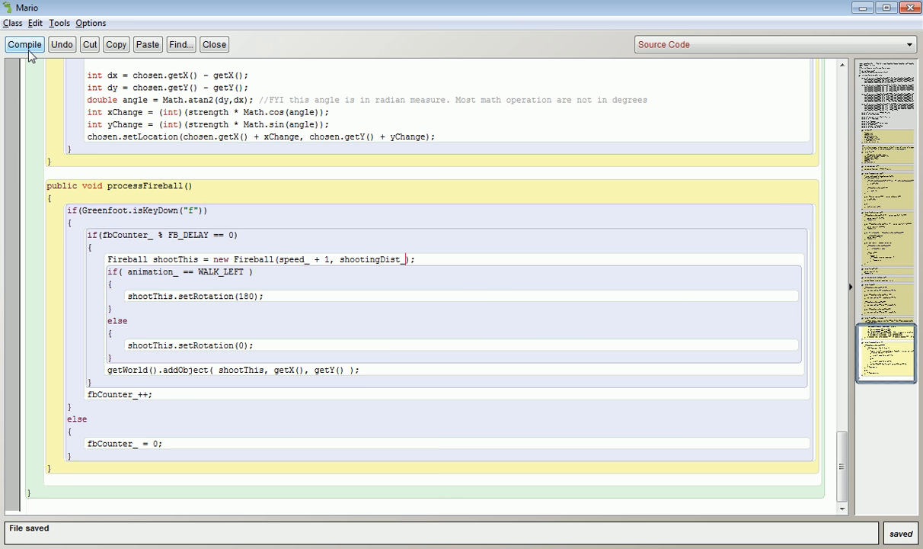
left_click(24, 44)
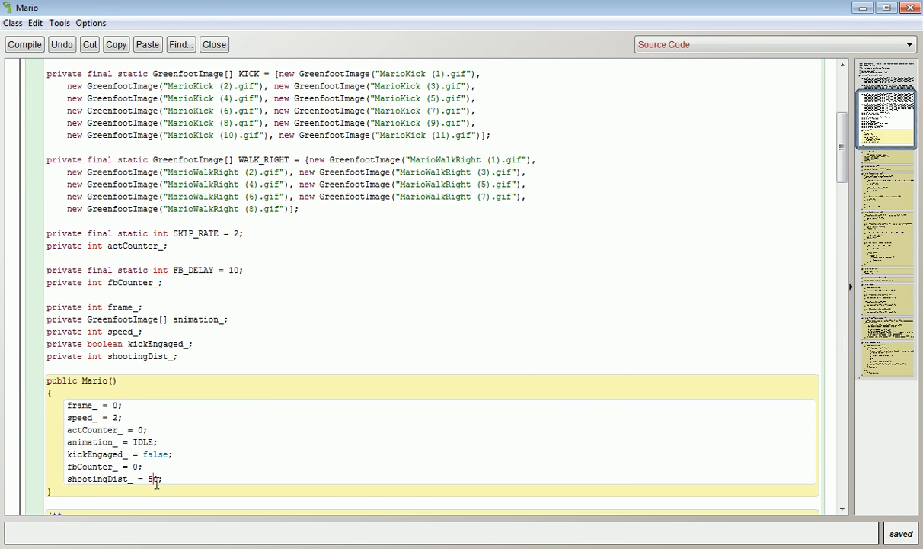
type("0")
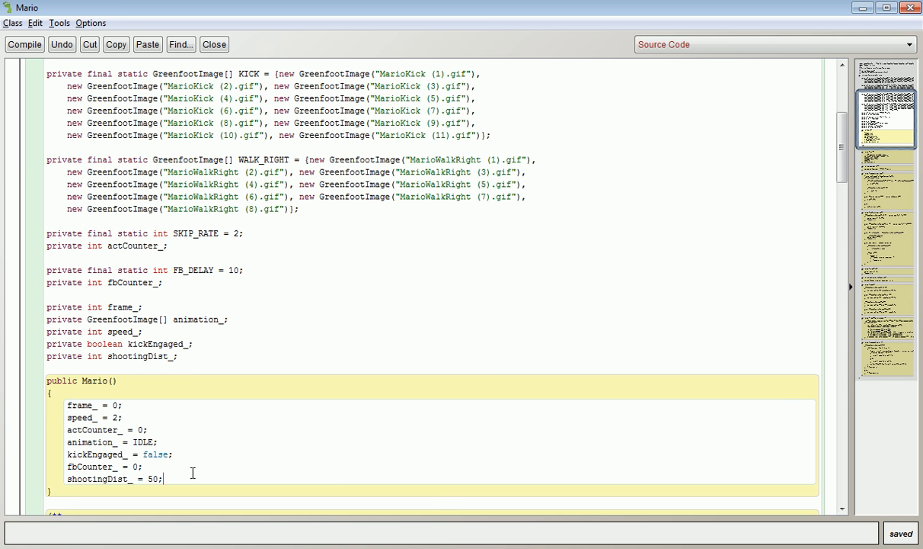